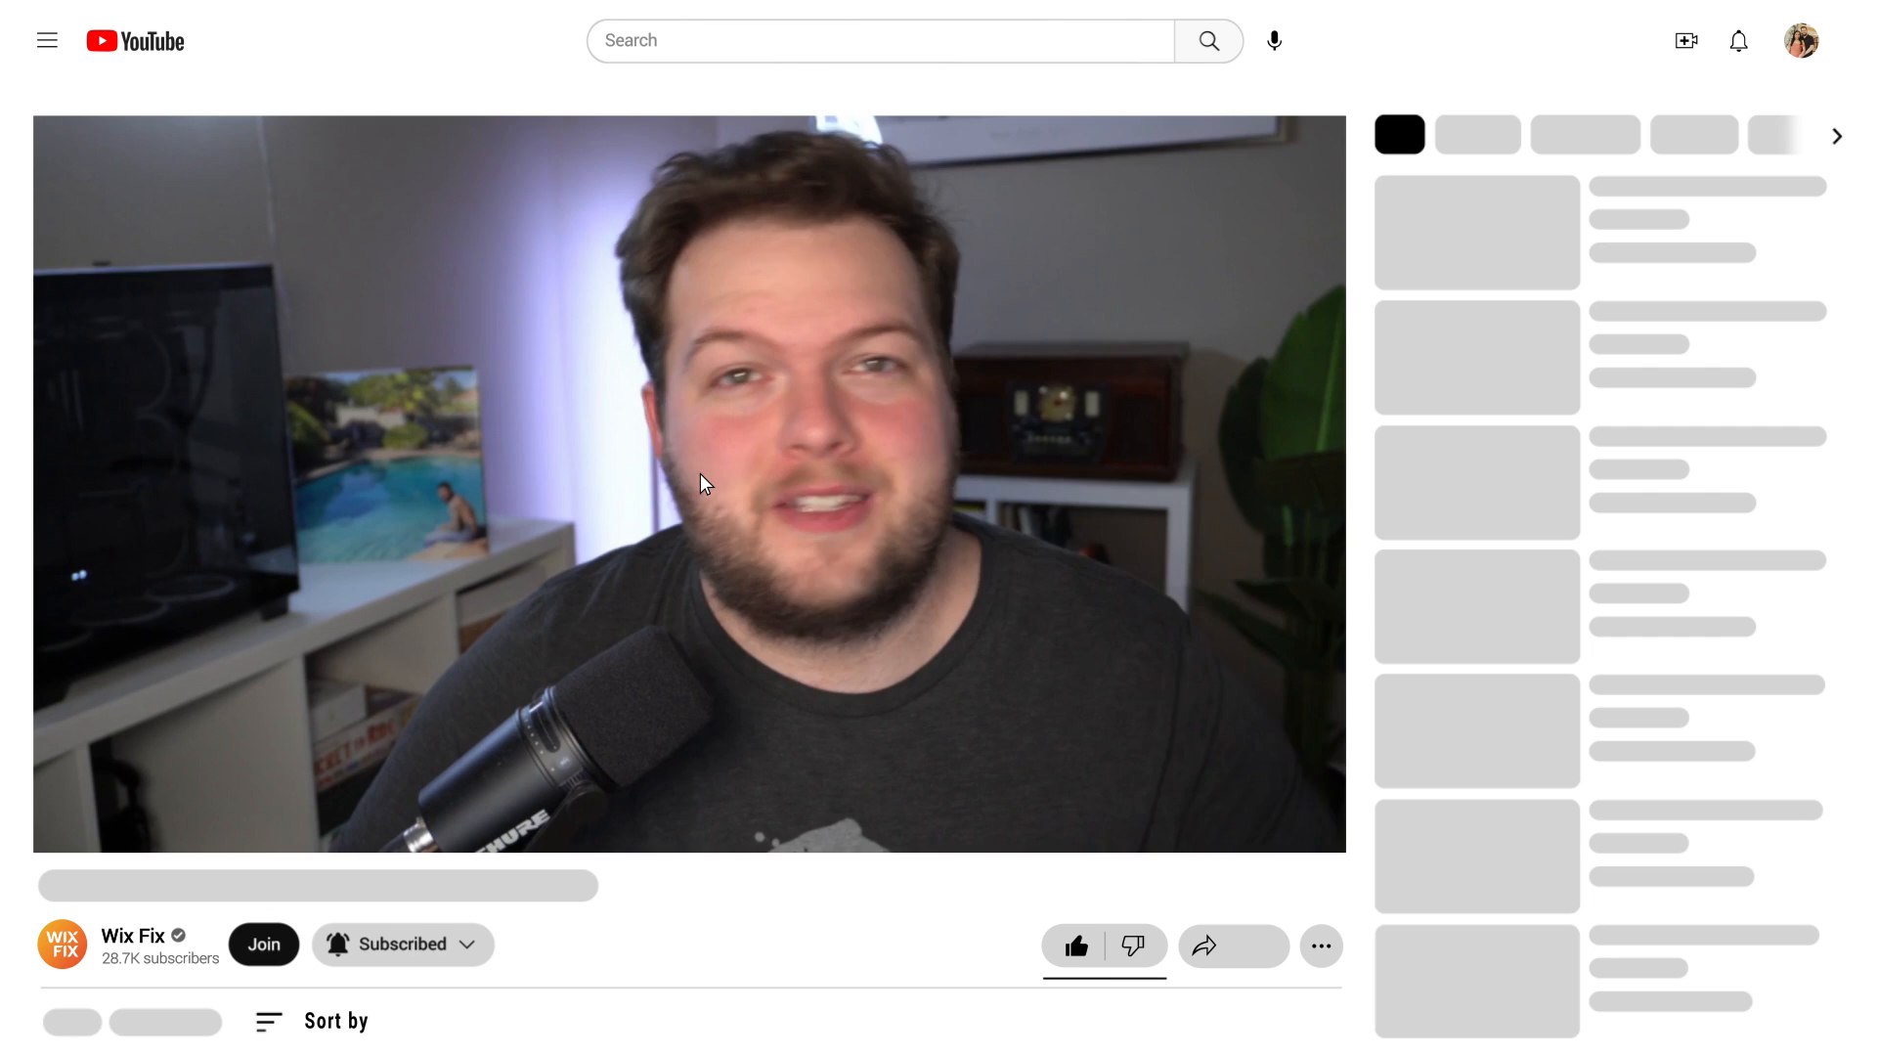
# Dismiss the channel membership offer, then widen the Editor X canvas to 1936 px.
pyautogui.click(263, 945)
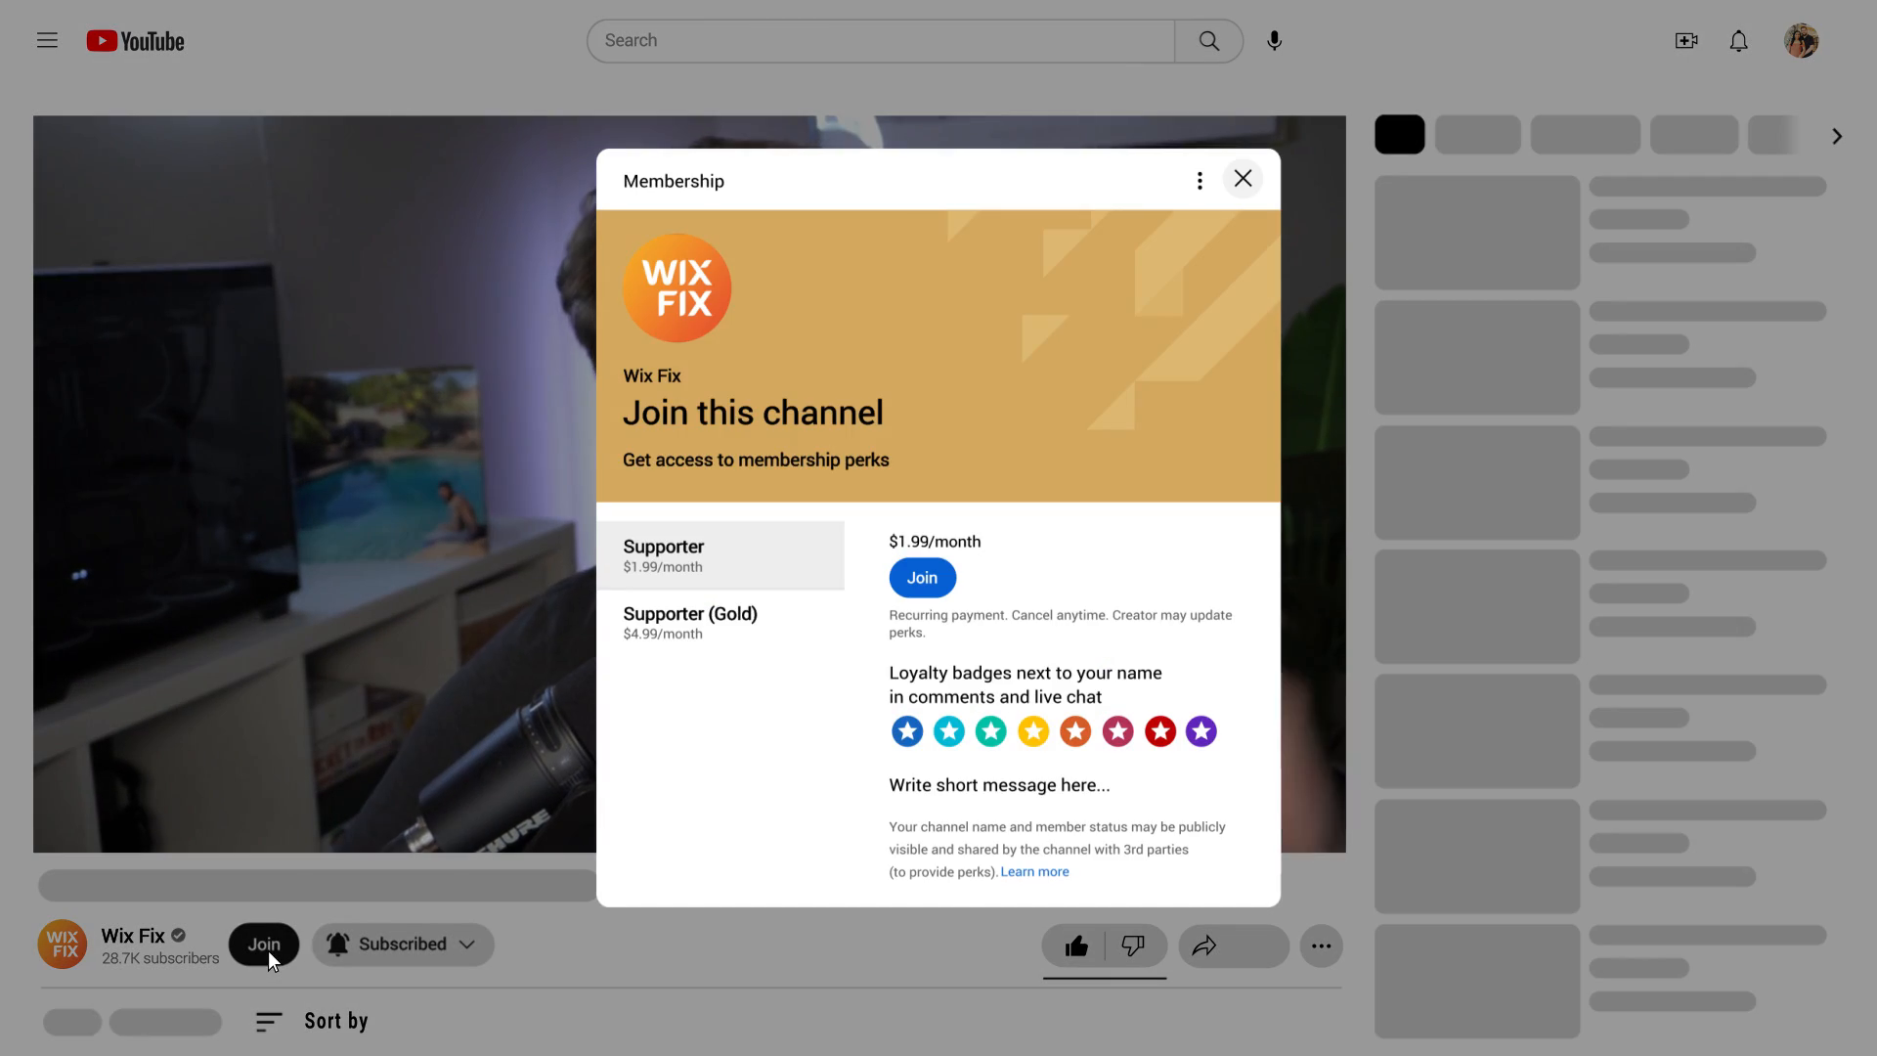
pyautogui.click(921, 577)
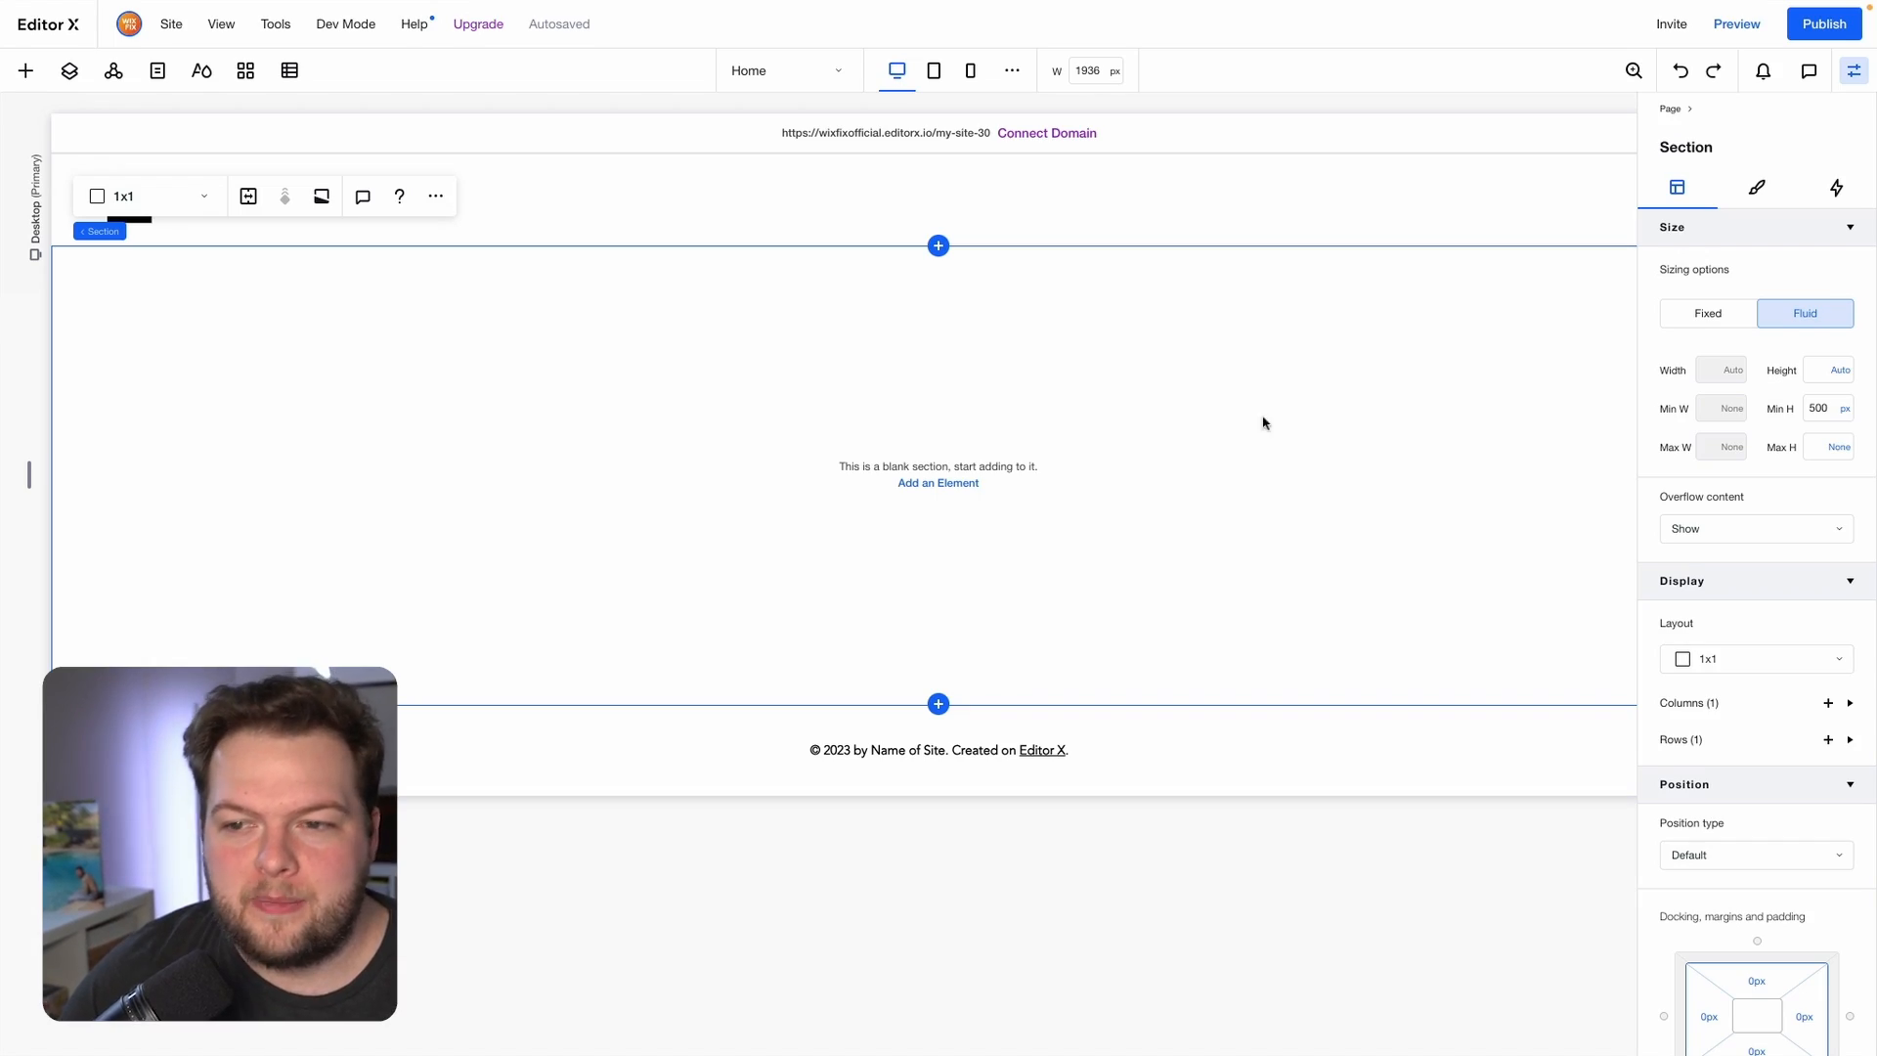
pyautogui.moveTo(1111, 405)
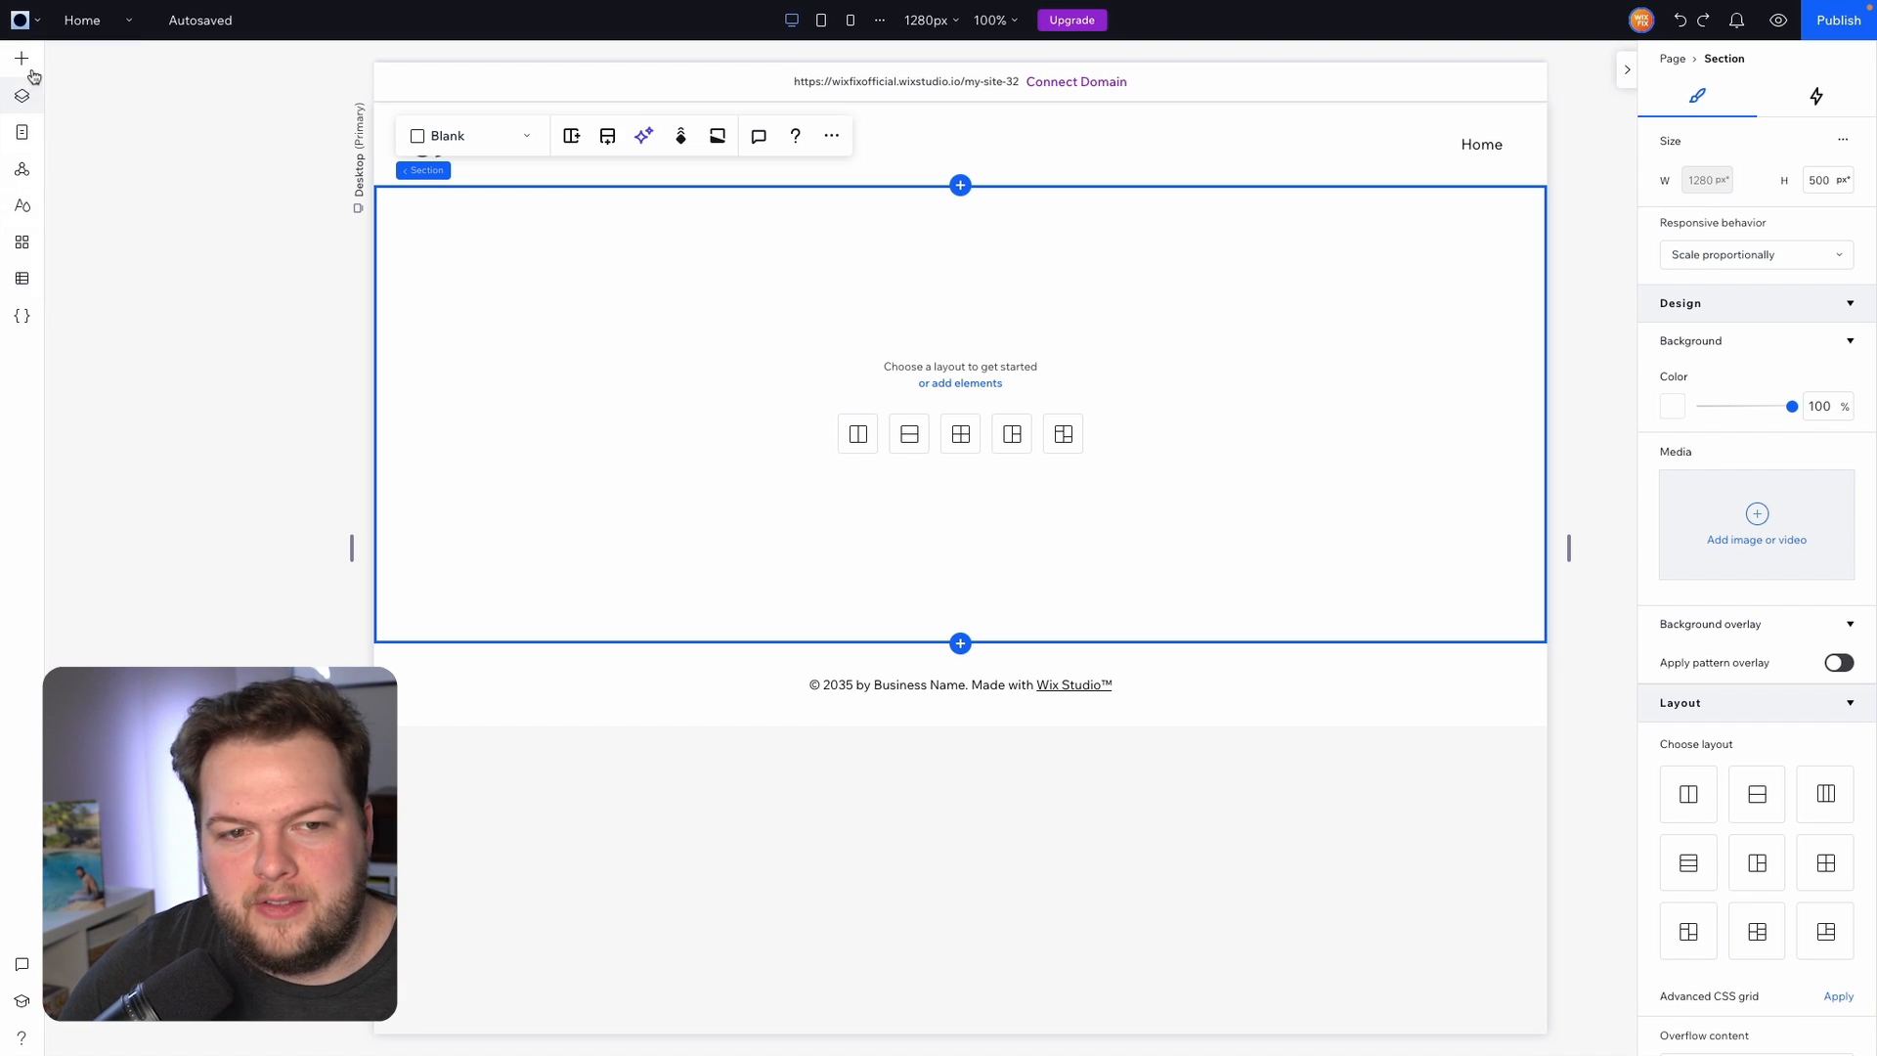
pyautogui.moveTo(21, 95)
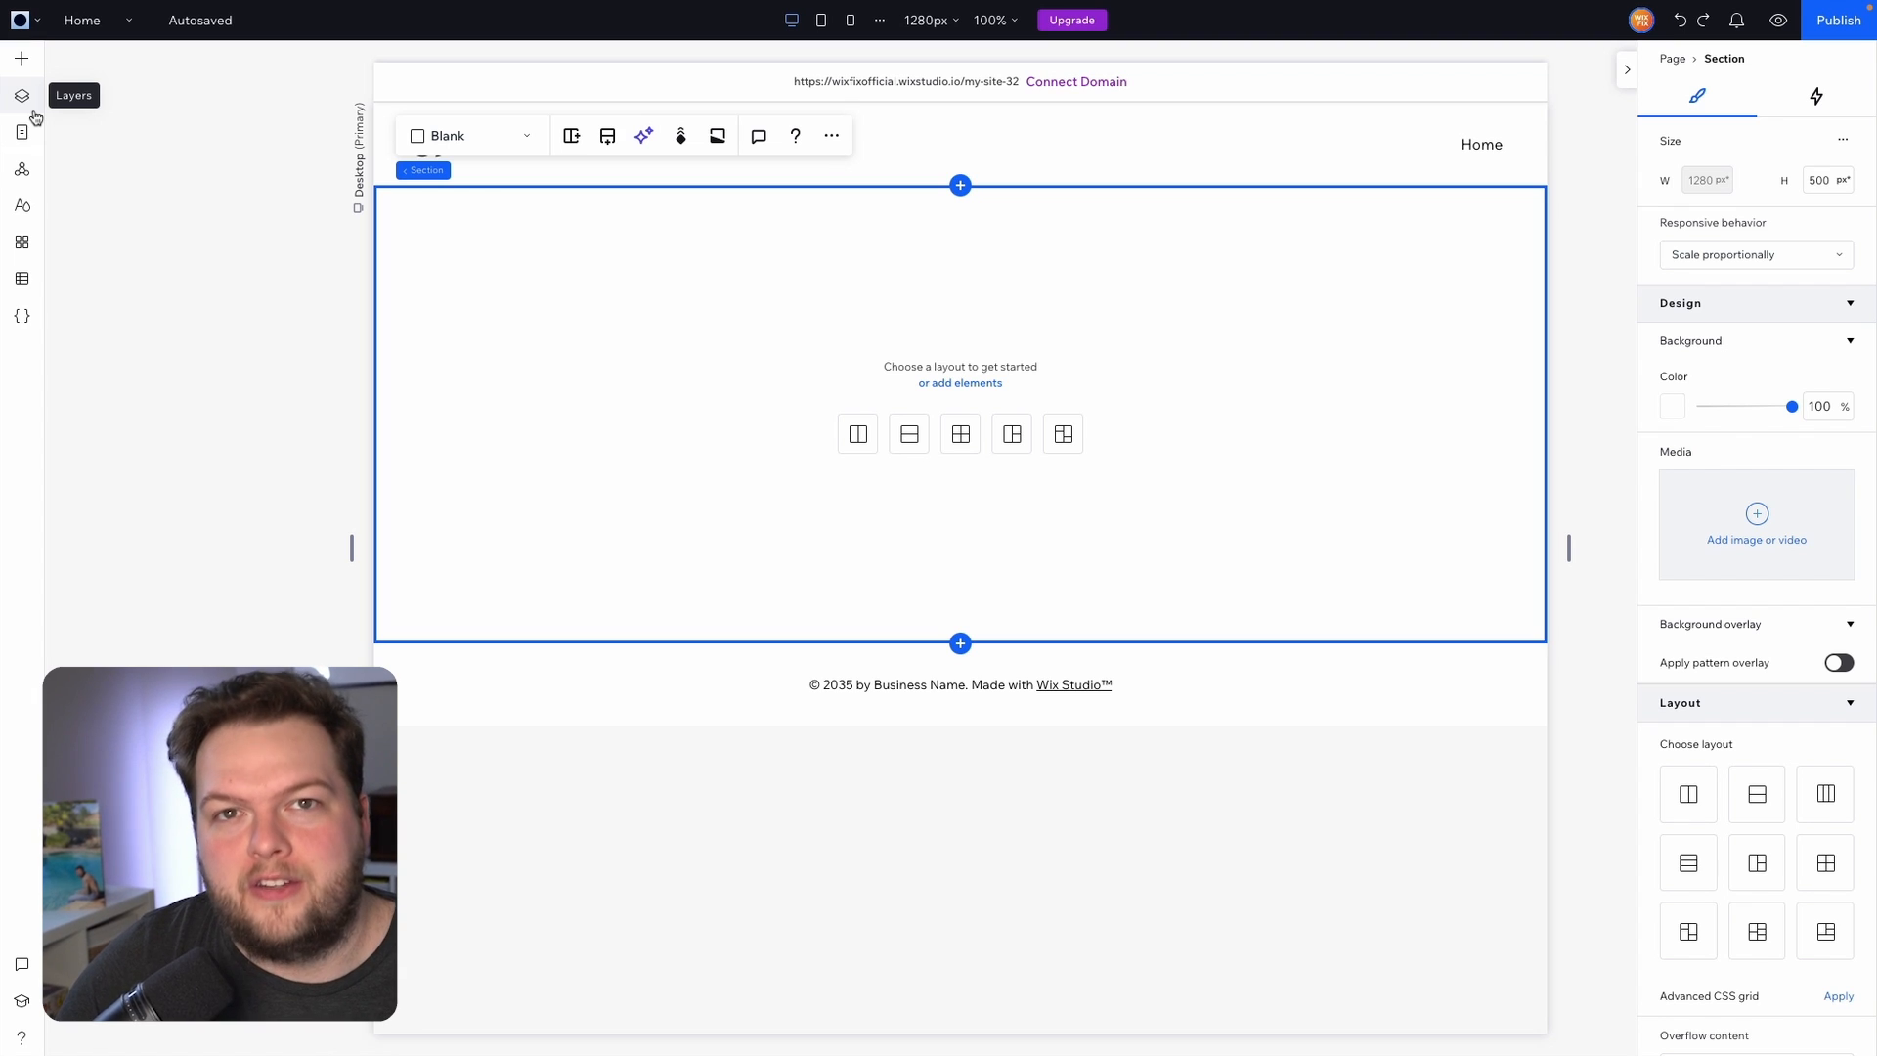
pyautogui.moveTo(1562, 559)
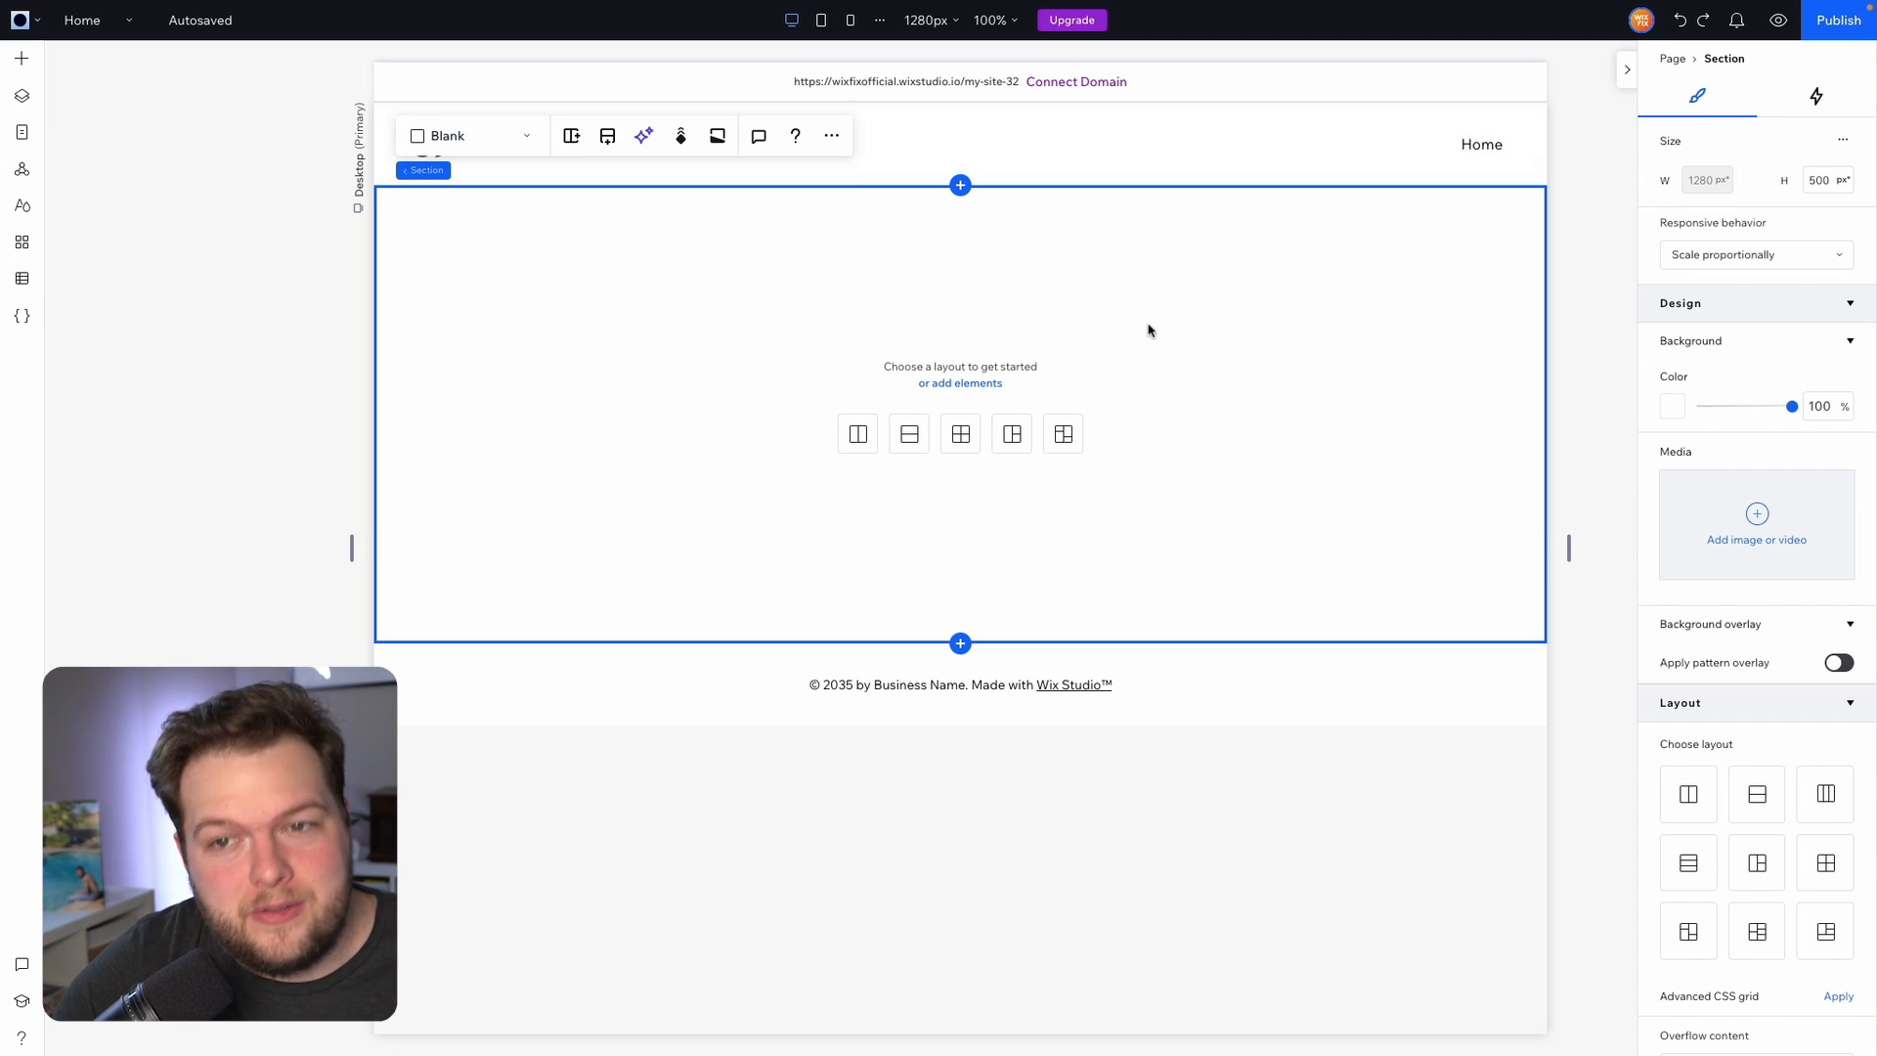
pyautogui.click(928, 21)
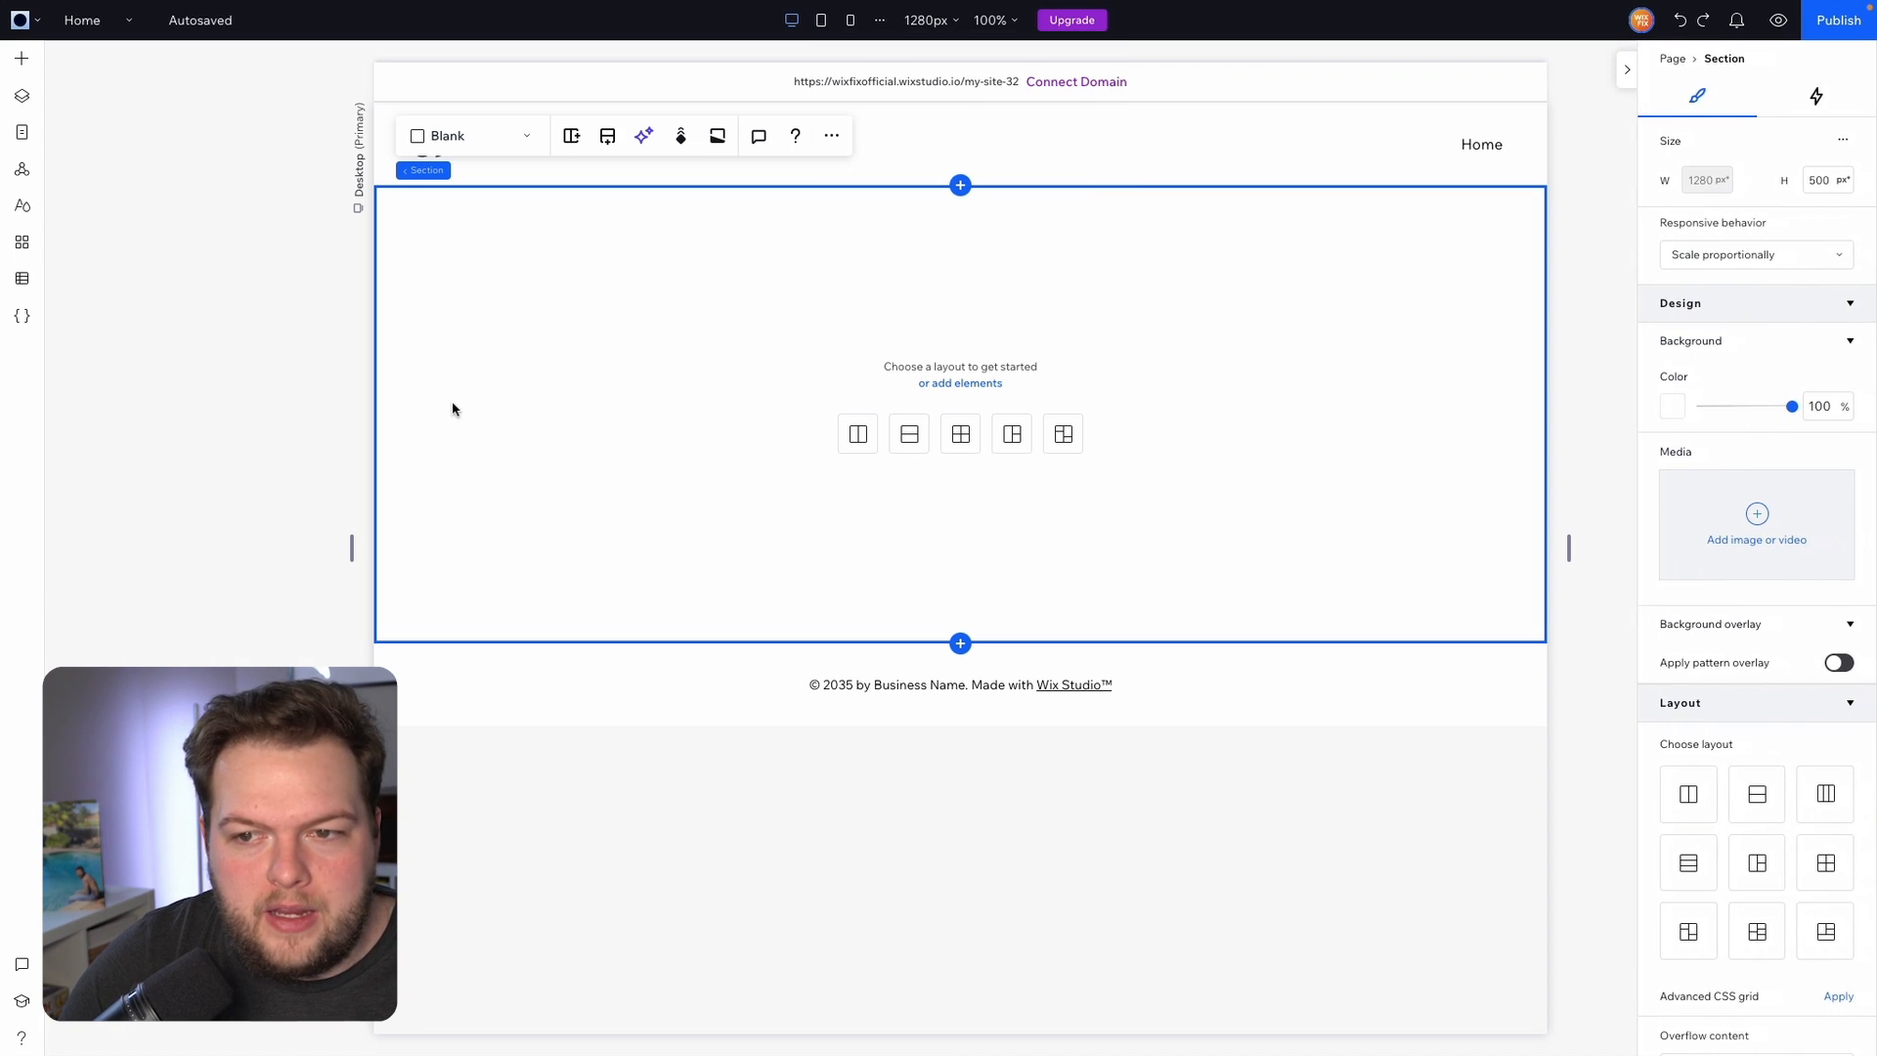
pyautogui.moveTo(875, 329)
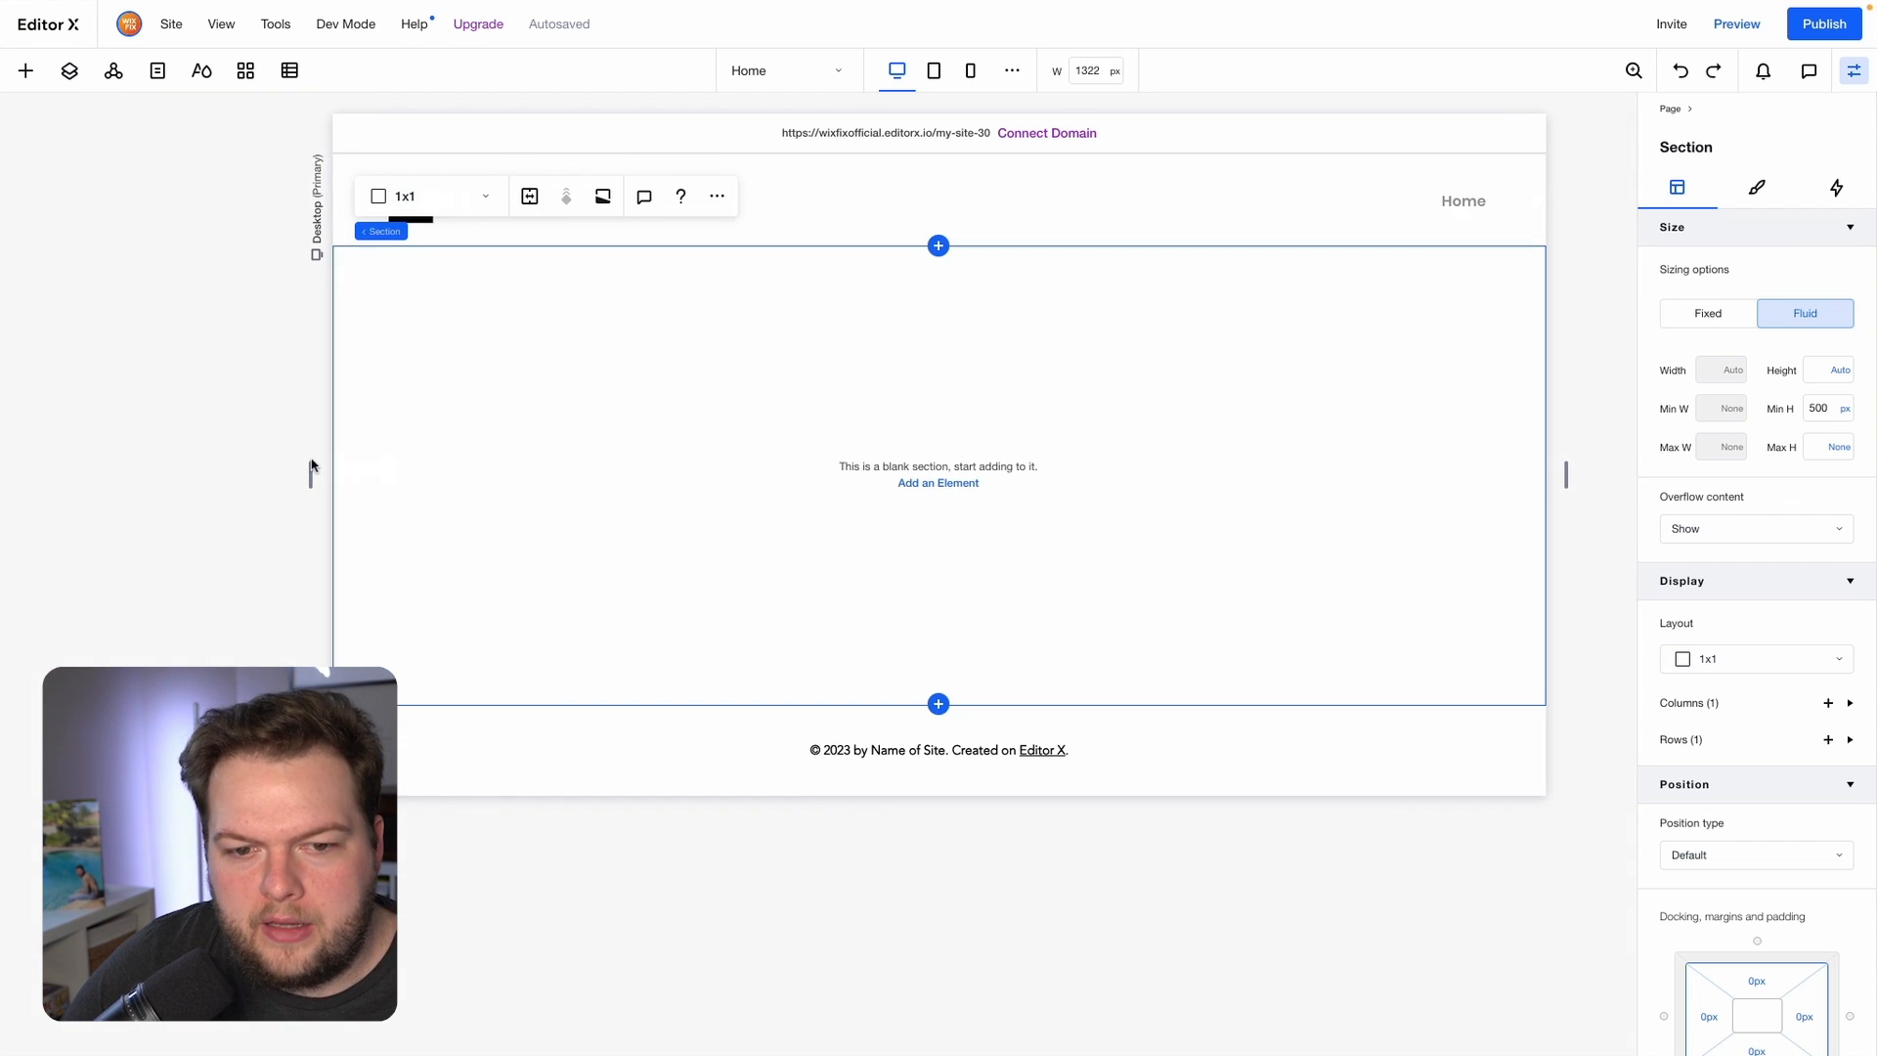
pyautogui.moveTo(1091, 113)
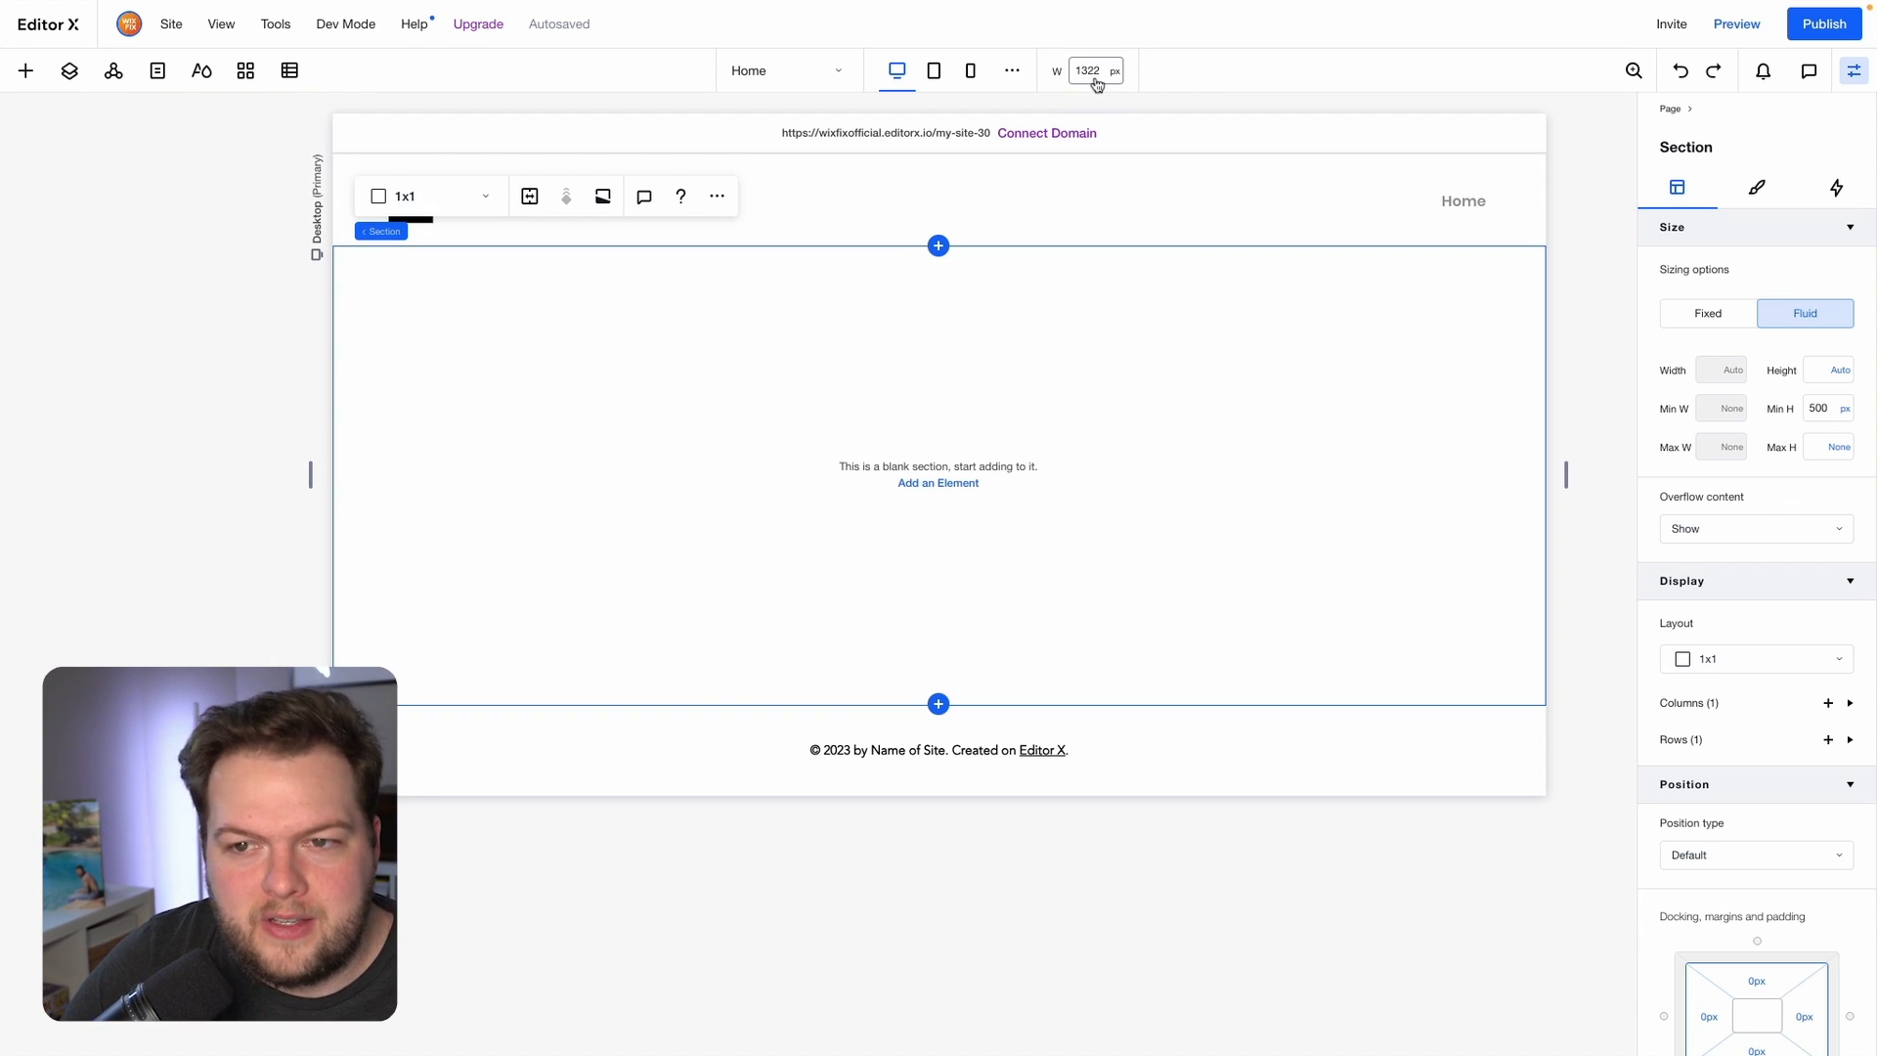
pyautogui.moveTo(896, 69)
pyautogui.write('1936')
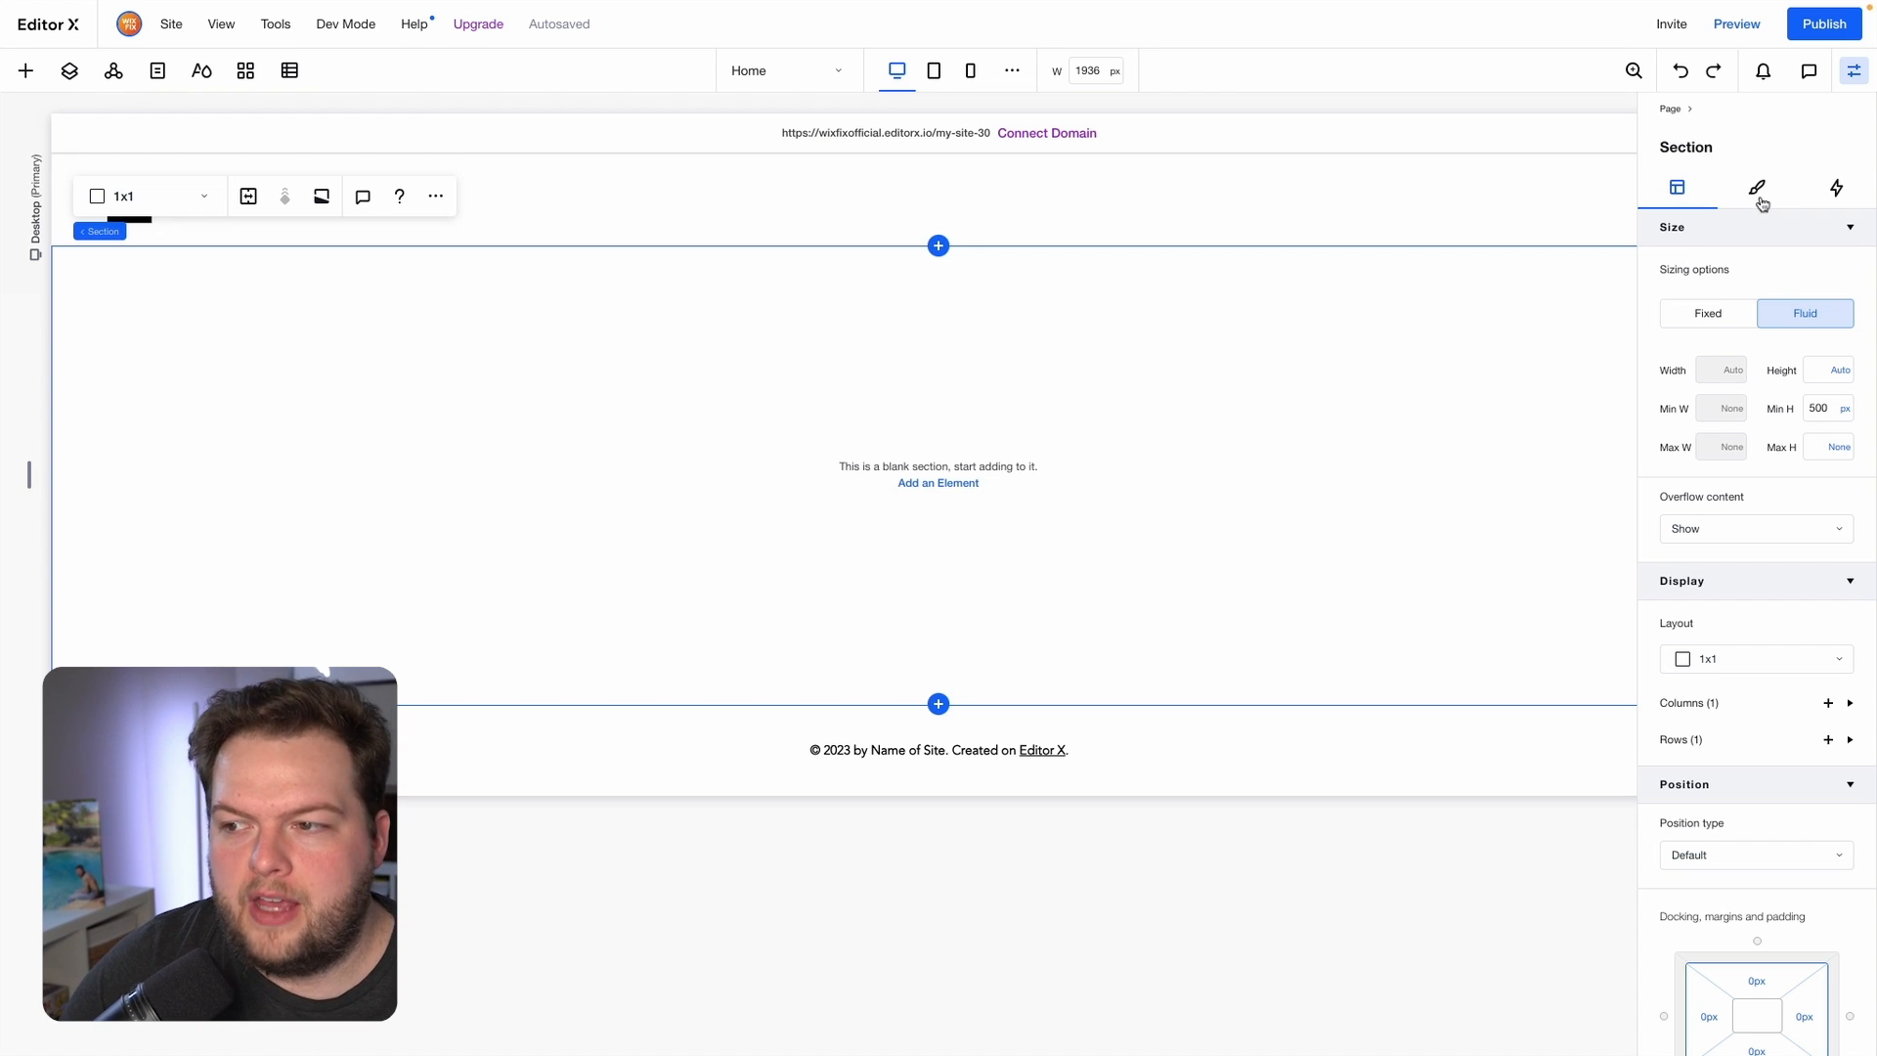
pyautogui.moveTo(1836, 187)
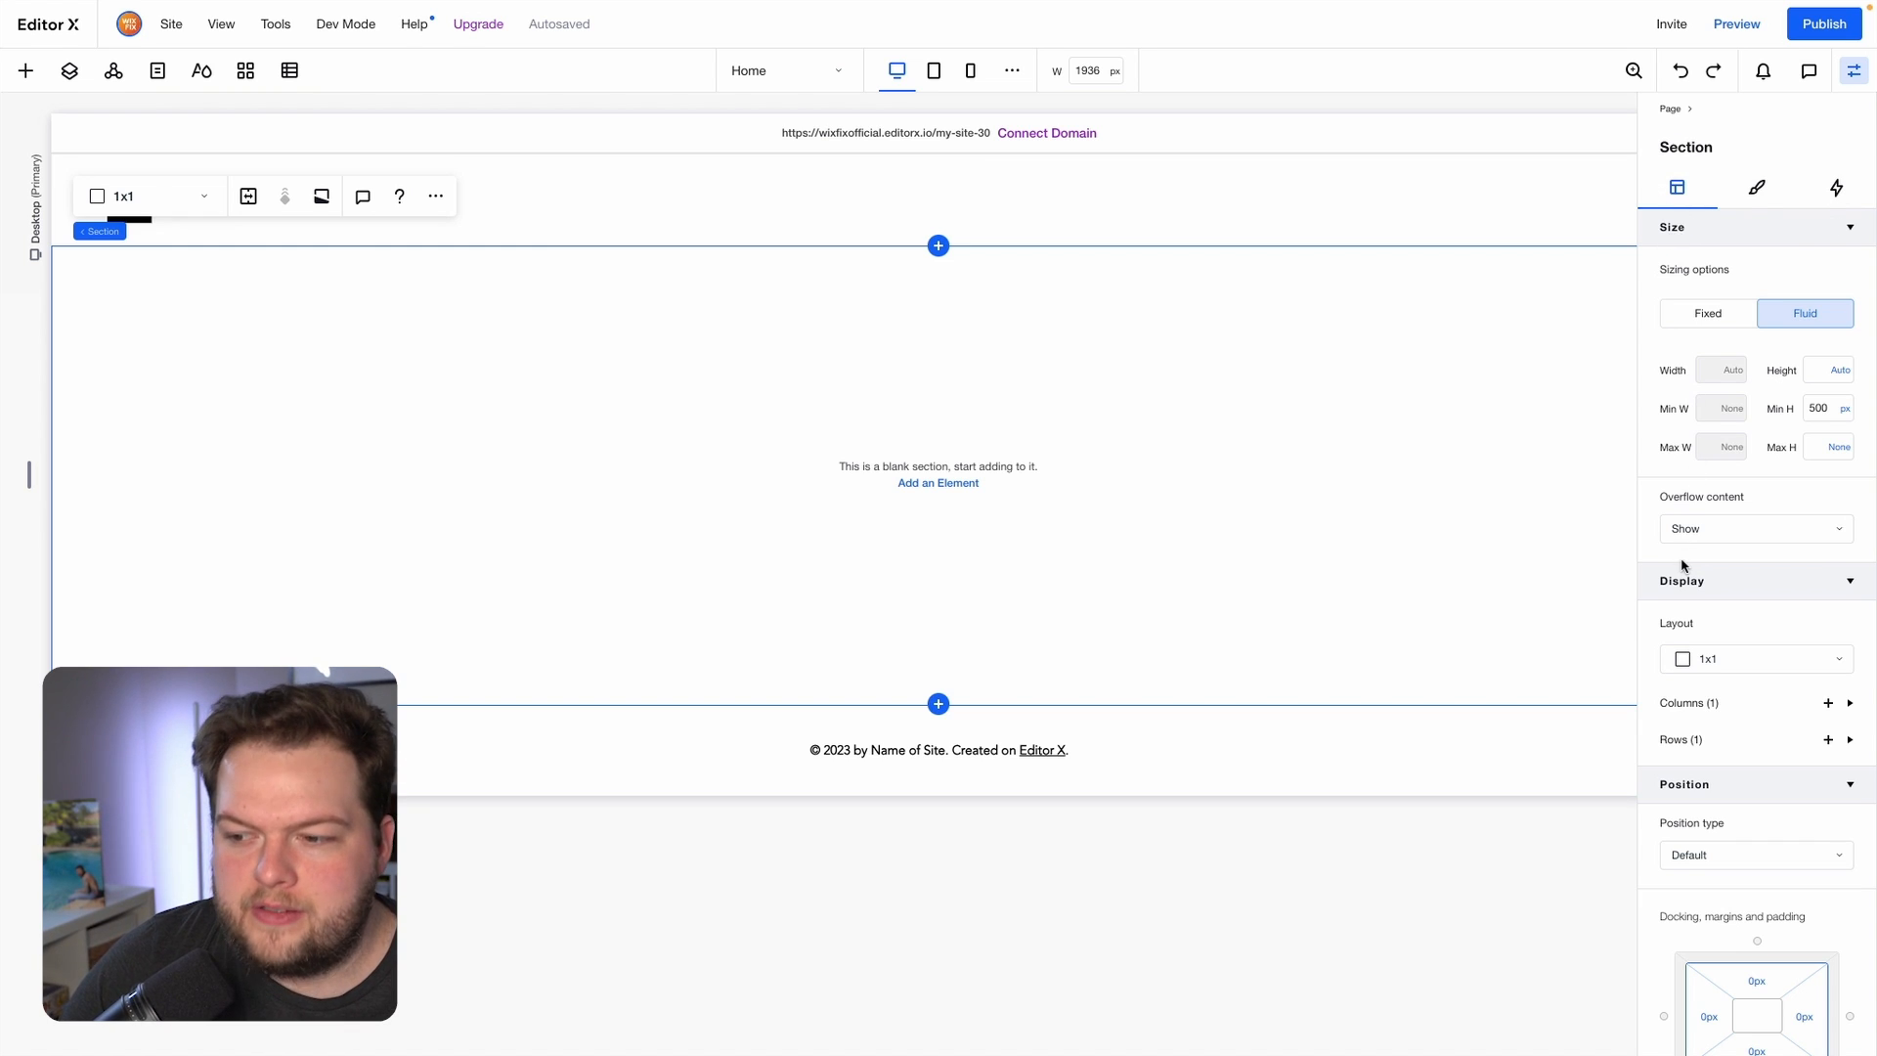
# Scroll to the section's Animations and Effects settings and expand the Click trigger options.
pyautogui.scroll(-3)
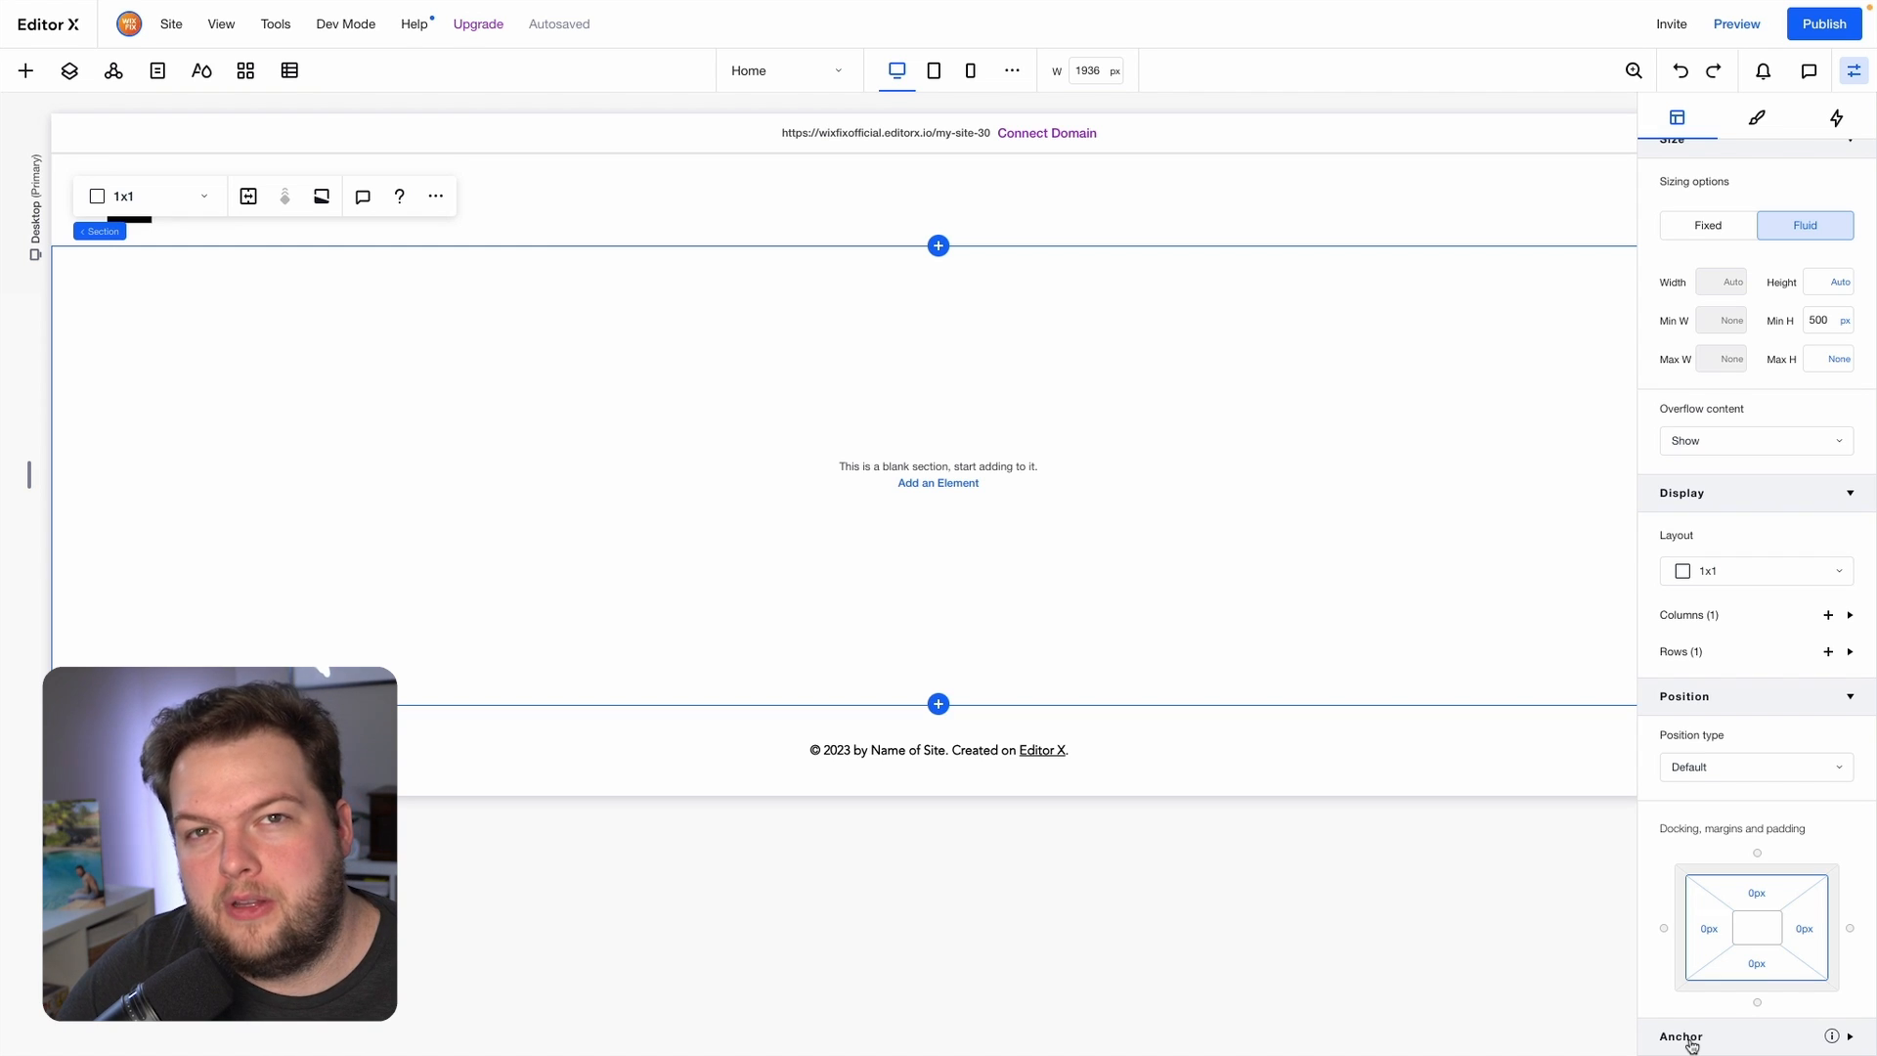
pyautogui.moveTo(1503, 619)
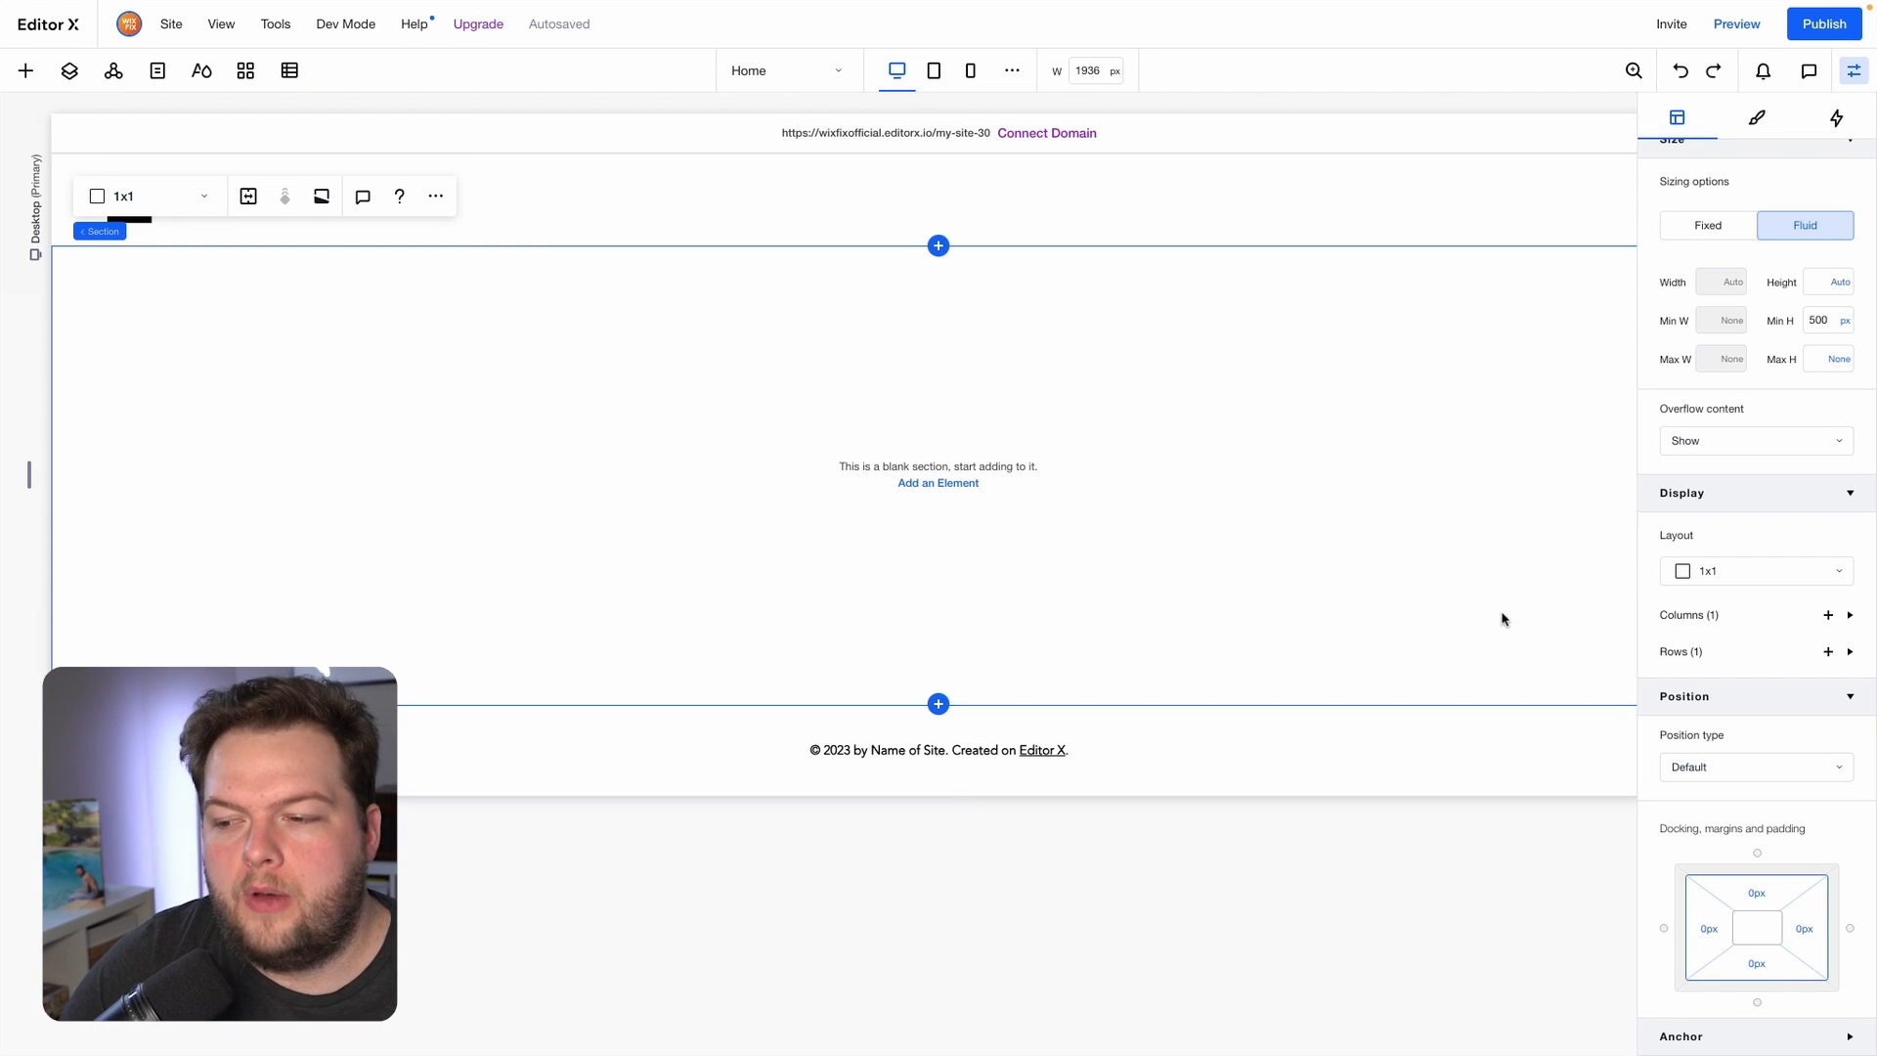
pyautogui.moveTo(1734, 645)
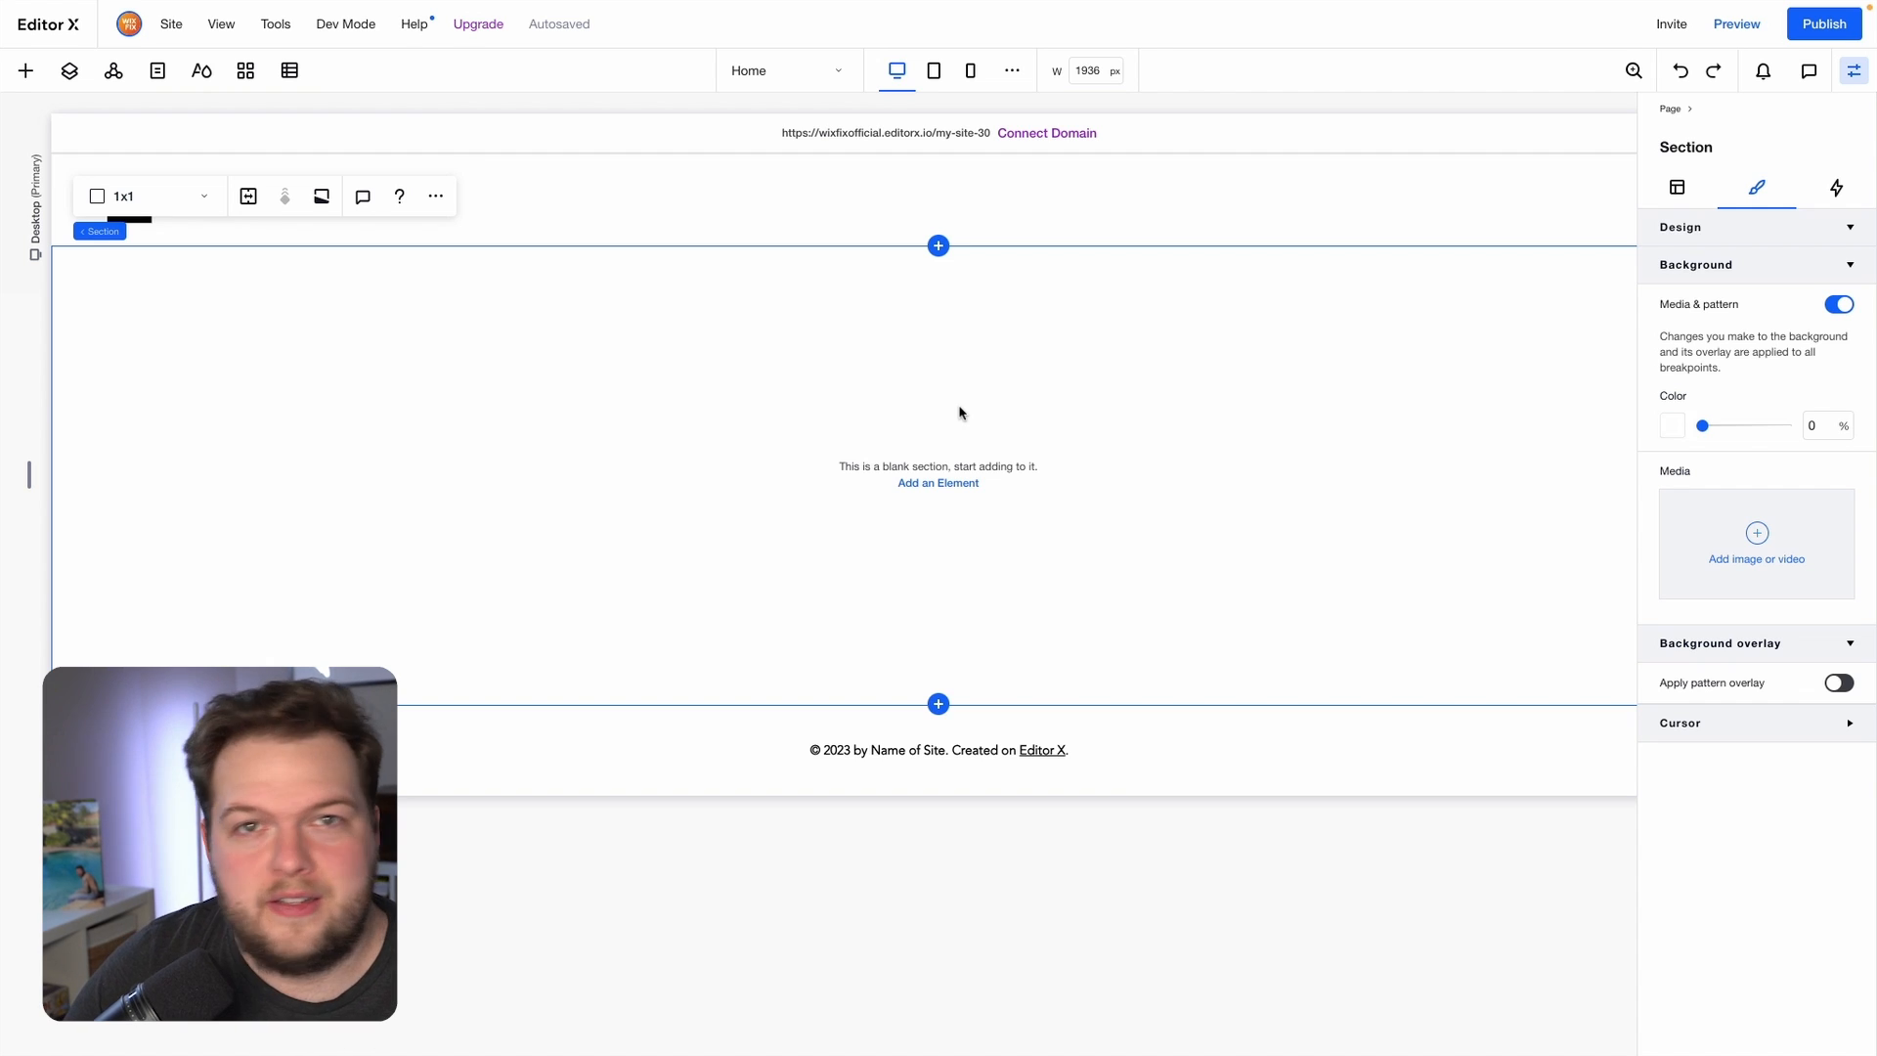
pyautogui.moveTo(1546, 335)
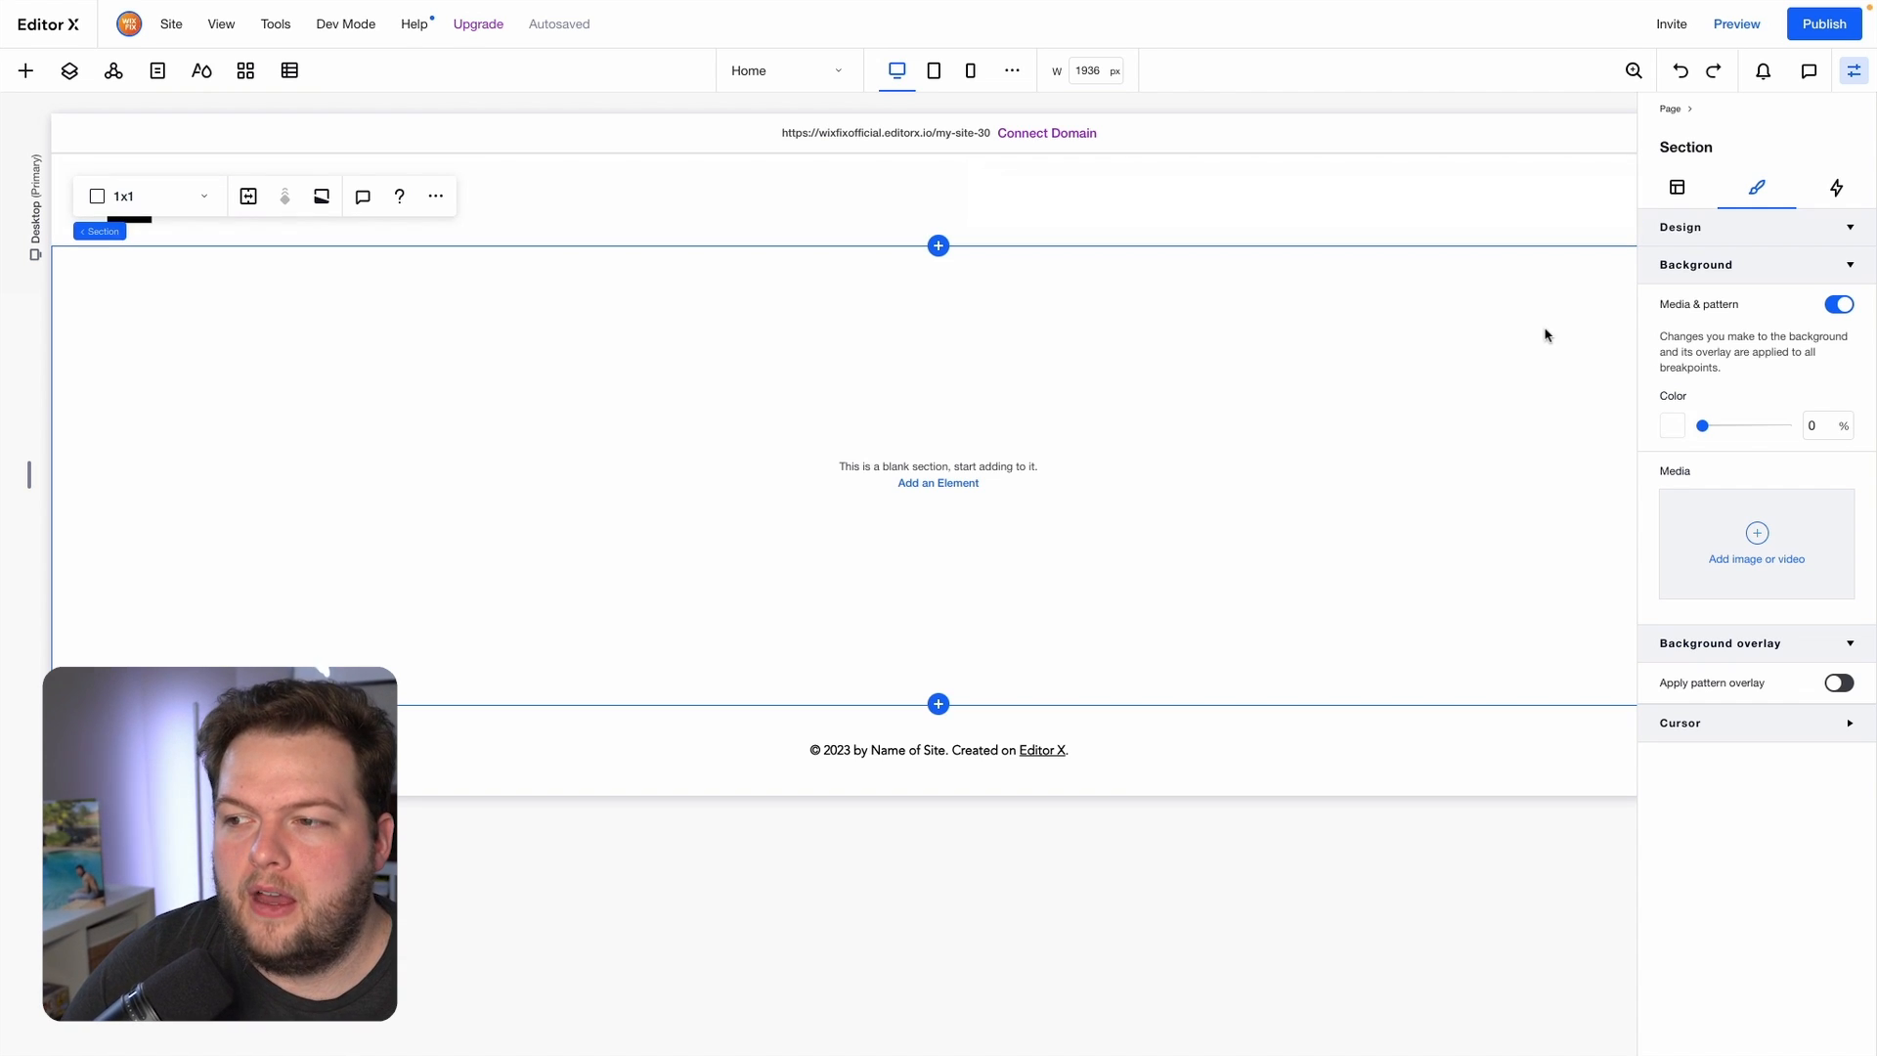
pyautogui.click(1835, 187)
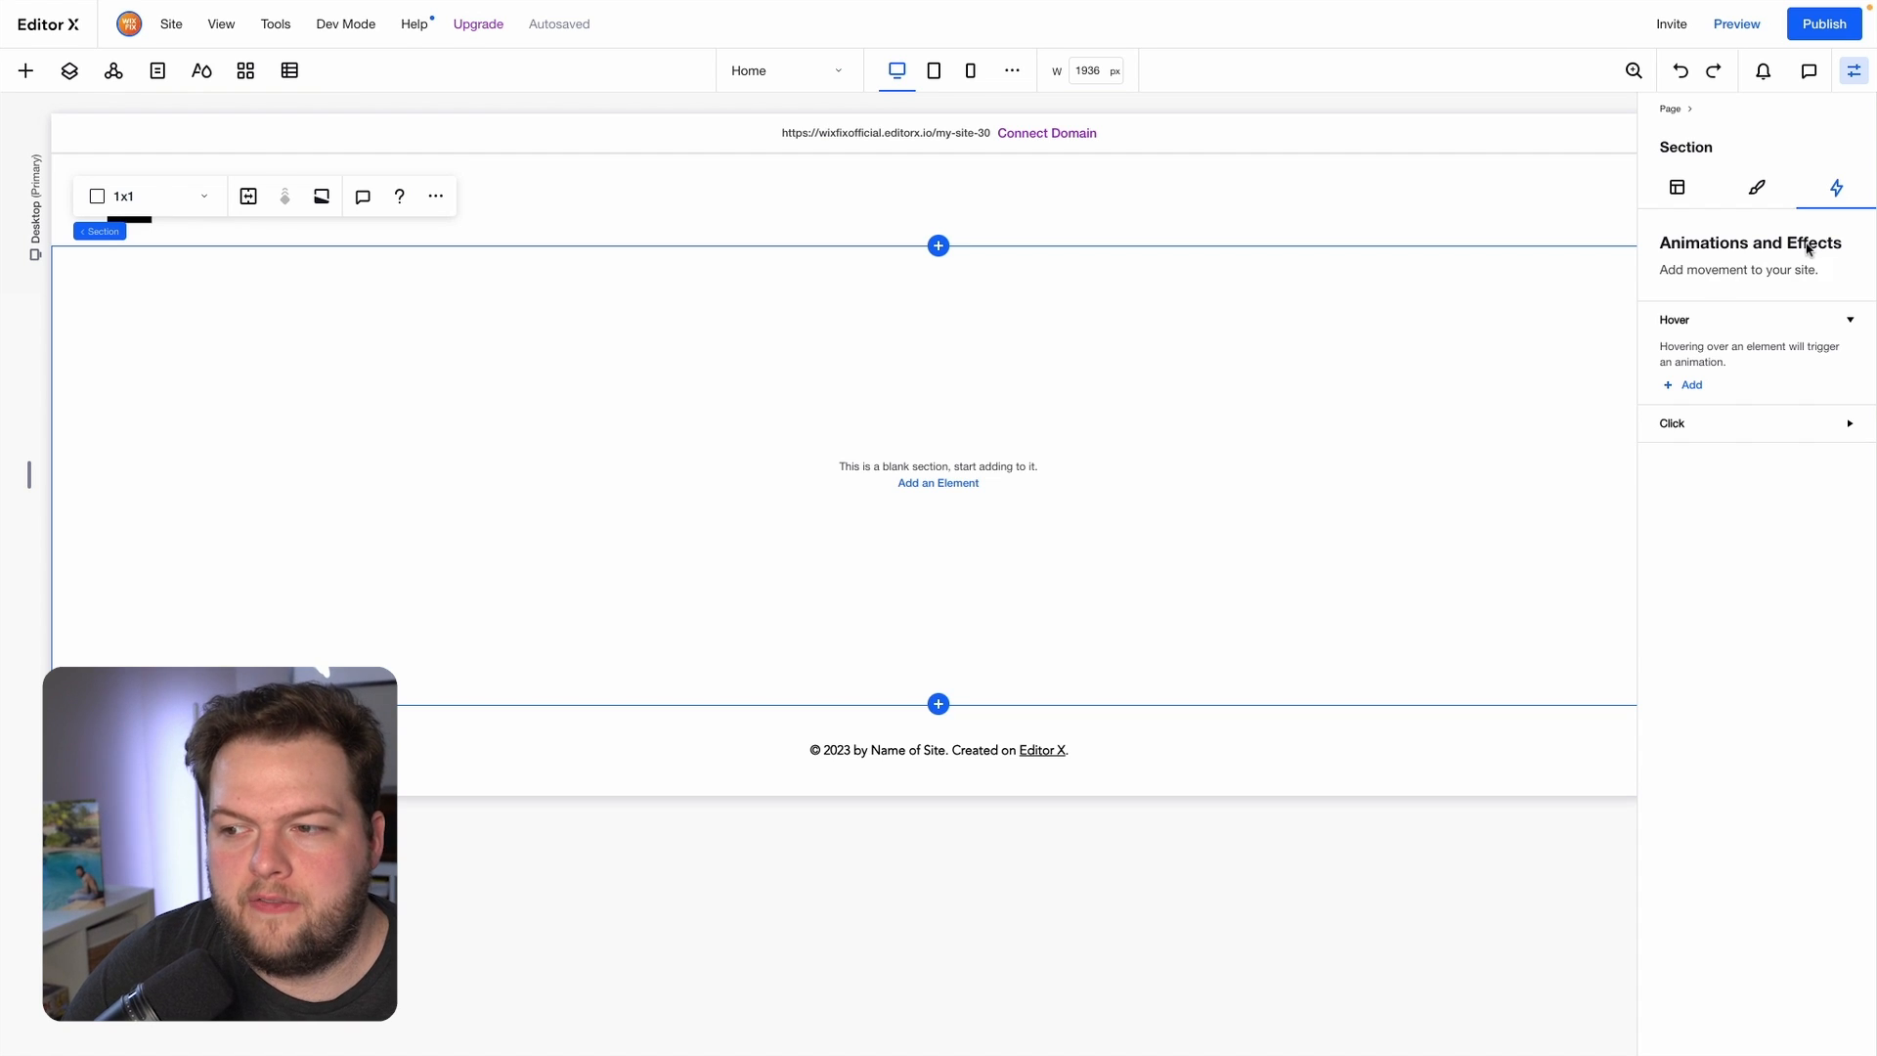
pyautogui.click(1671, 422)
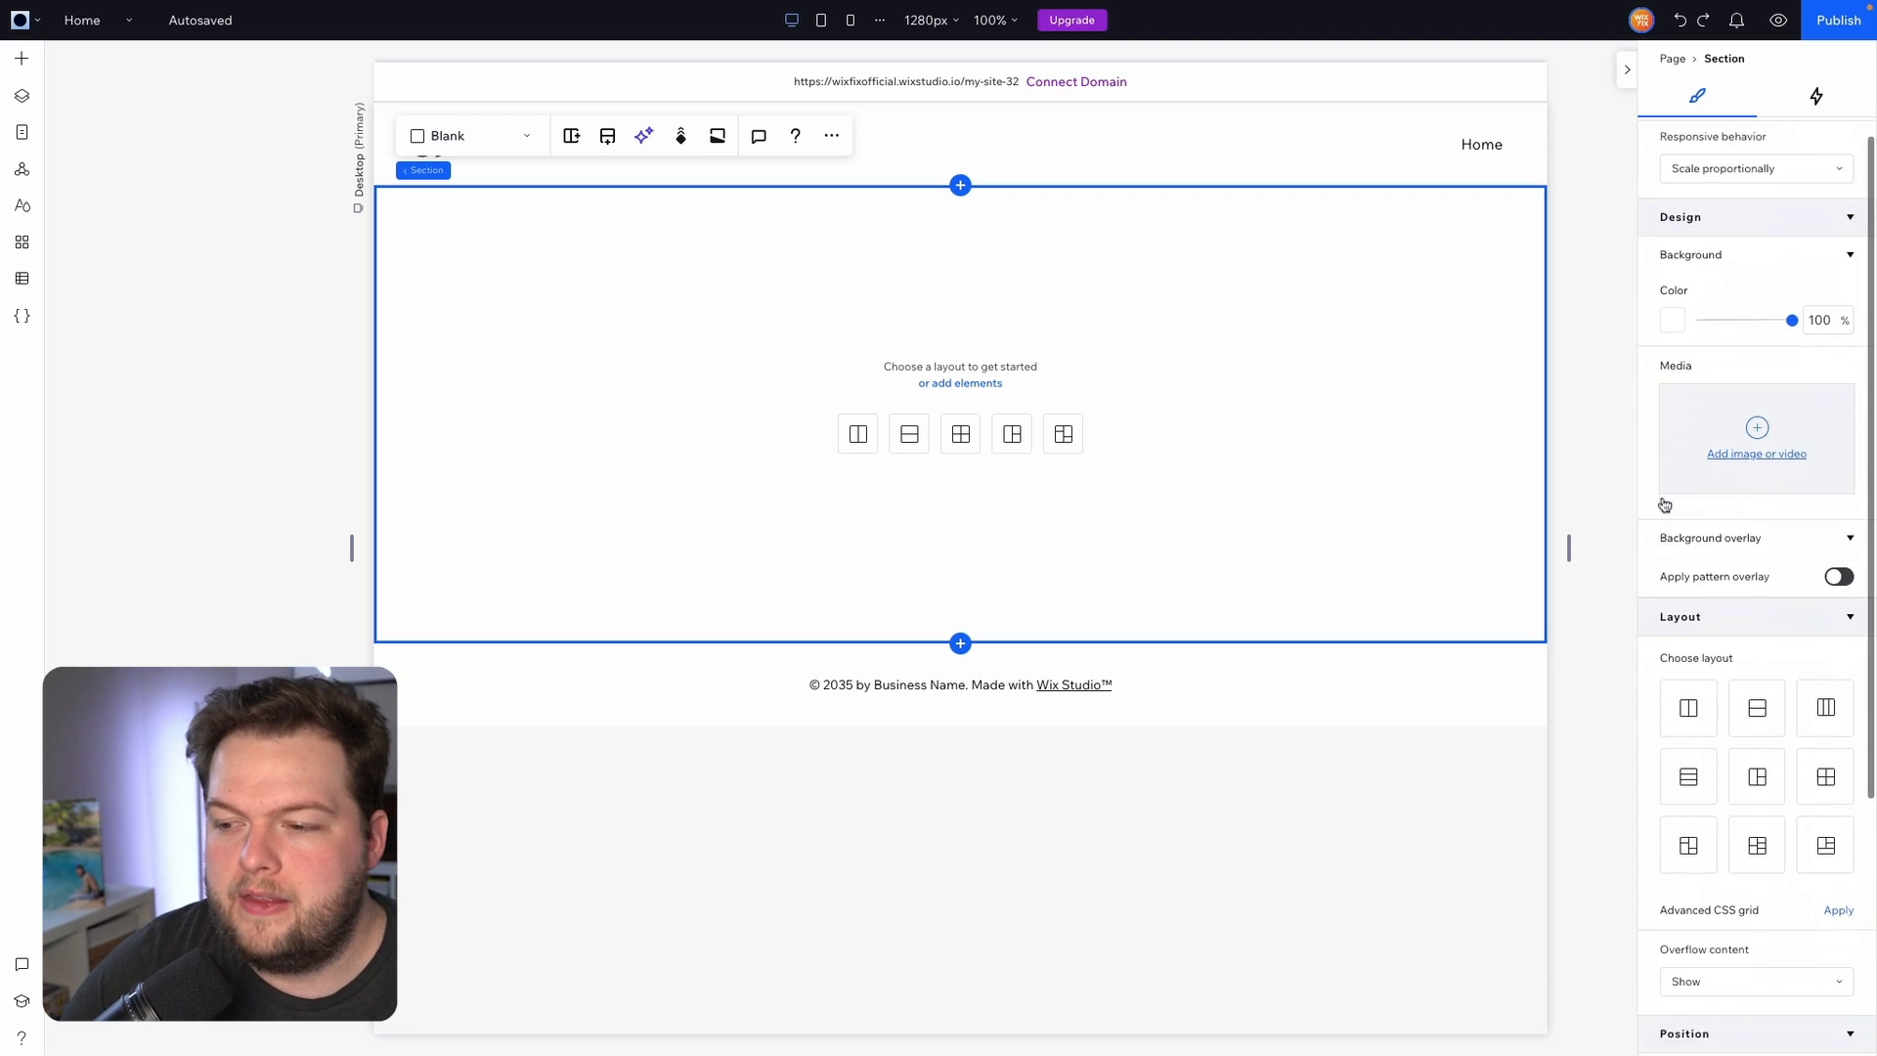
pyautogui.scroll(-3)
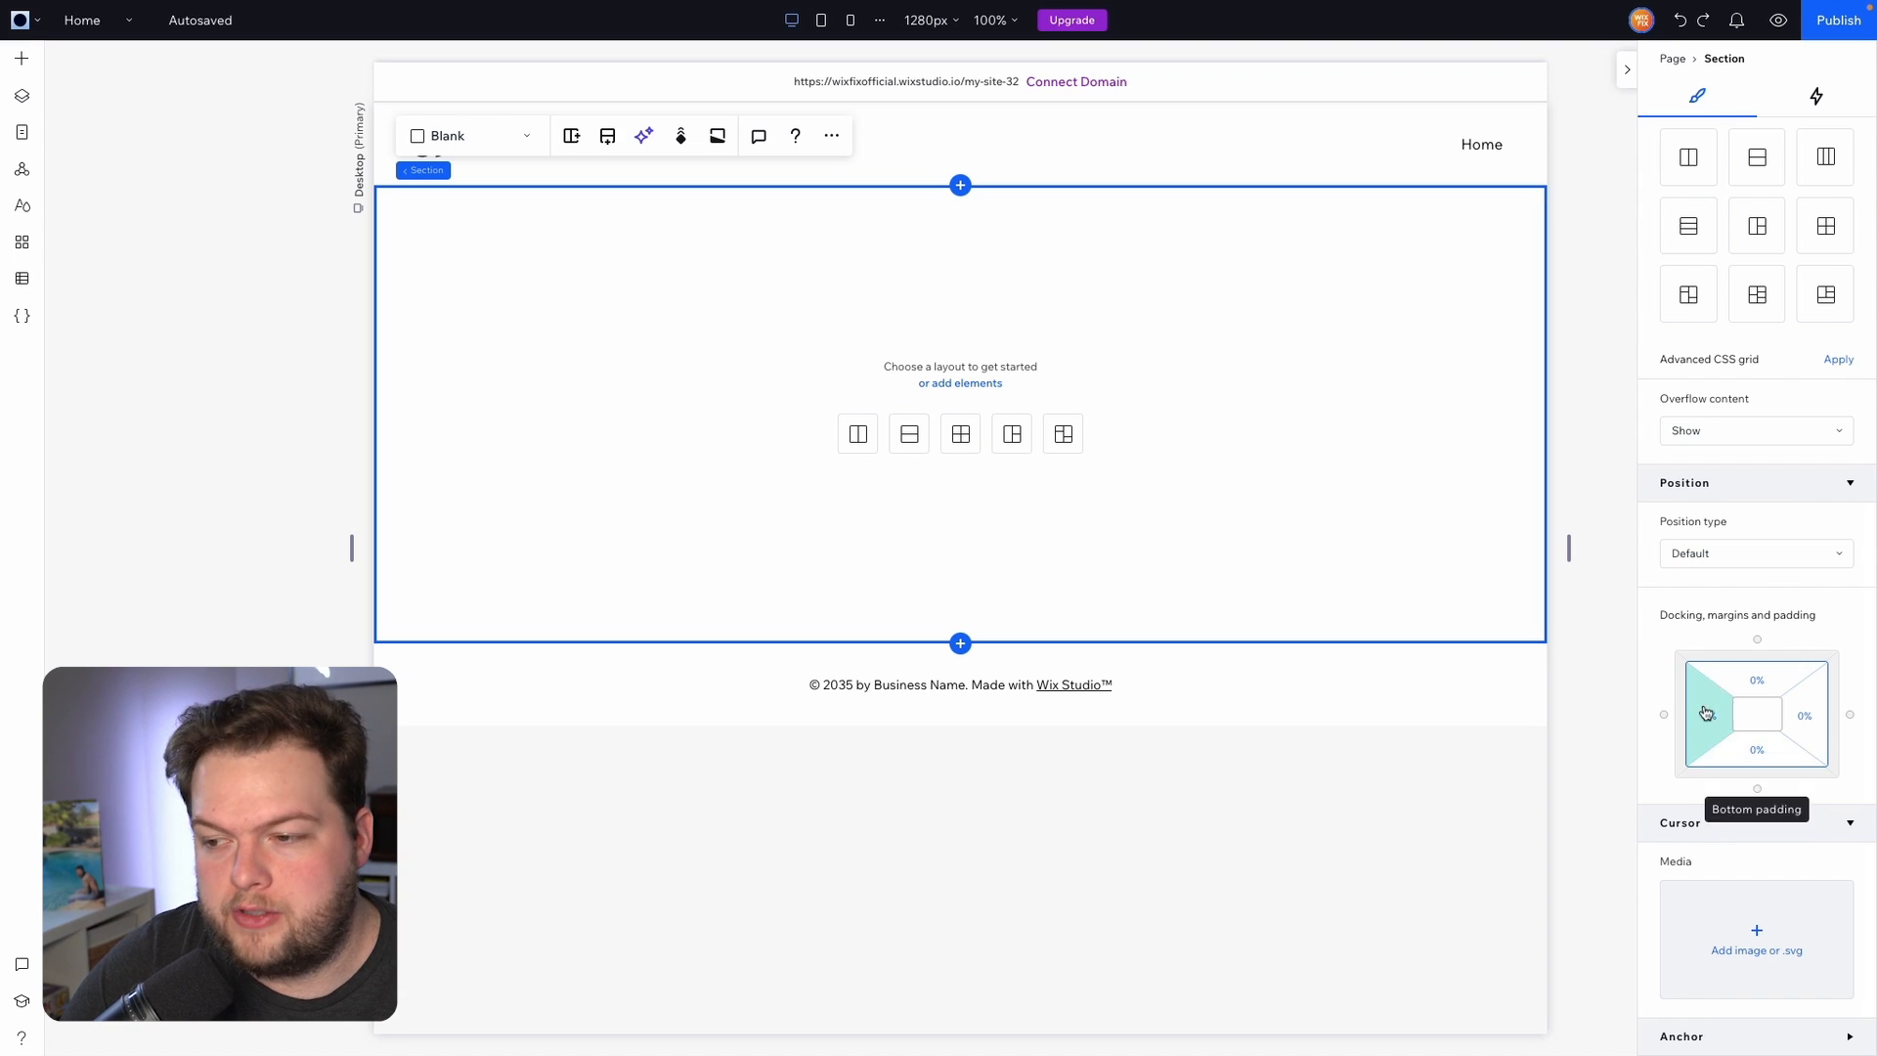
pyautogui.click(1814, 96)
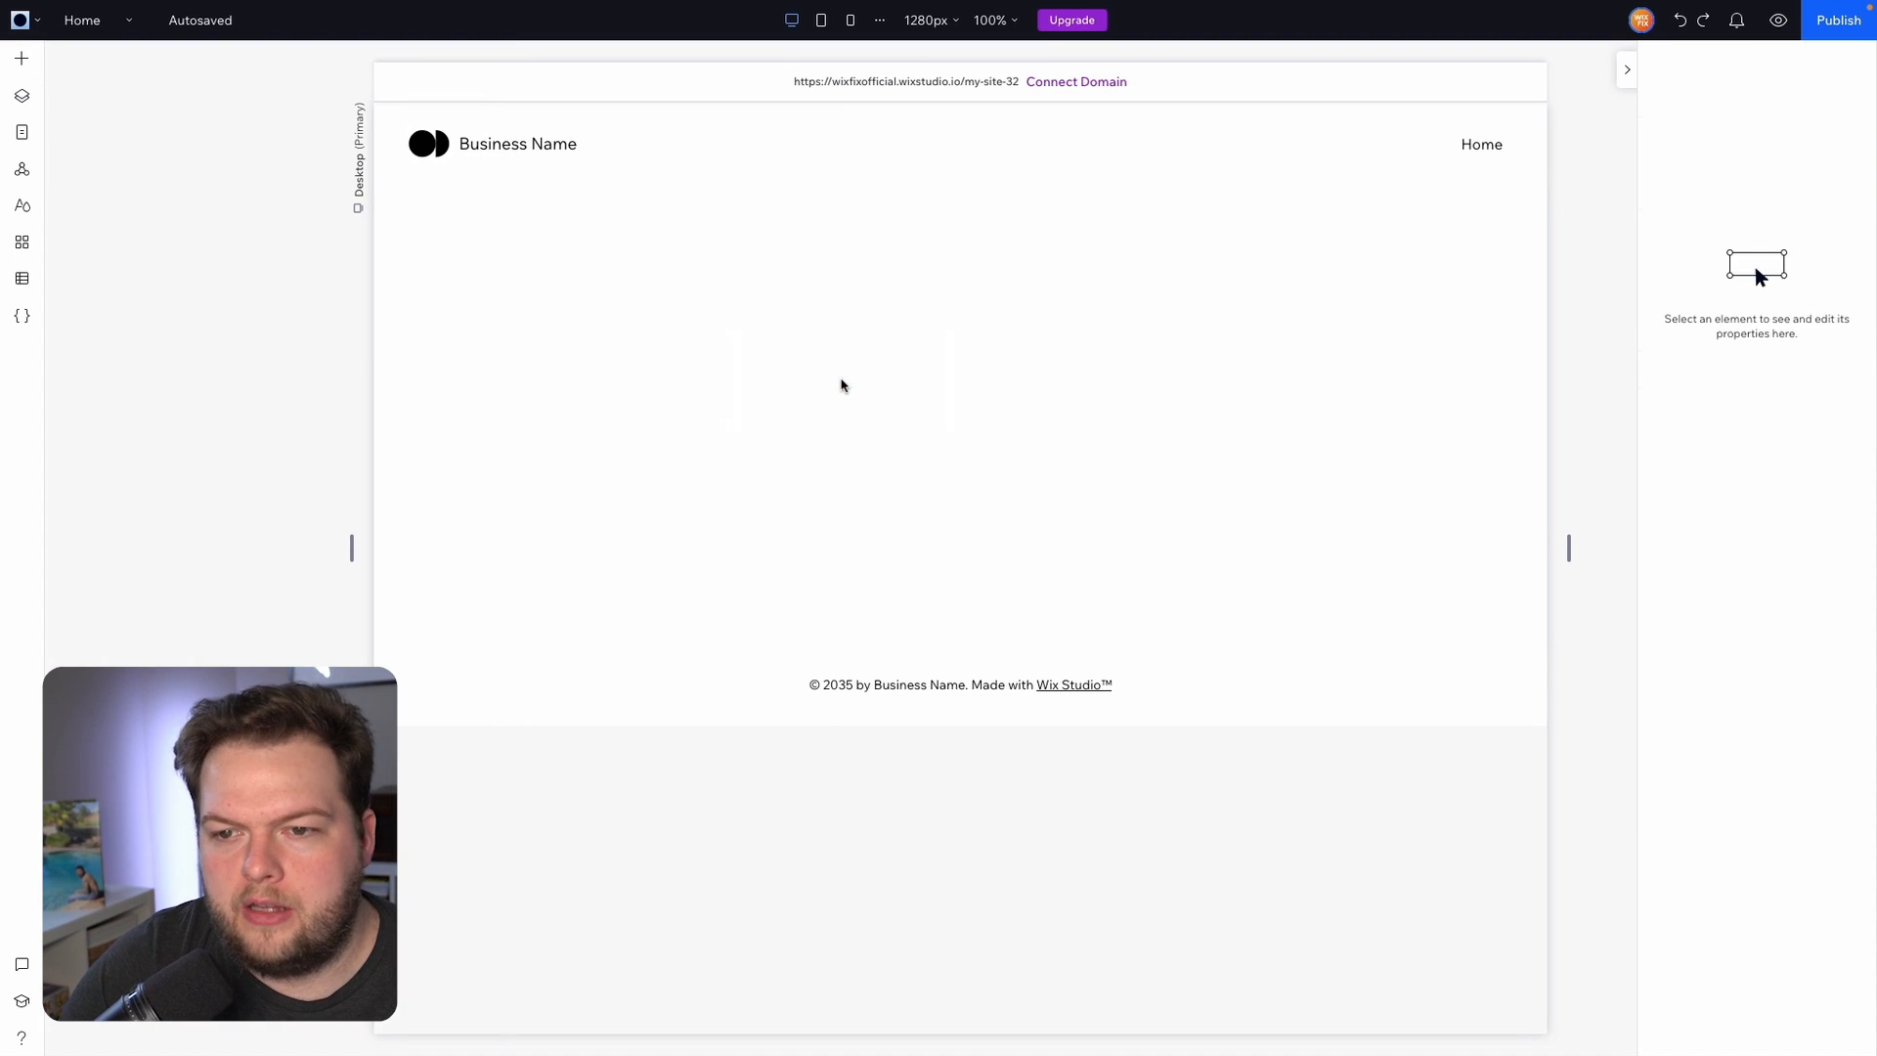
# Select the Add a Title heading and show its Animations and Effects options.
pyautogui.click(834, 357)
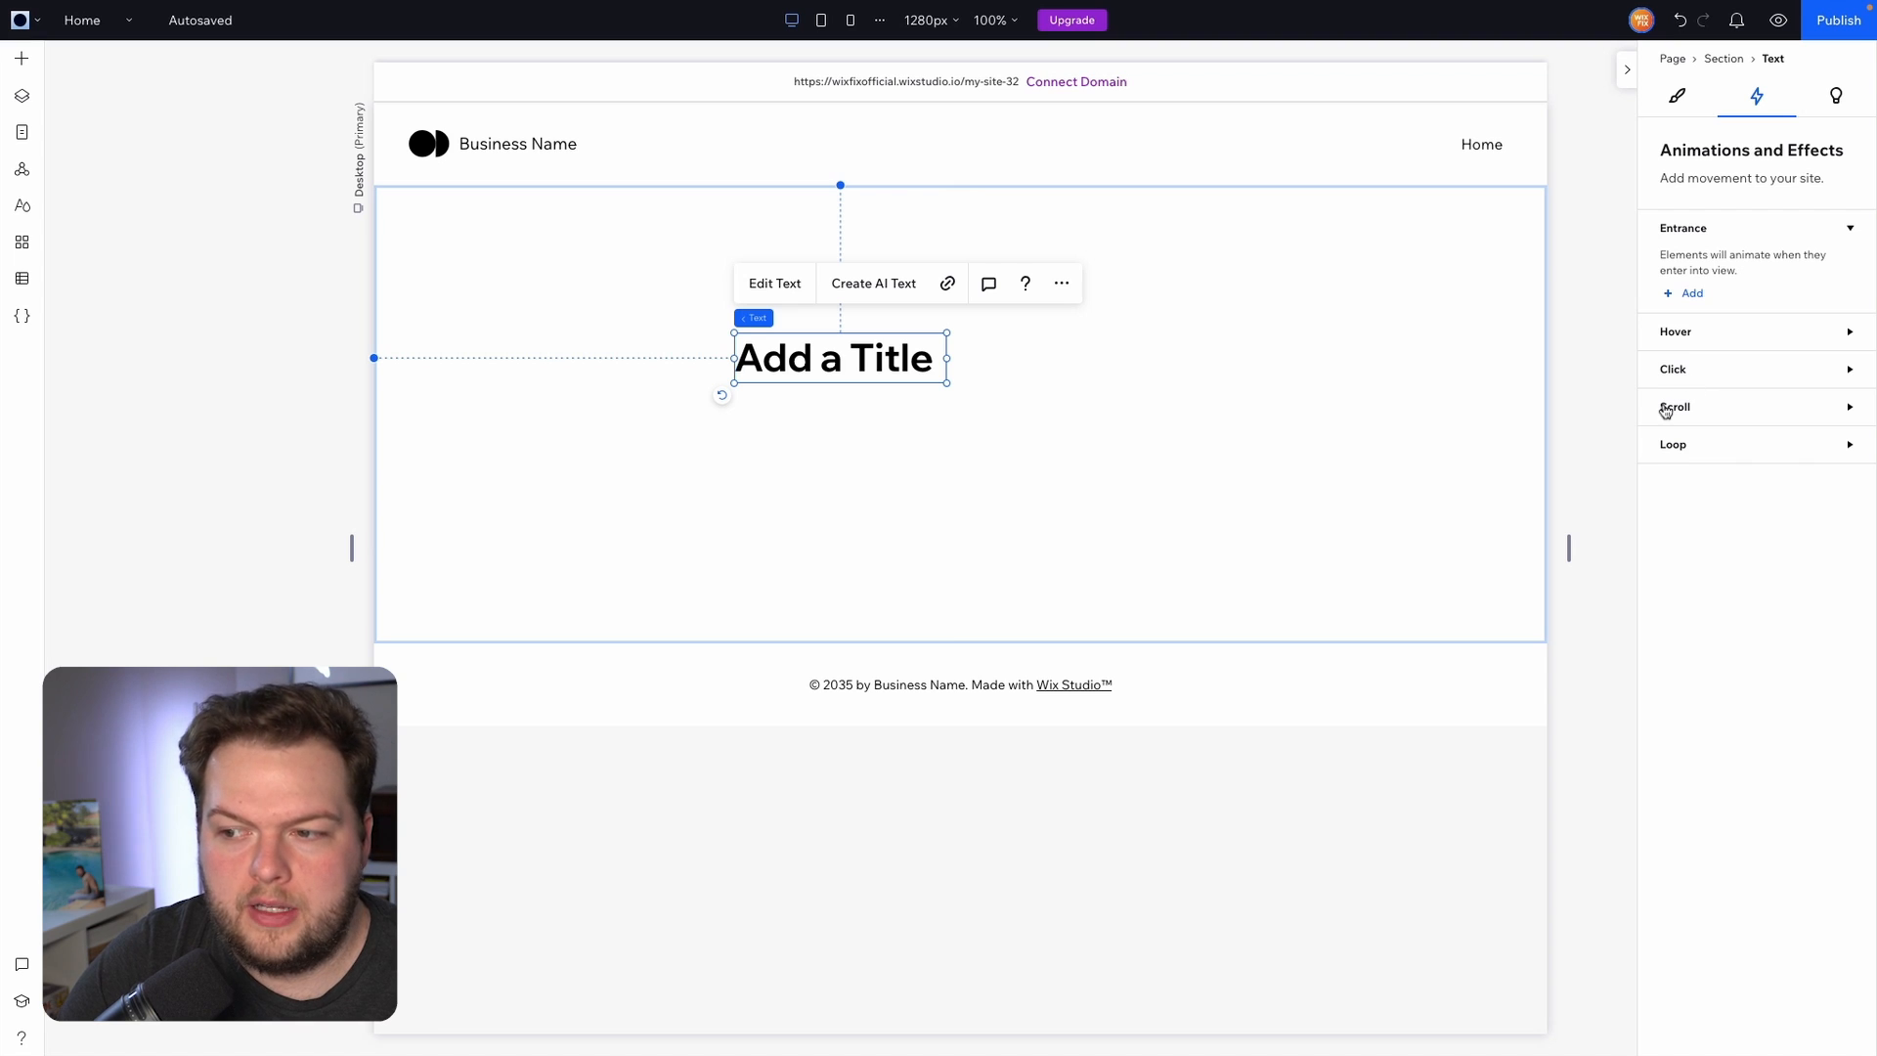
pyautogui.moveTo(1672, 453)
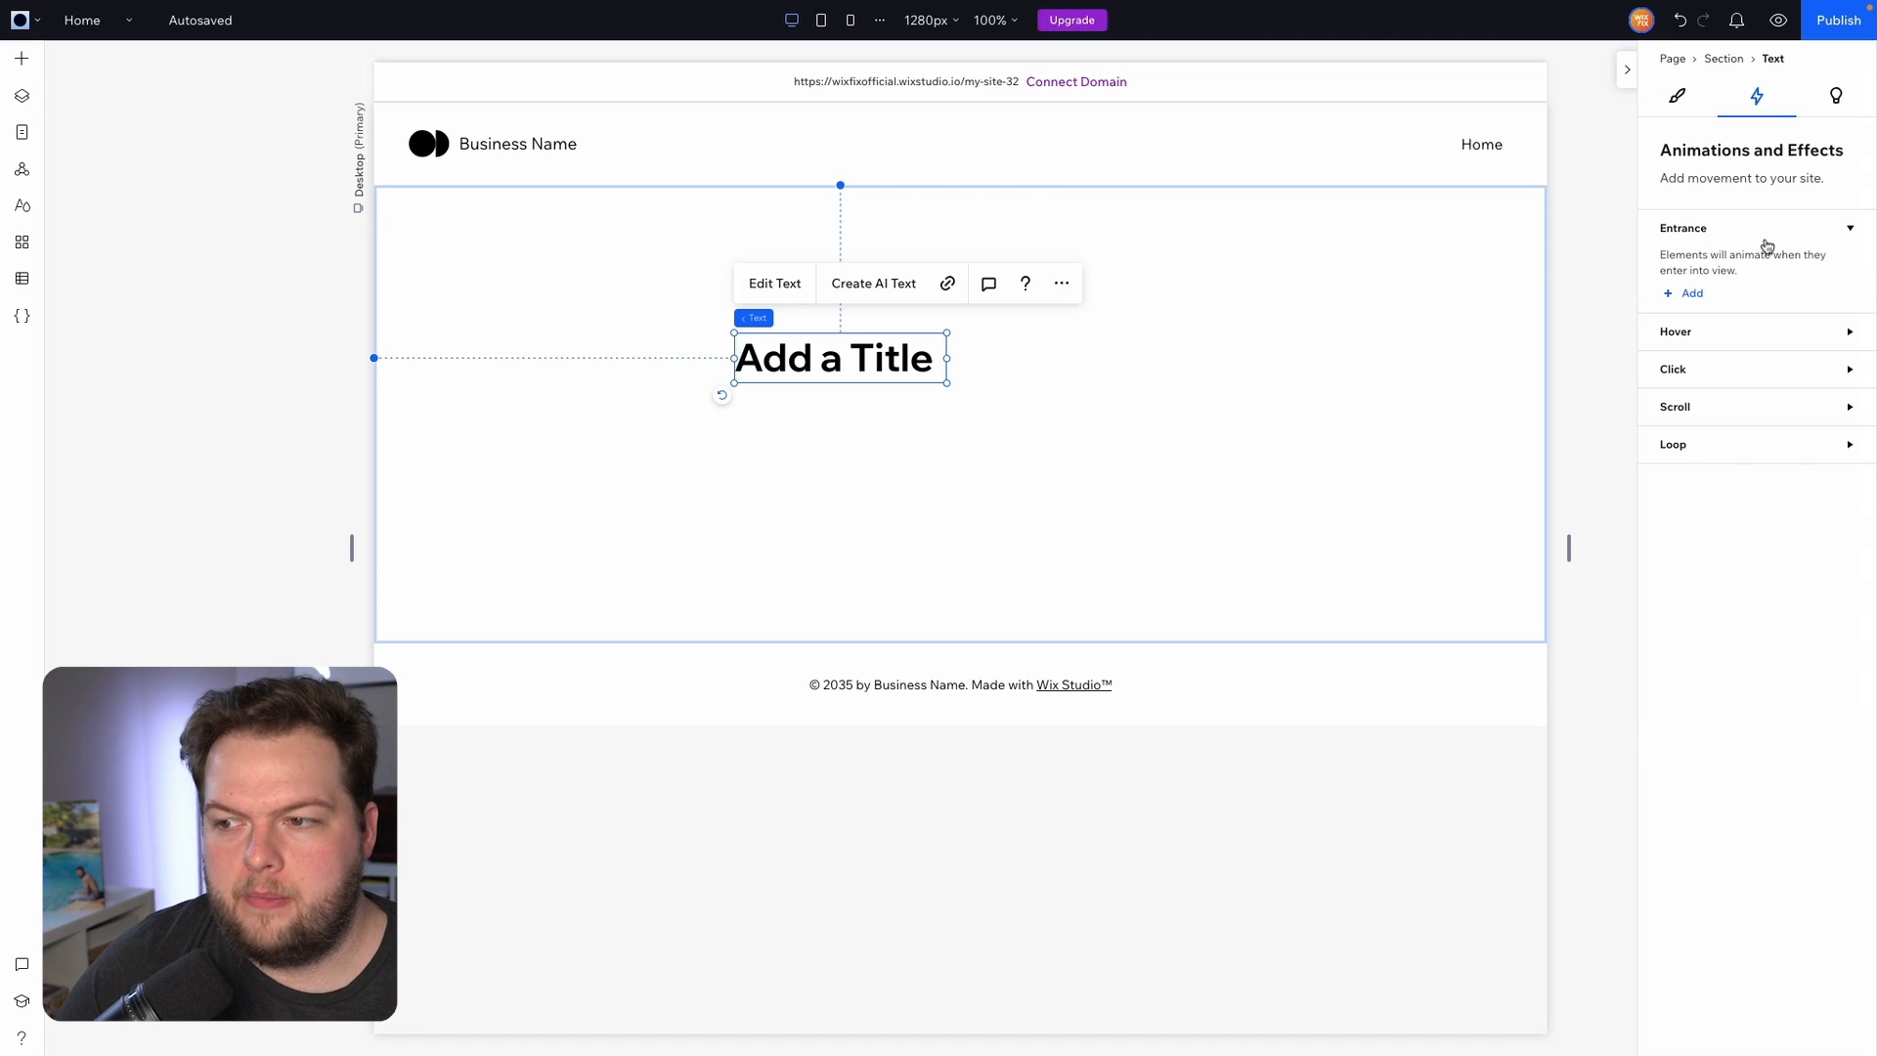
pyautogui.click(1677, 96)
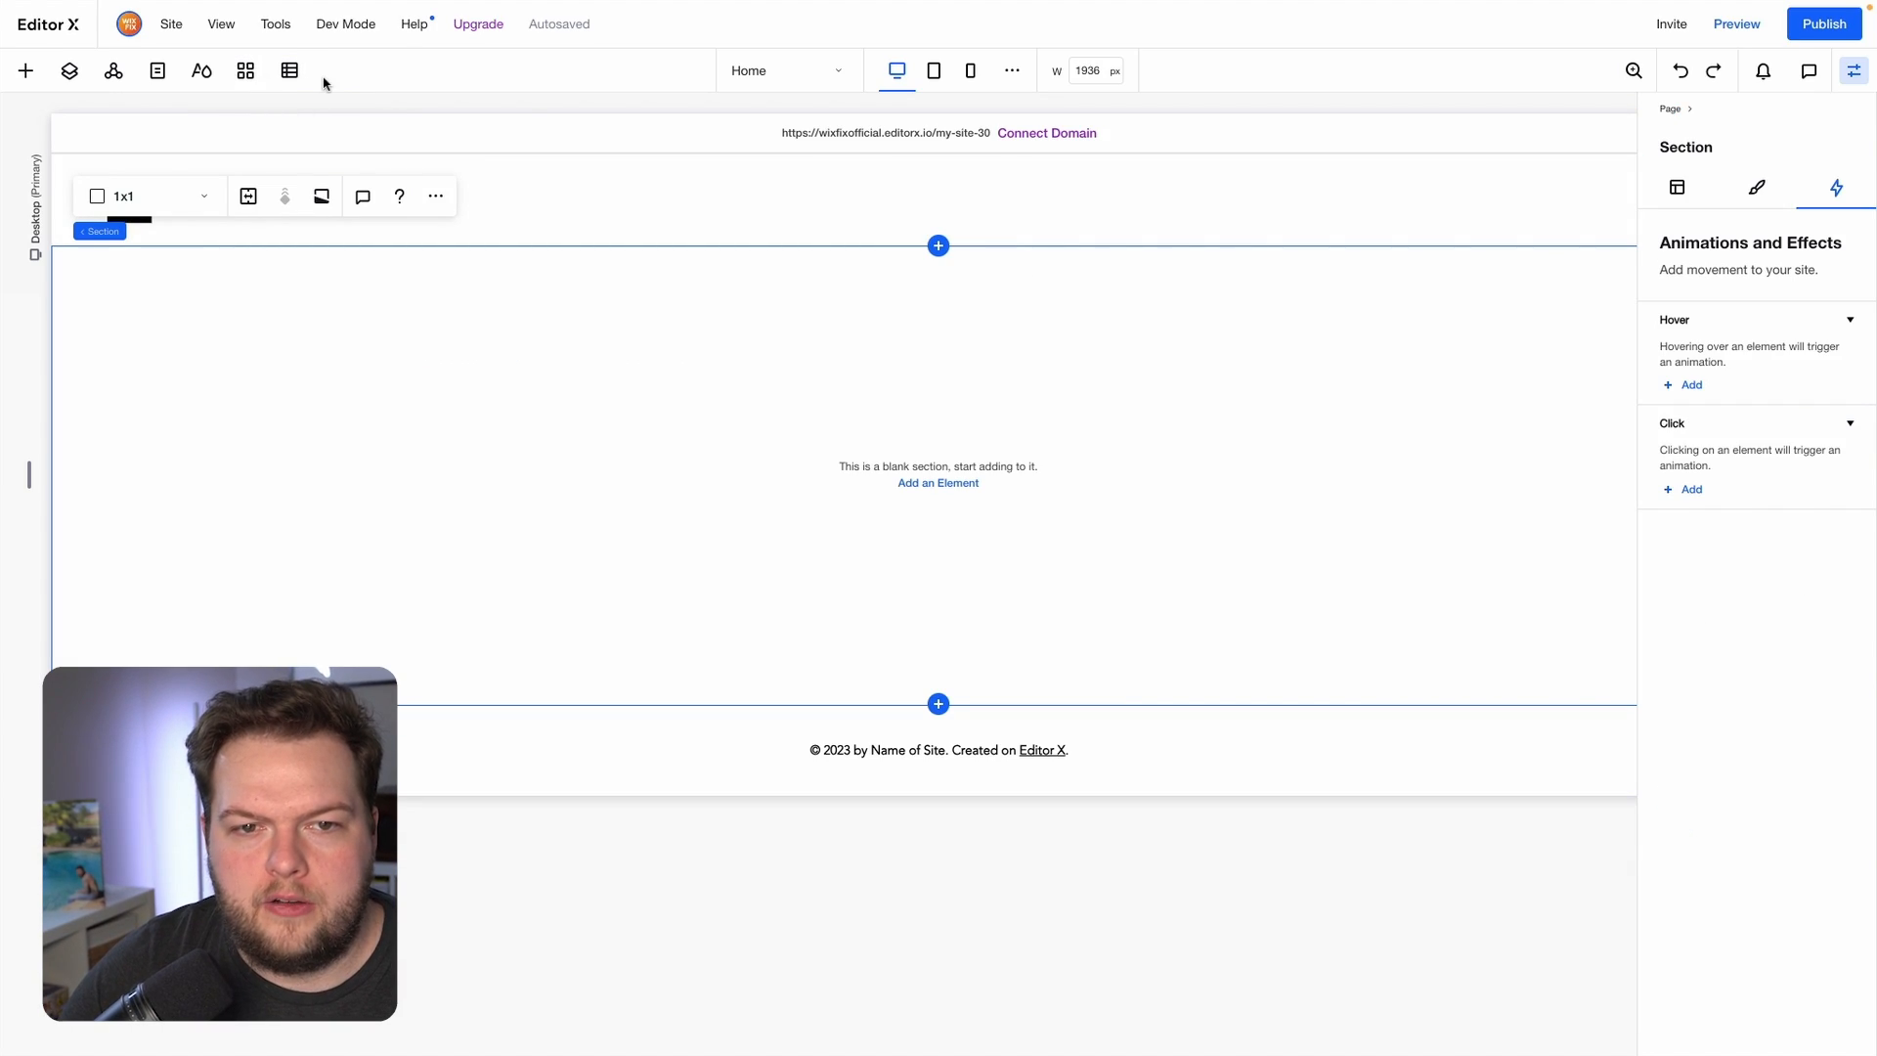
# Turn on Velo Dev Mode for the Editor X site.
pyautogui.click(345, 22)
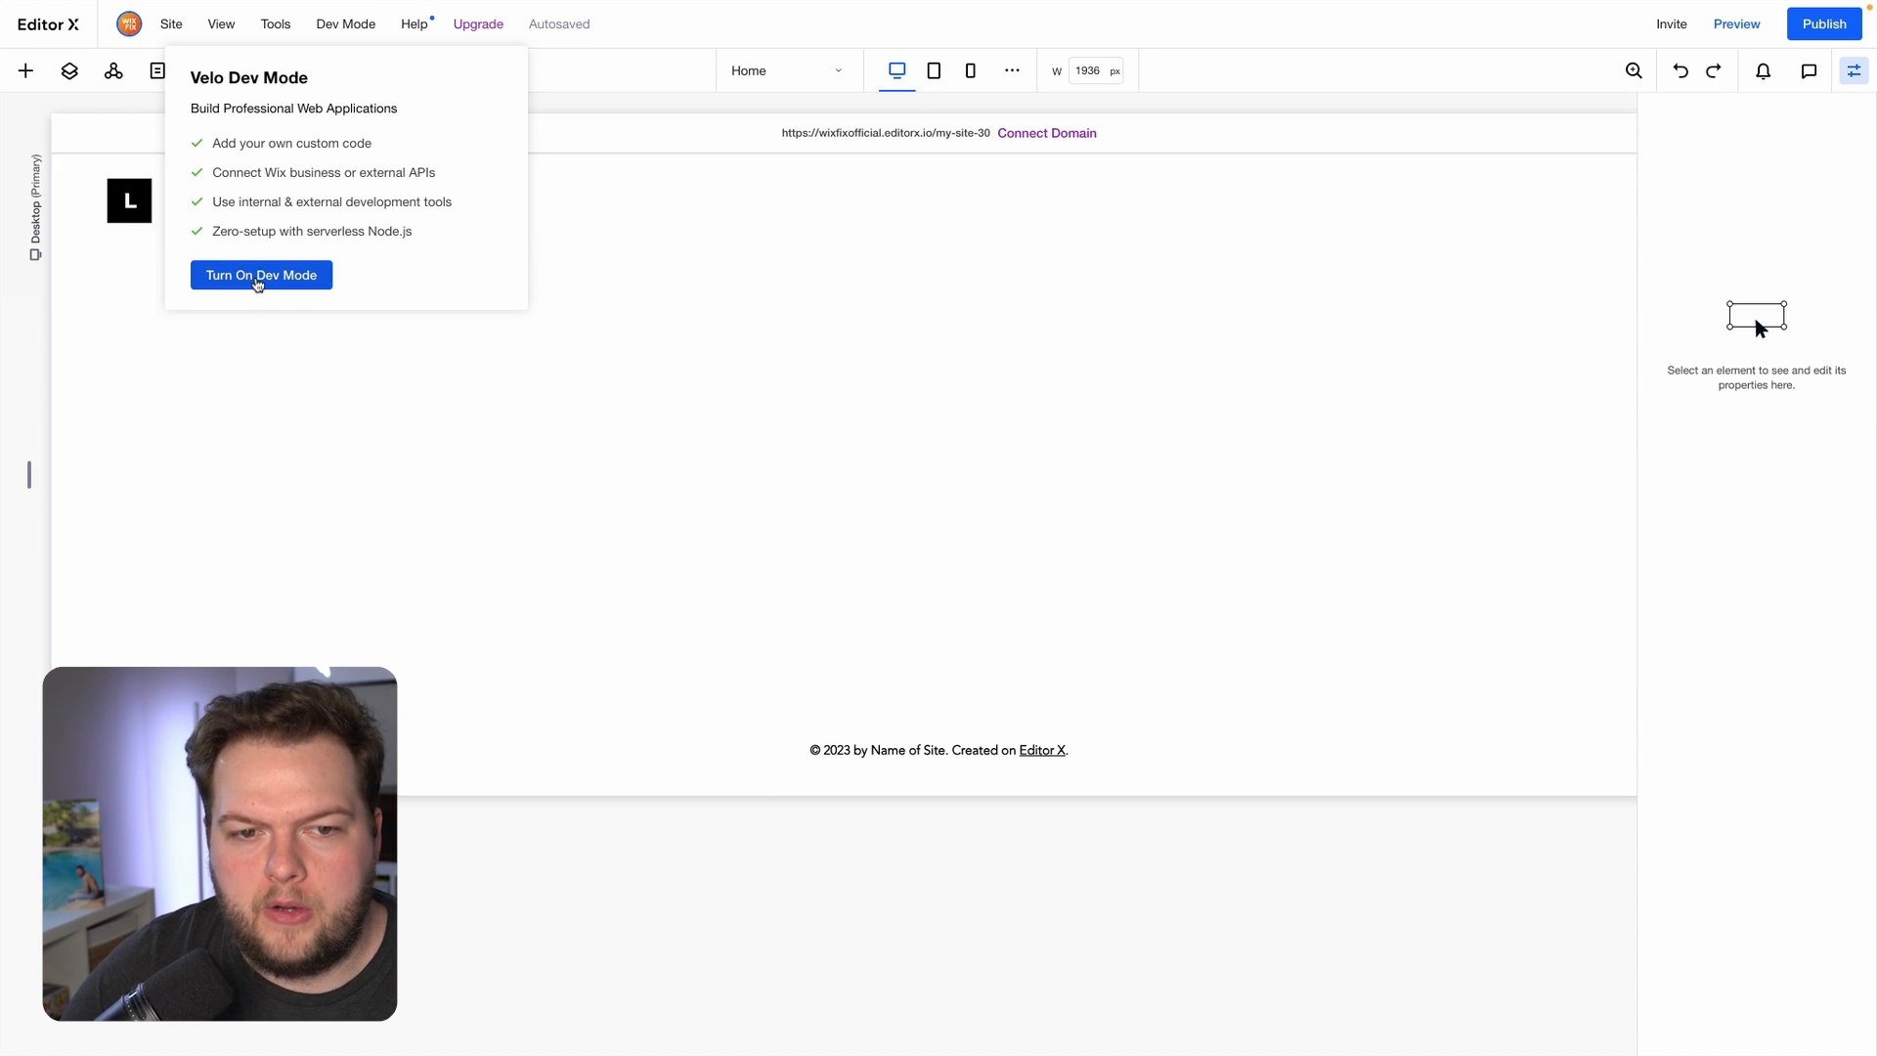
pyautogui.click(261, 273)
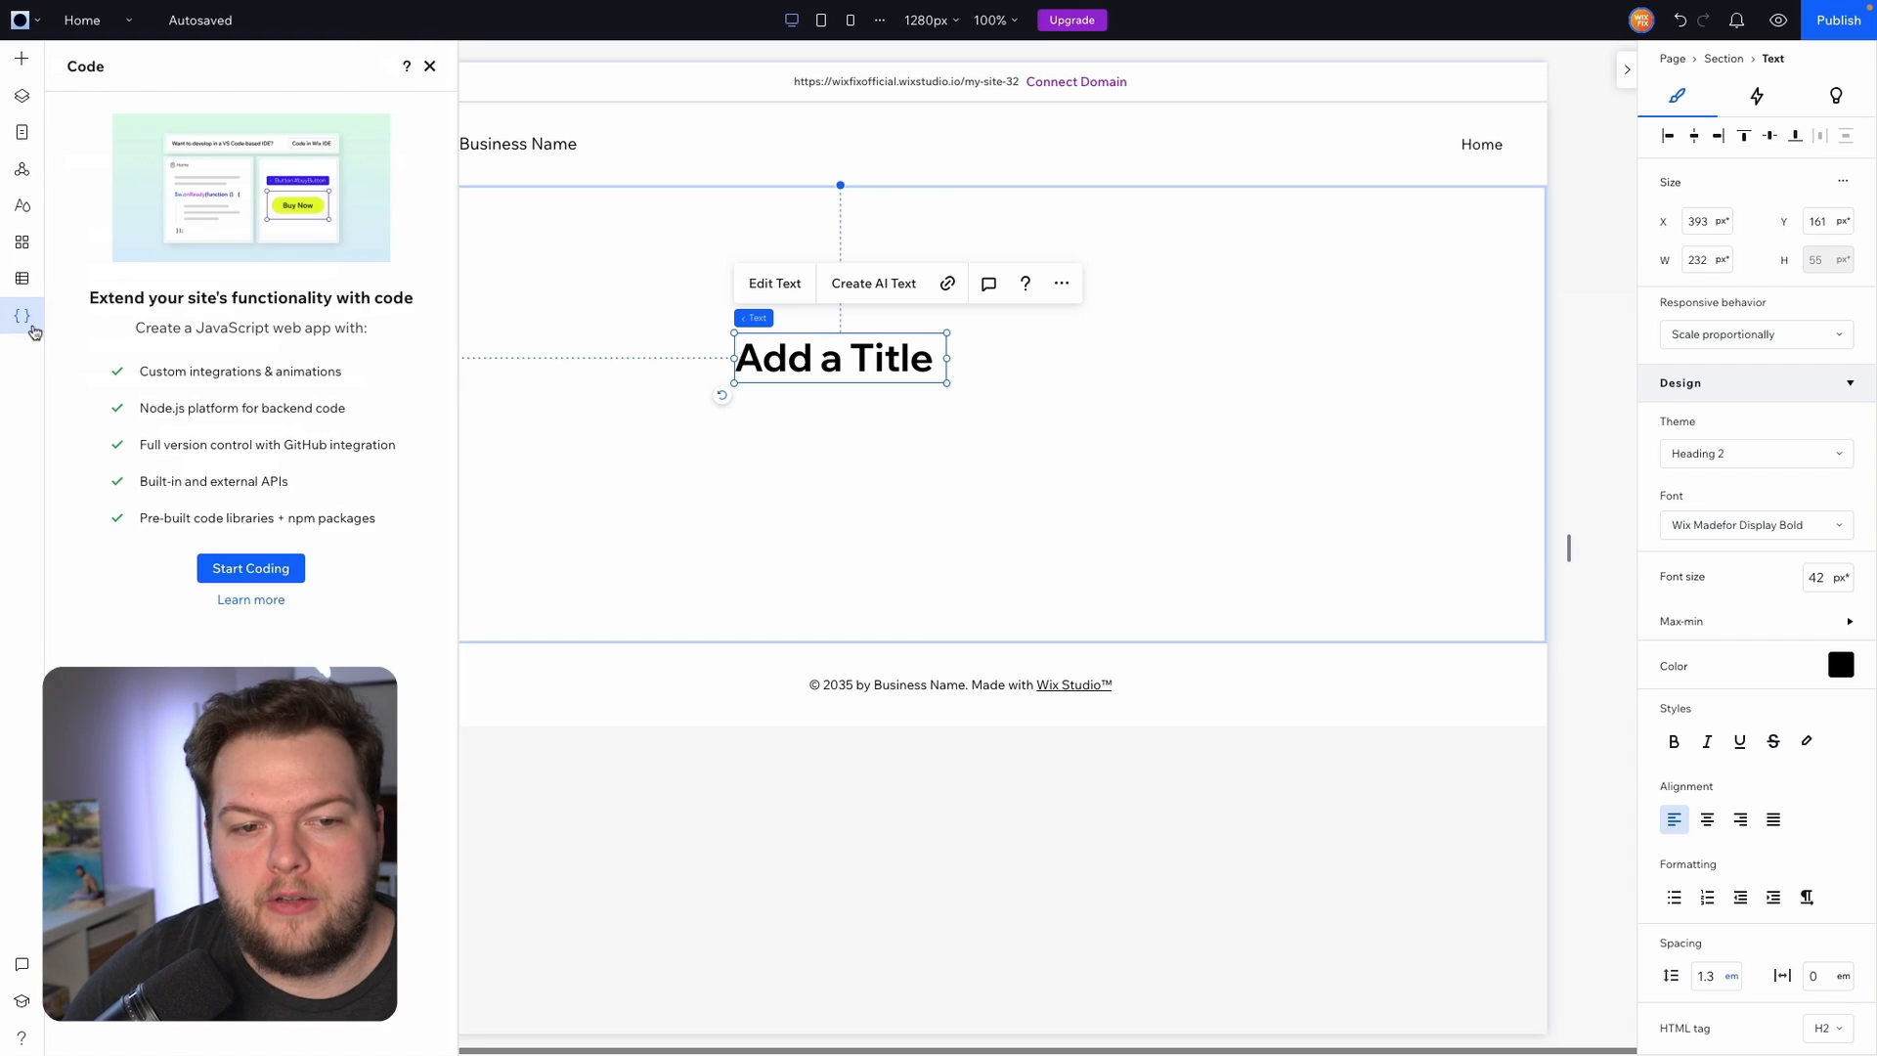
# Open the Home page code file with its starter onReady script for editing.
pyautogui.click(250, 567)
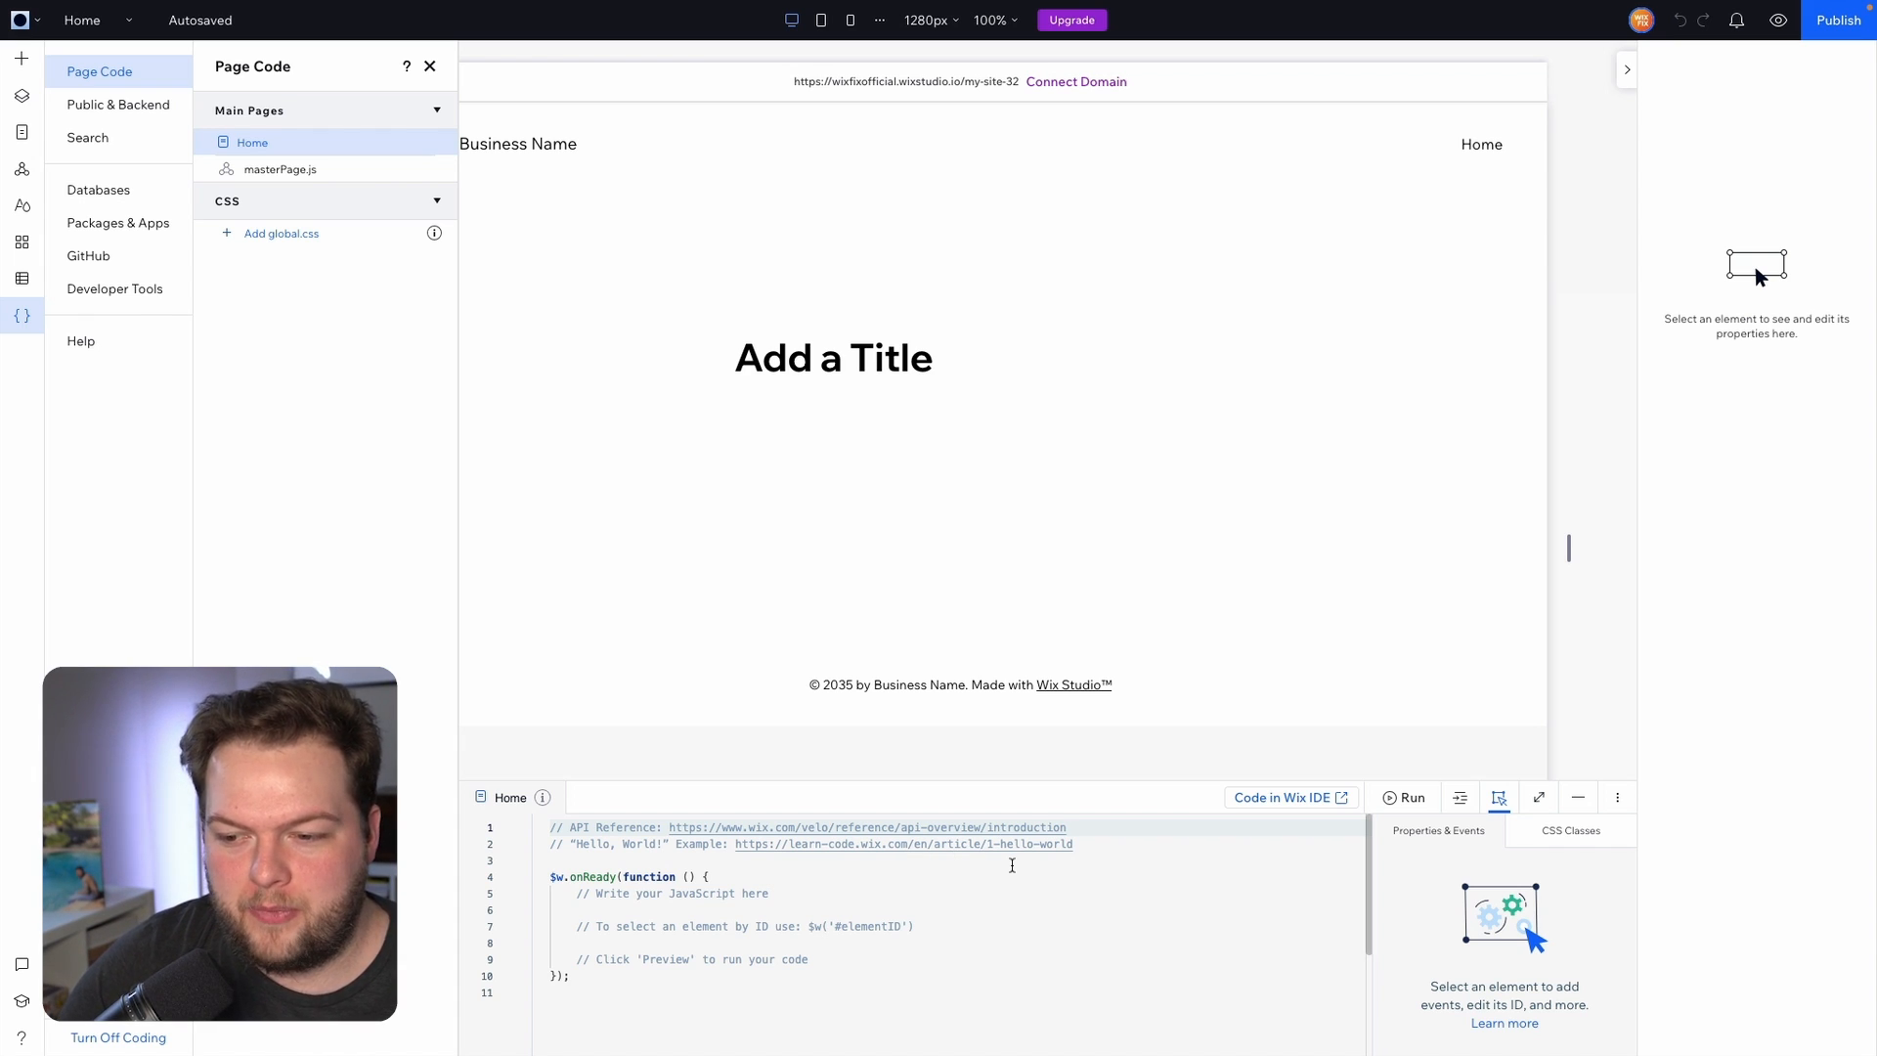
pyautogui.doubleClick(742, 926)
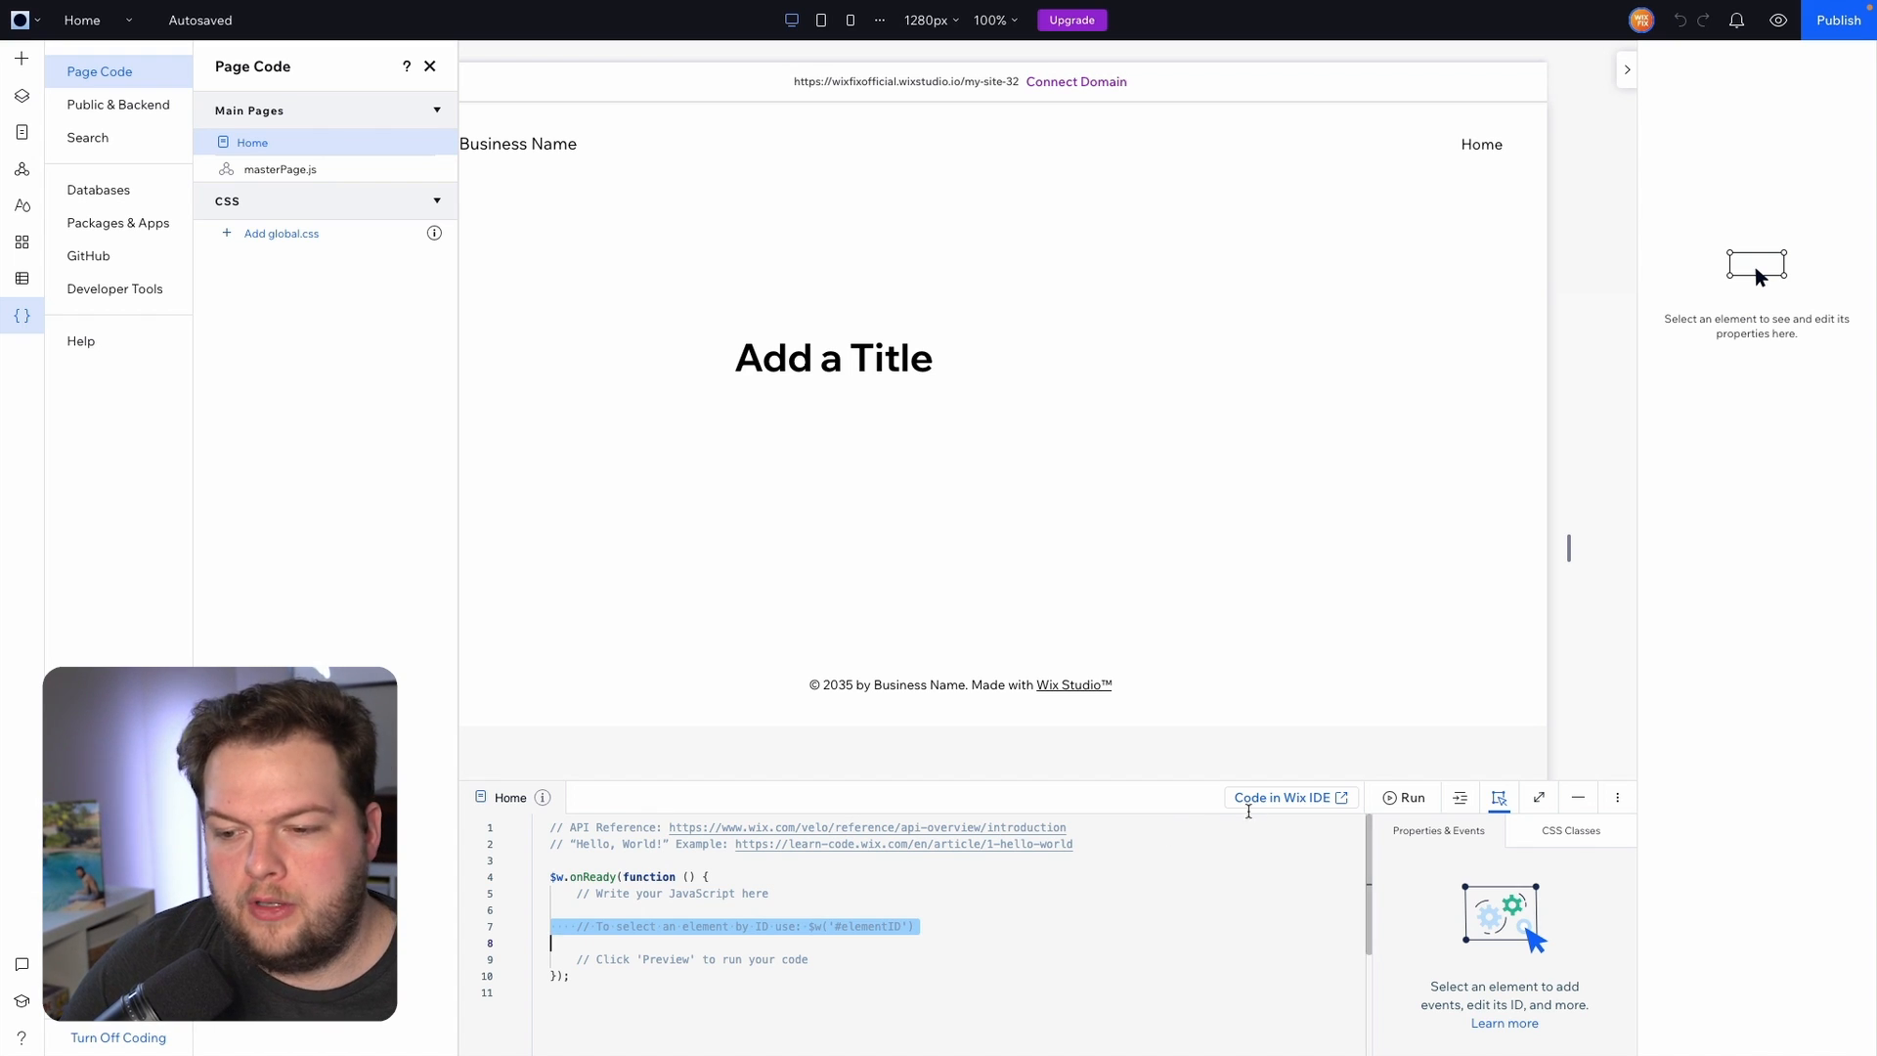
pyautogui.moveTo(1281, 798)
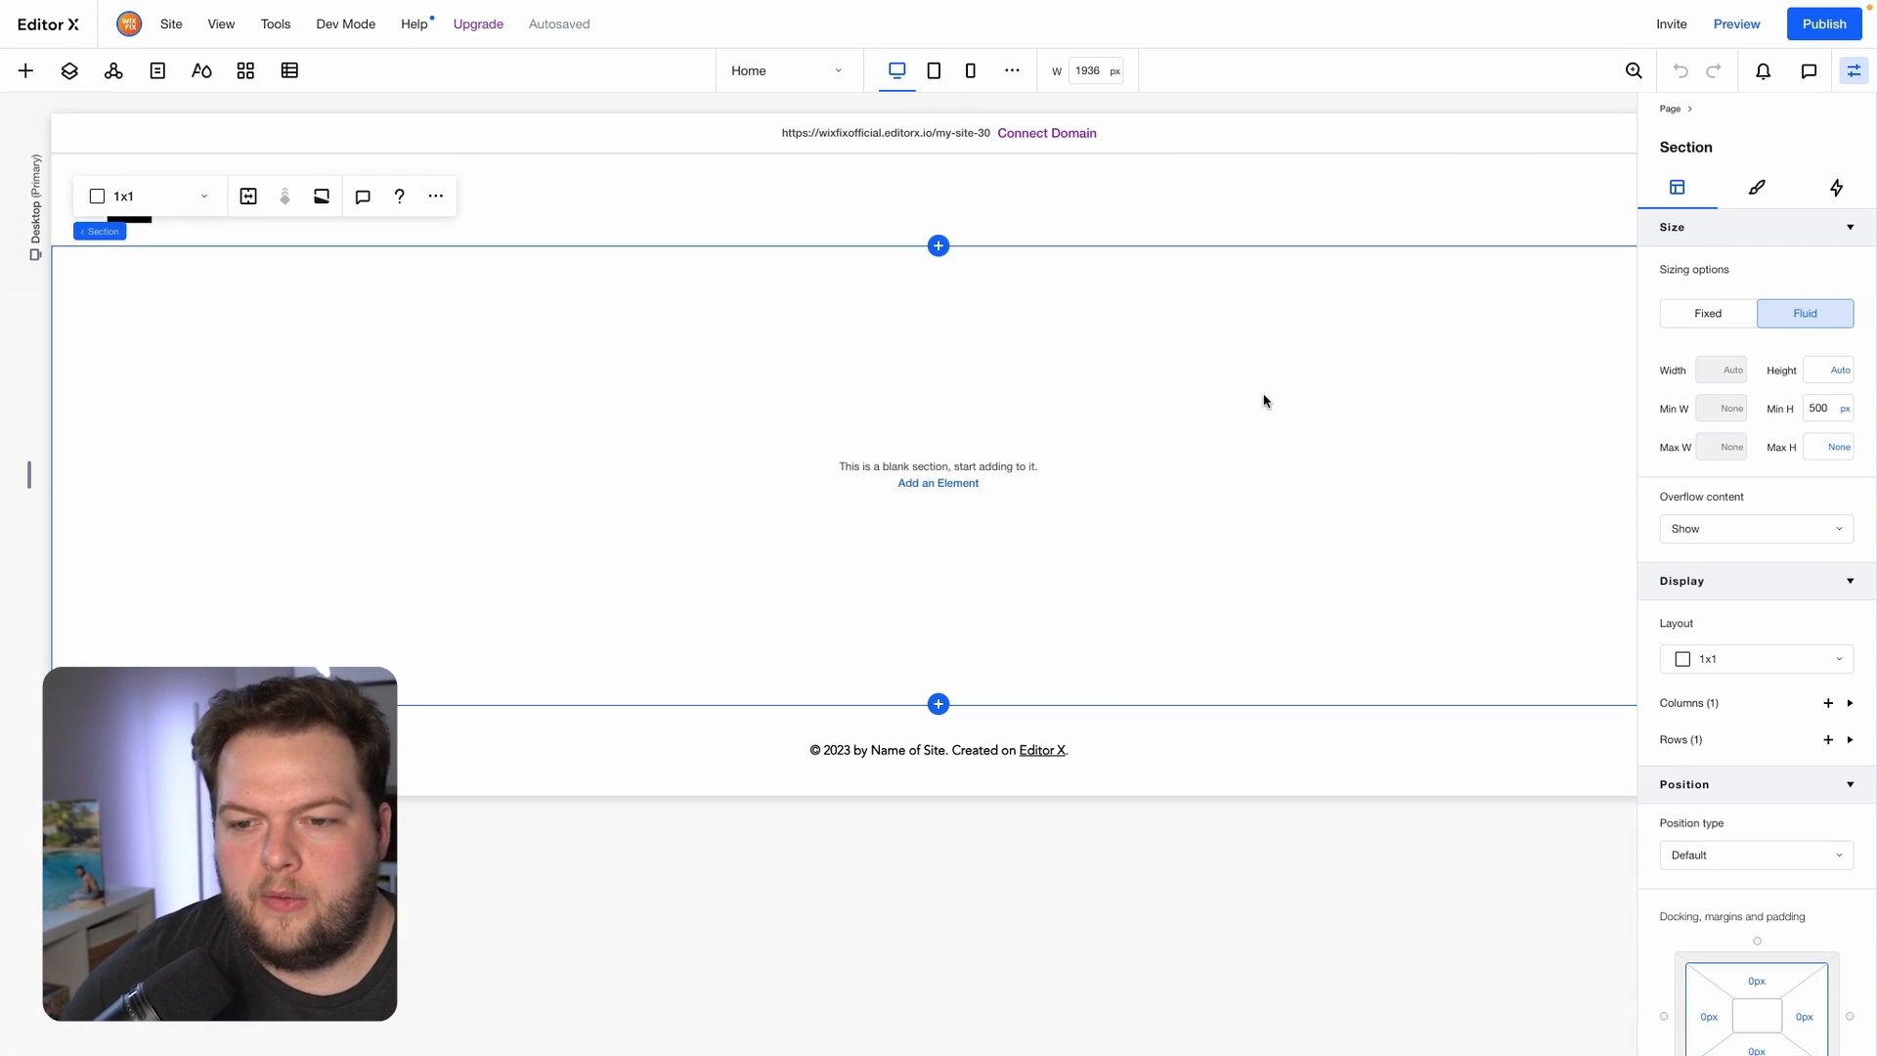
pyautogui.moveTo(26, 70)
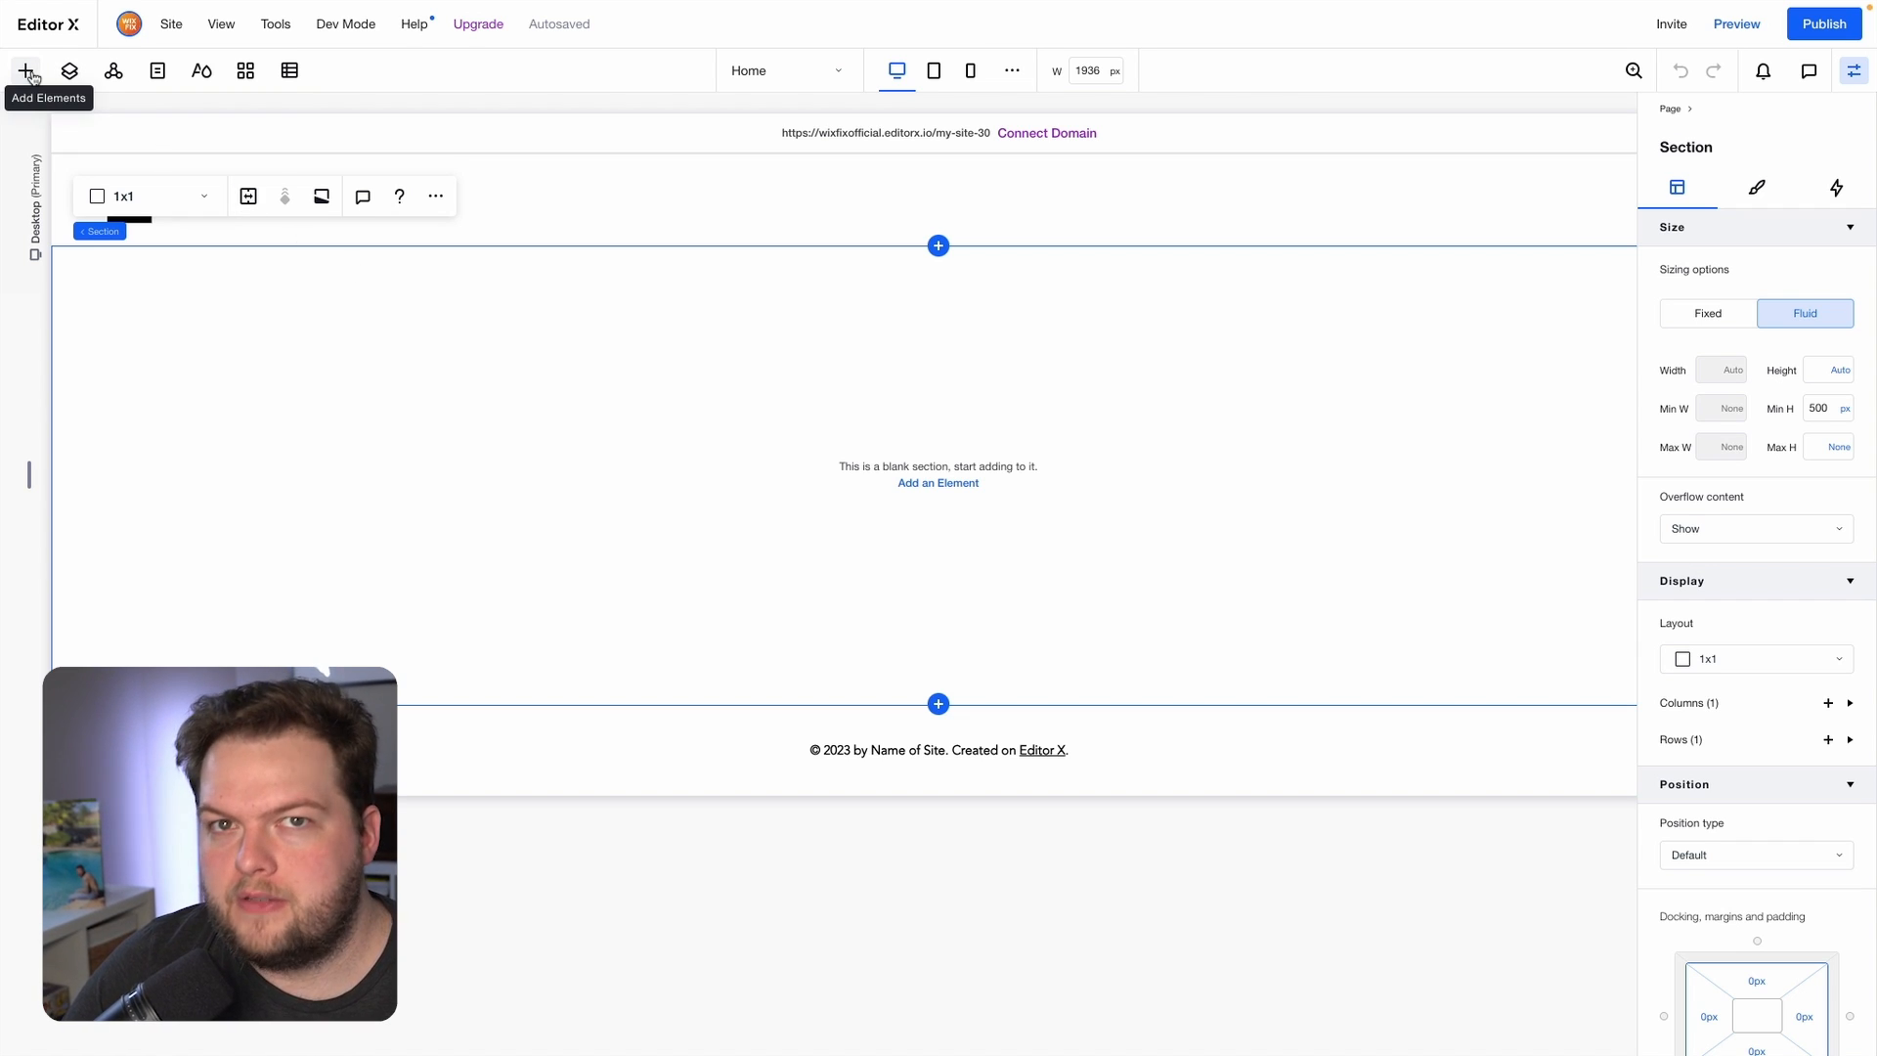
# Select the Add a Title heading at full desktop width and show its 10–50 font size range.
pyautogui.click(24, 70)
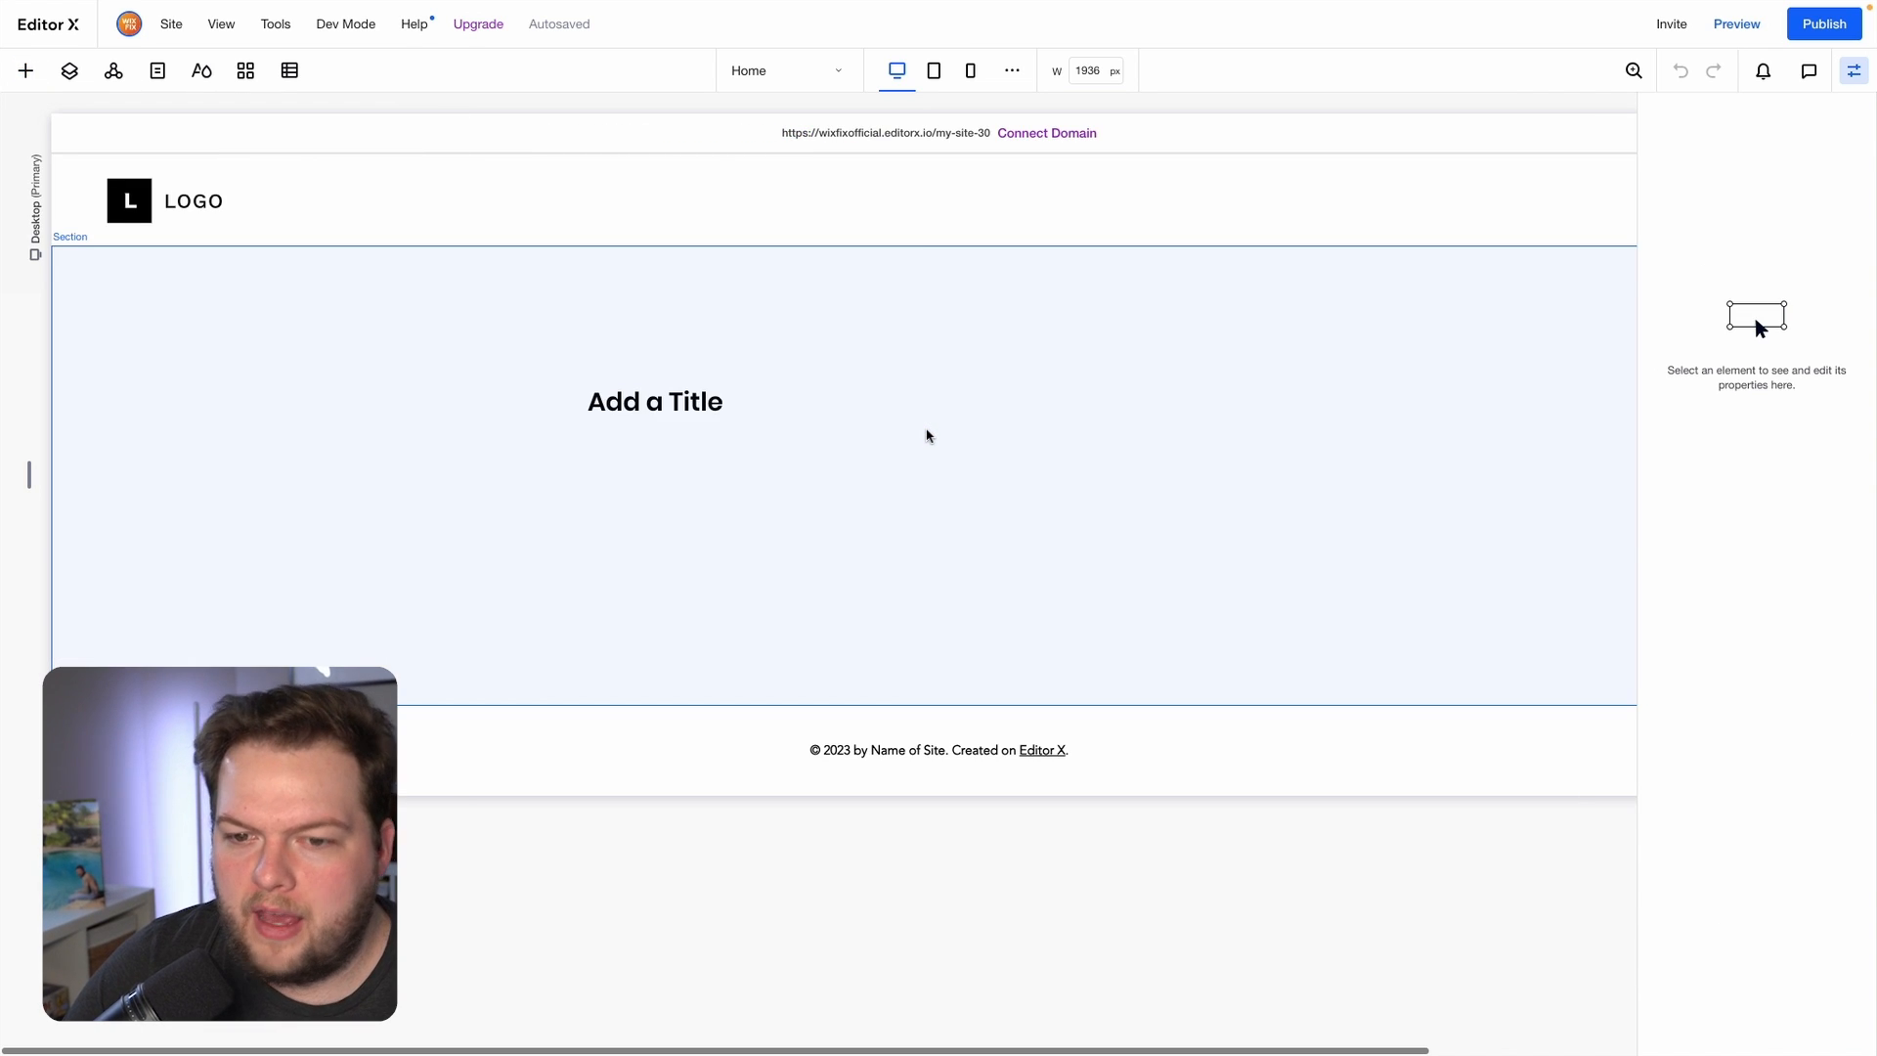
pyautogui.click(655, 400)
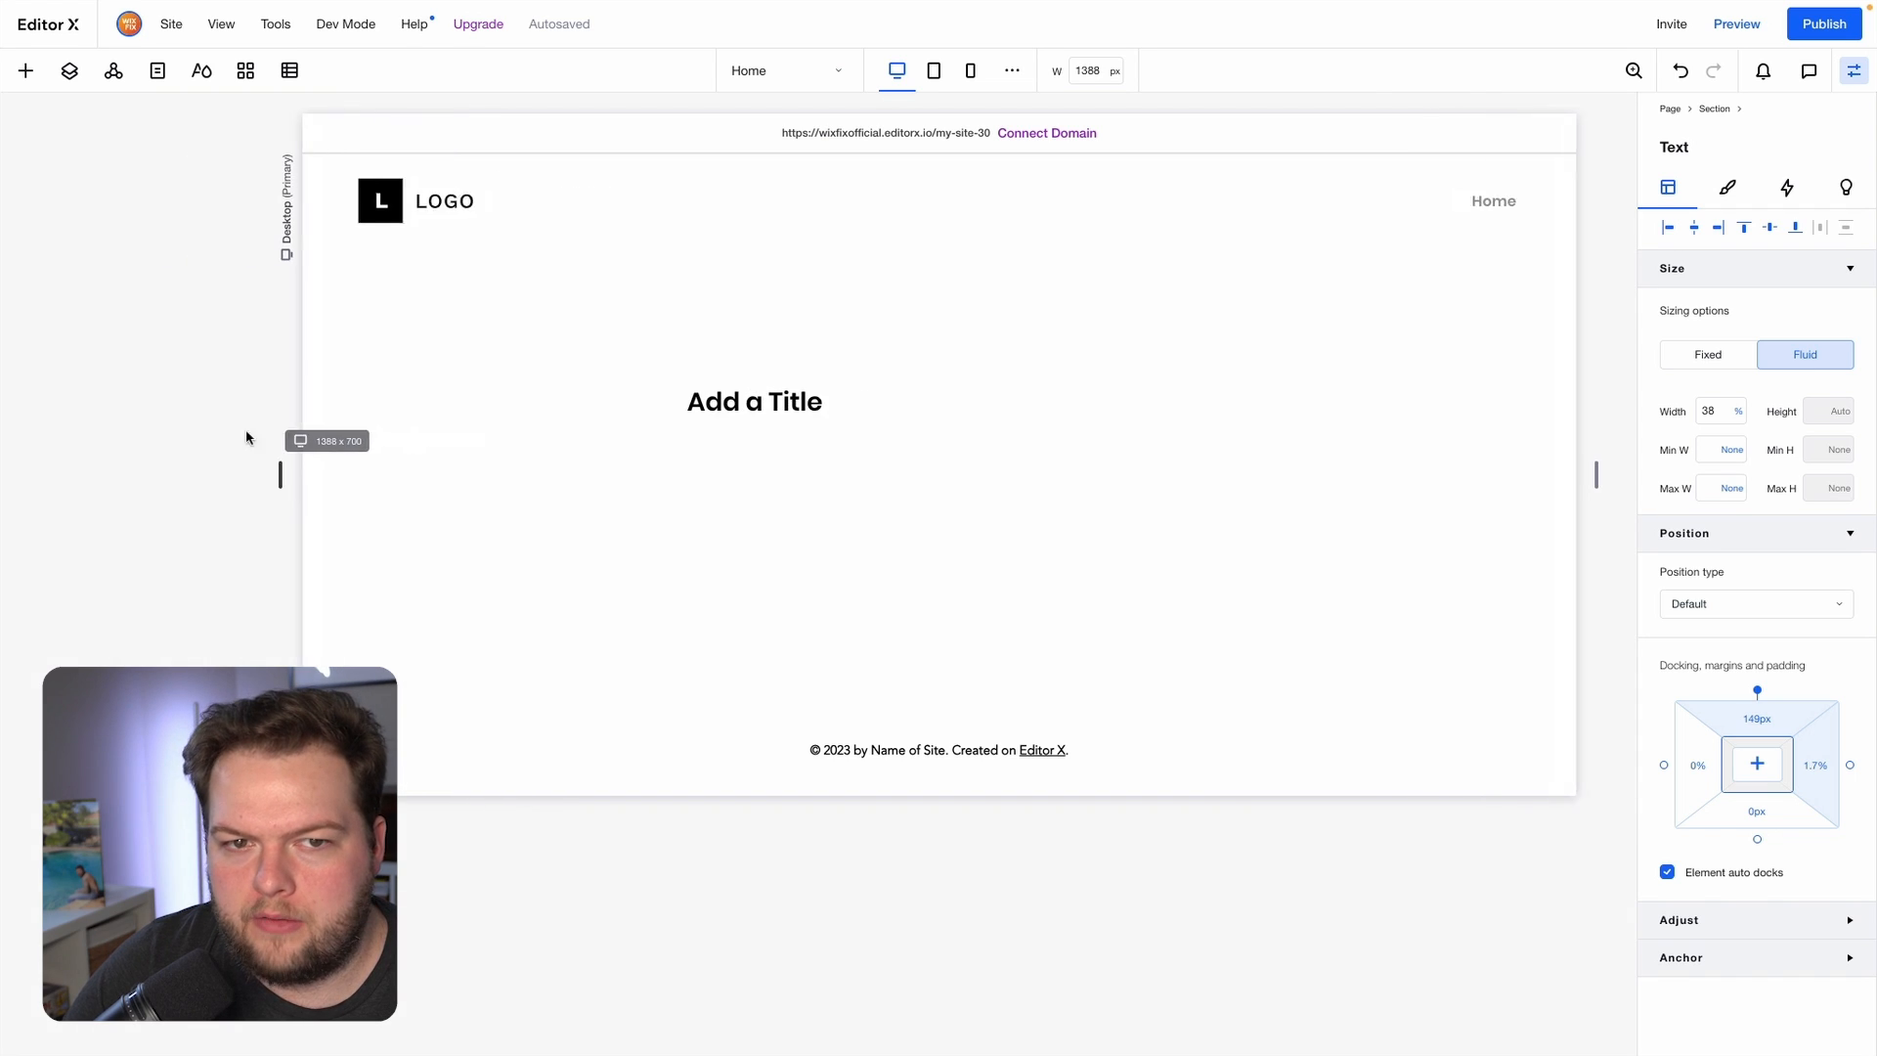
pyautogui.click(753, 401)
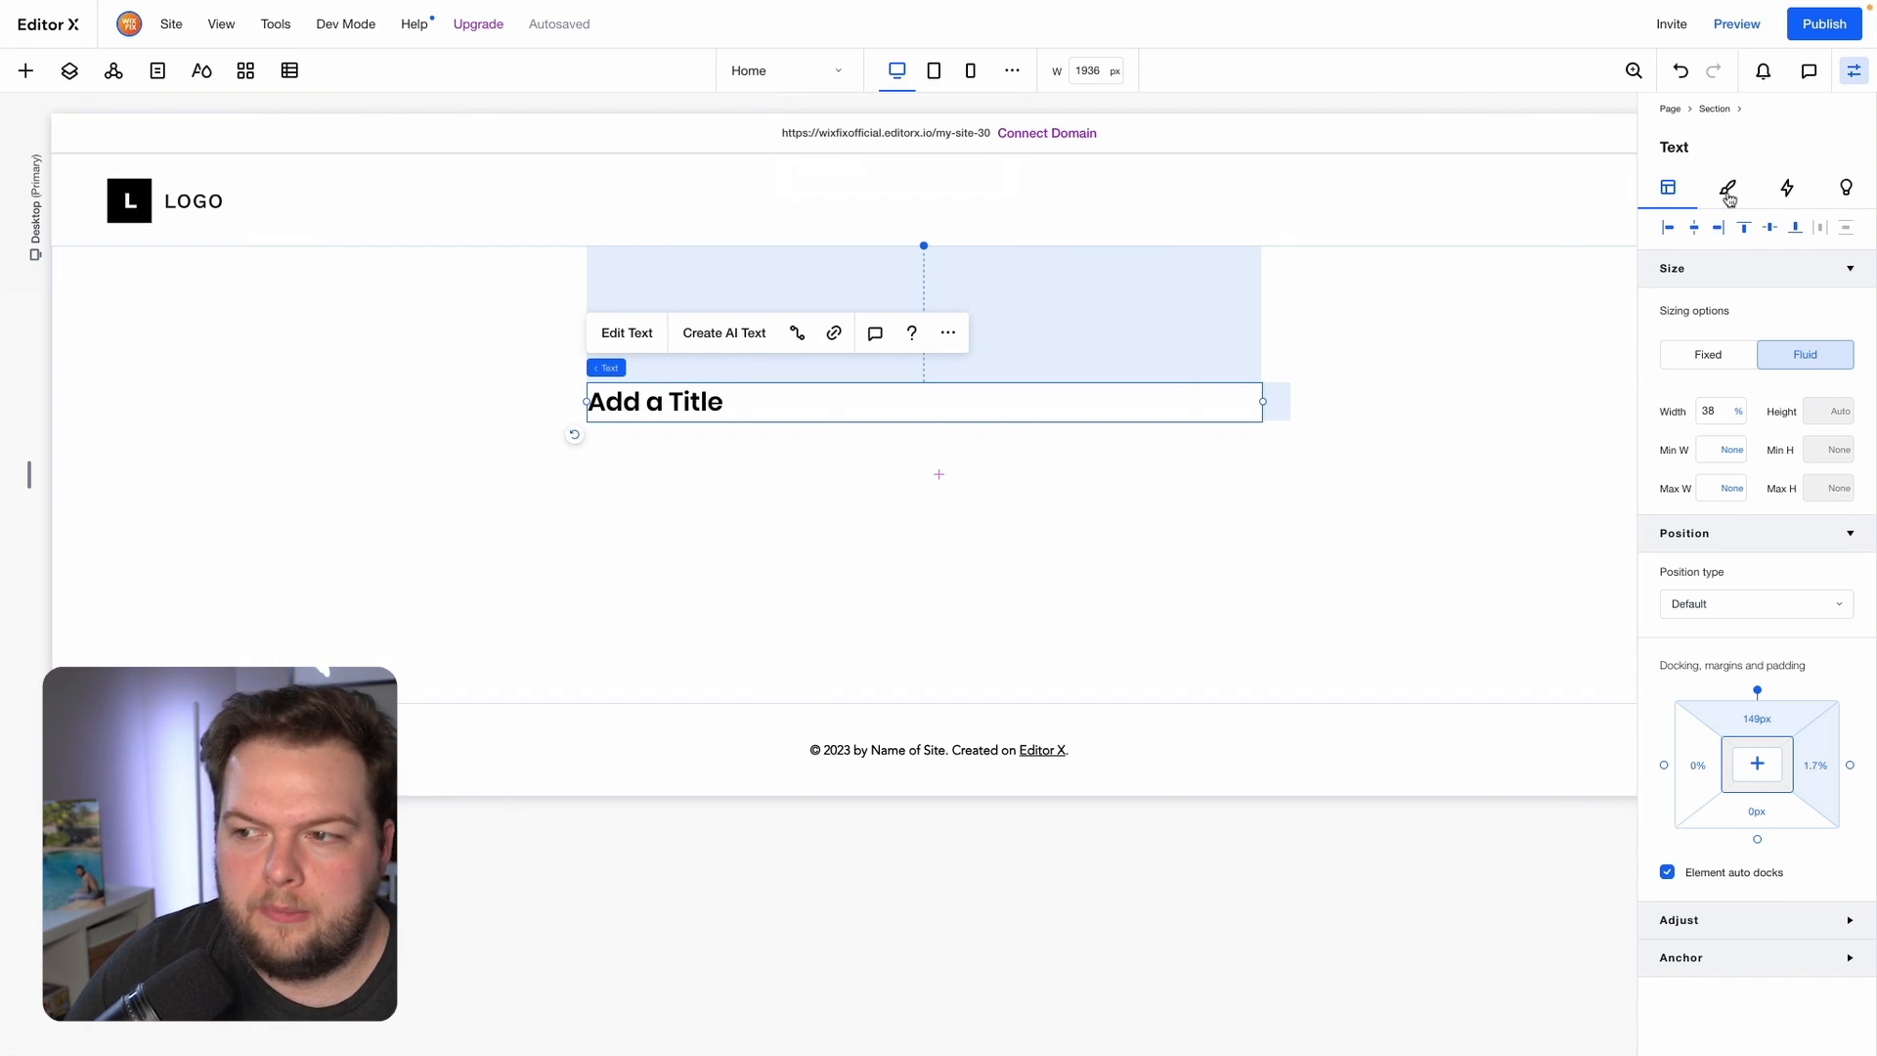
pyautogui.click(1727, 188)
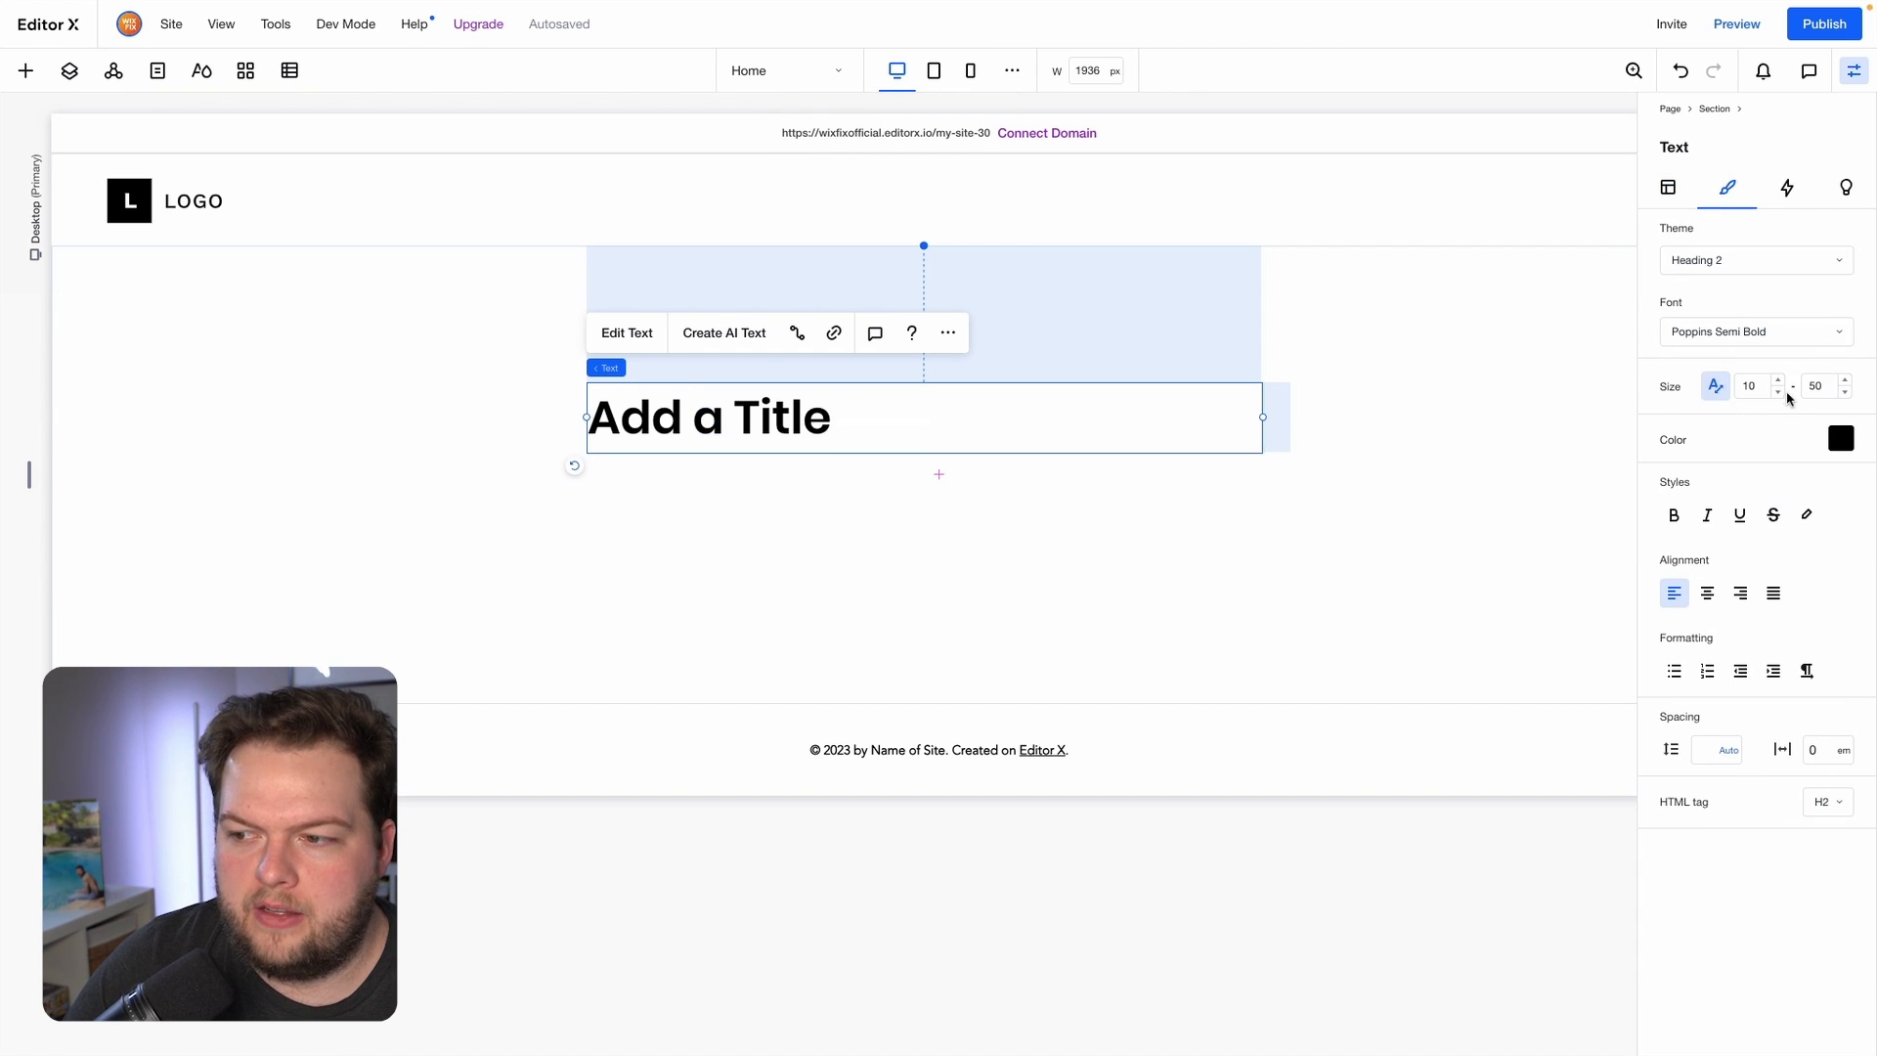
pyautogui.click(1752, 385)
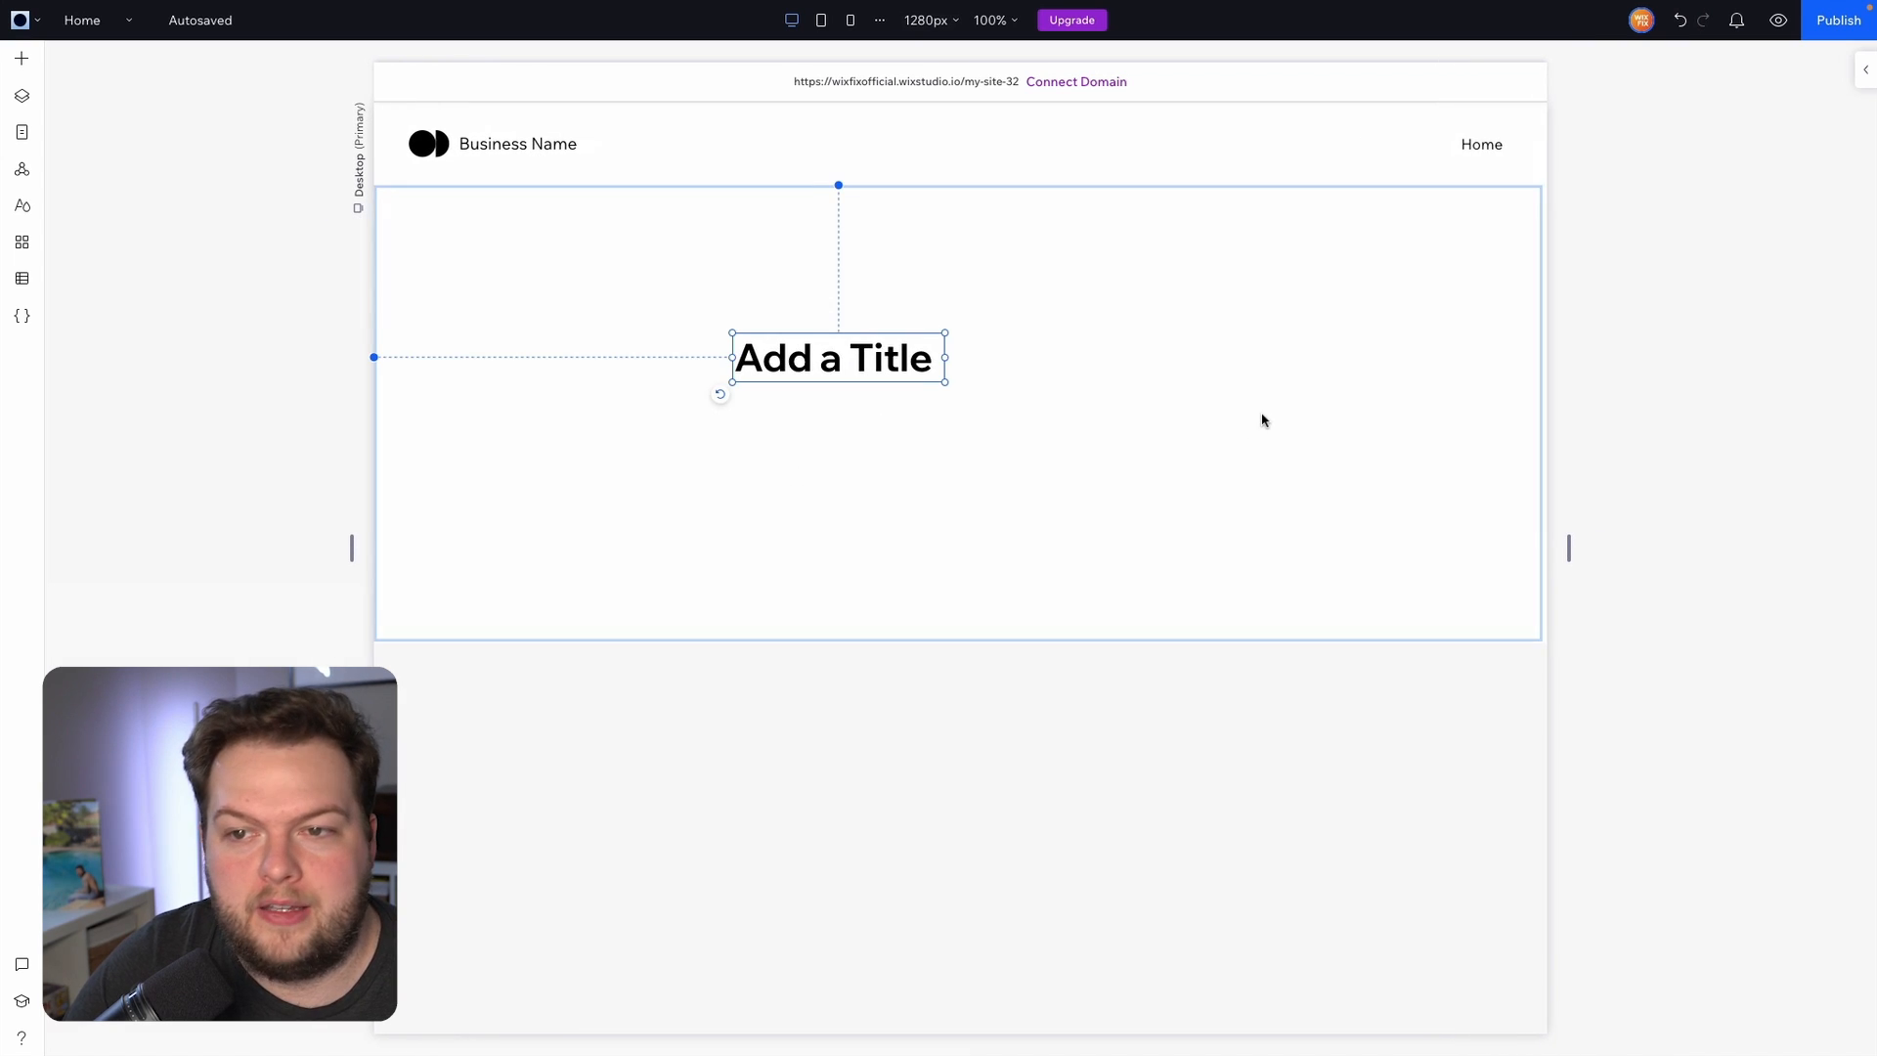
# Select the Add a Title heading to show its 42px font size and 24px minimum.
pyautogui.click(834, 357)
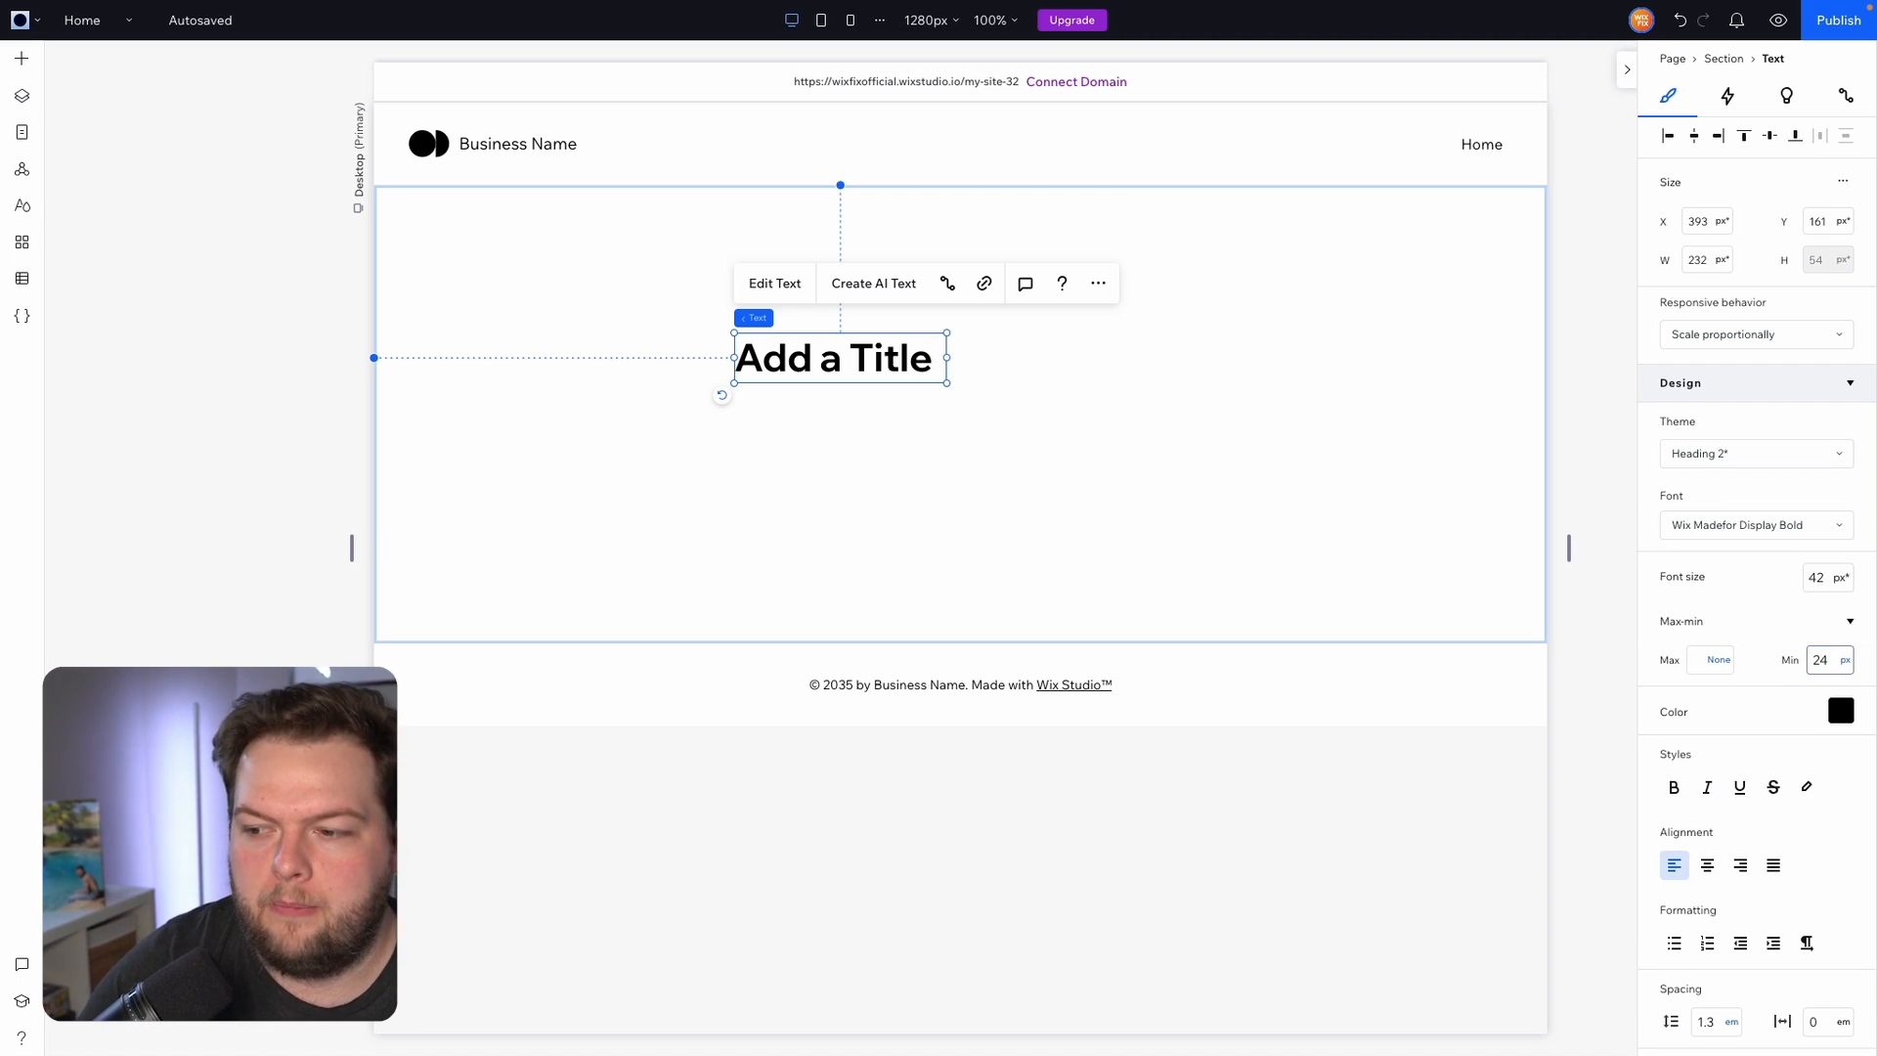
pyautogui.click(850, 21)
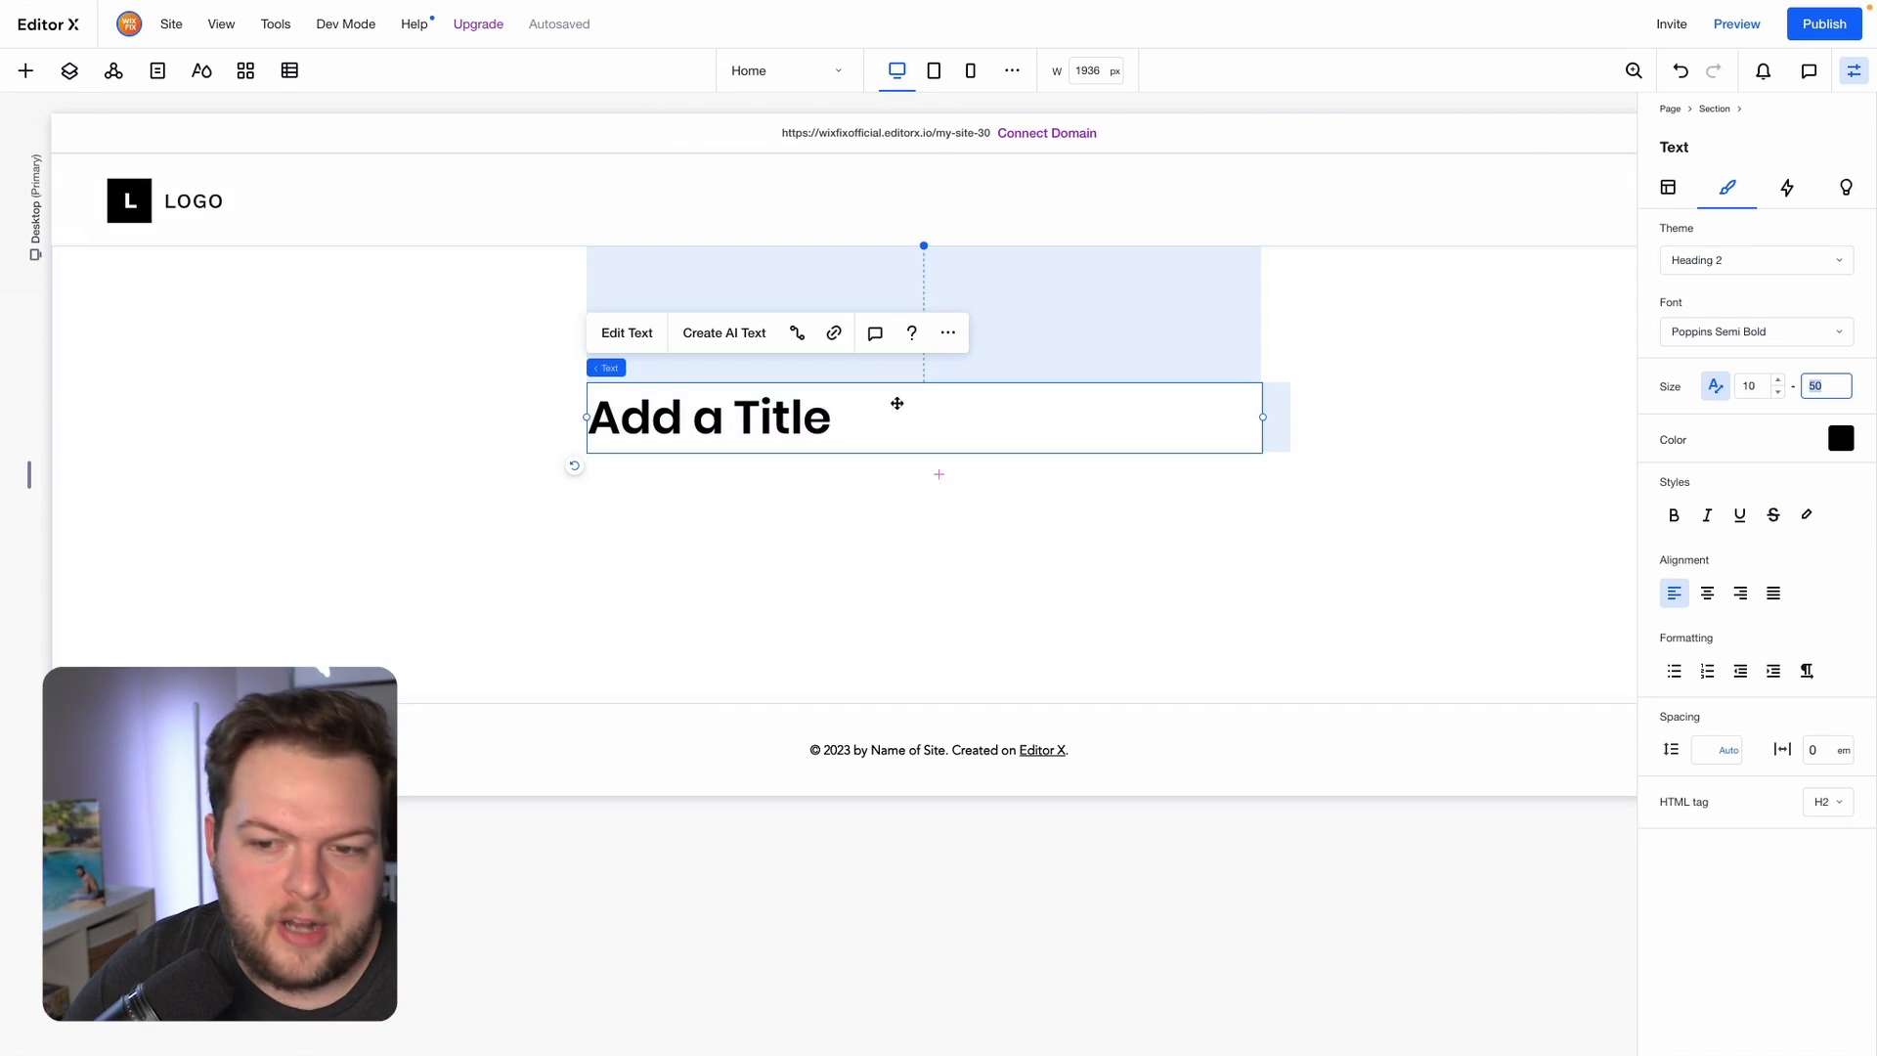
# Nudge the title lower and right, preview it on mobile, then return to desktop.
pyautogui.moveTo(897, 404); pyautogui.dragTo(758, 443)
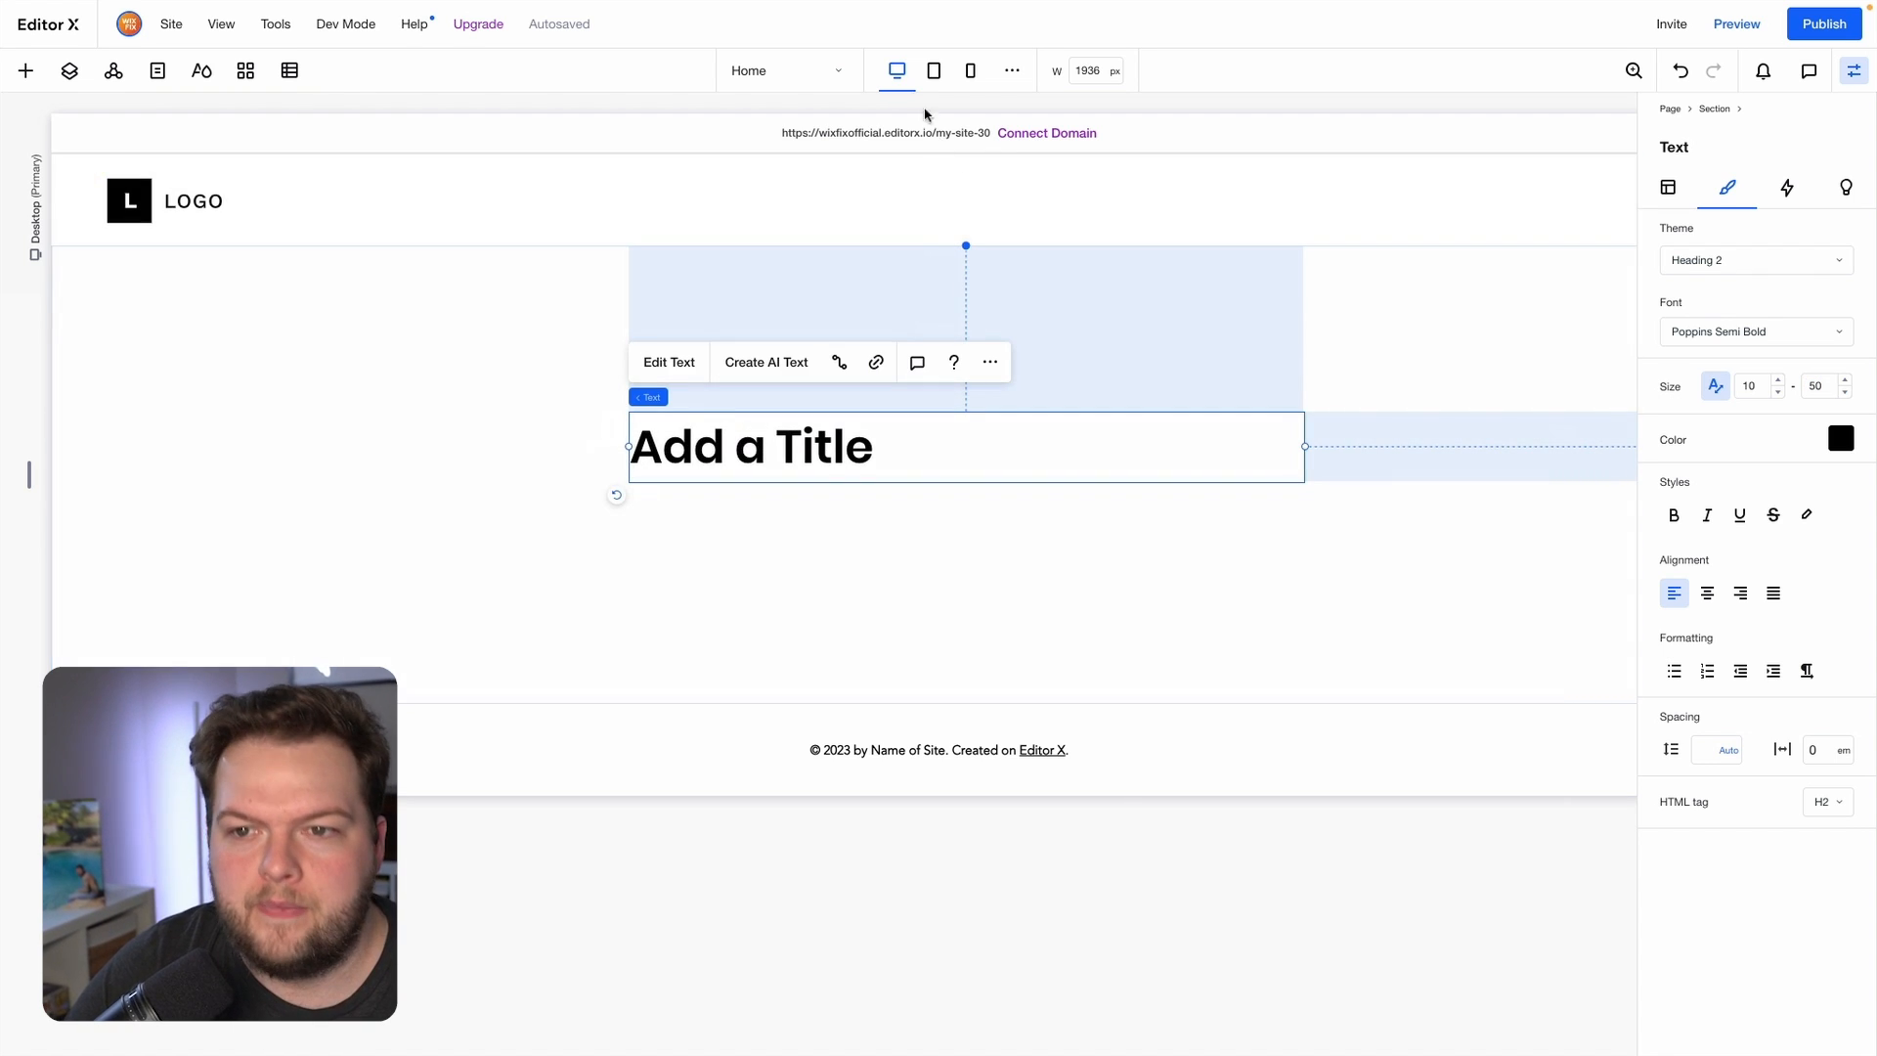
pyautogui.moveTo(897, 69)
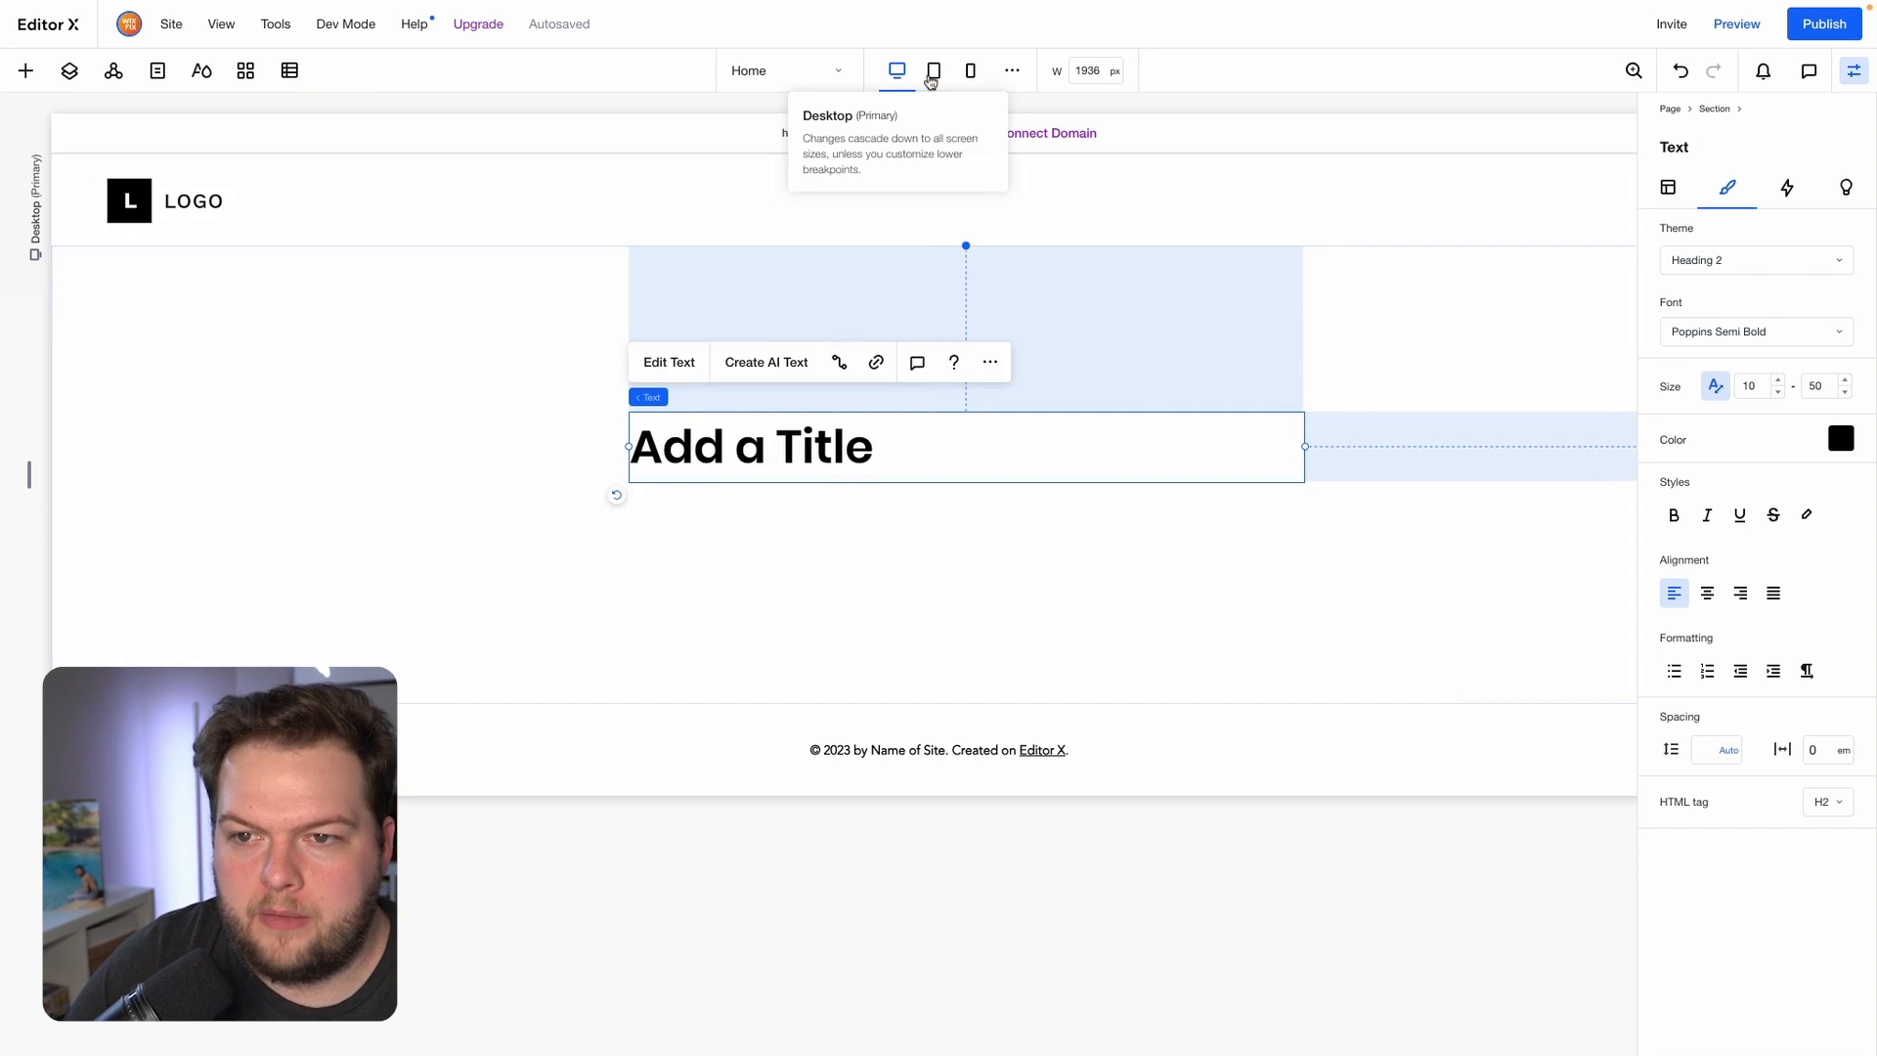
pyautogui.click(970, 70)
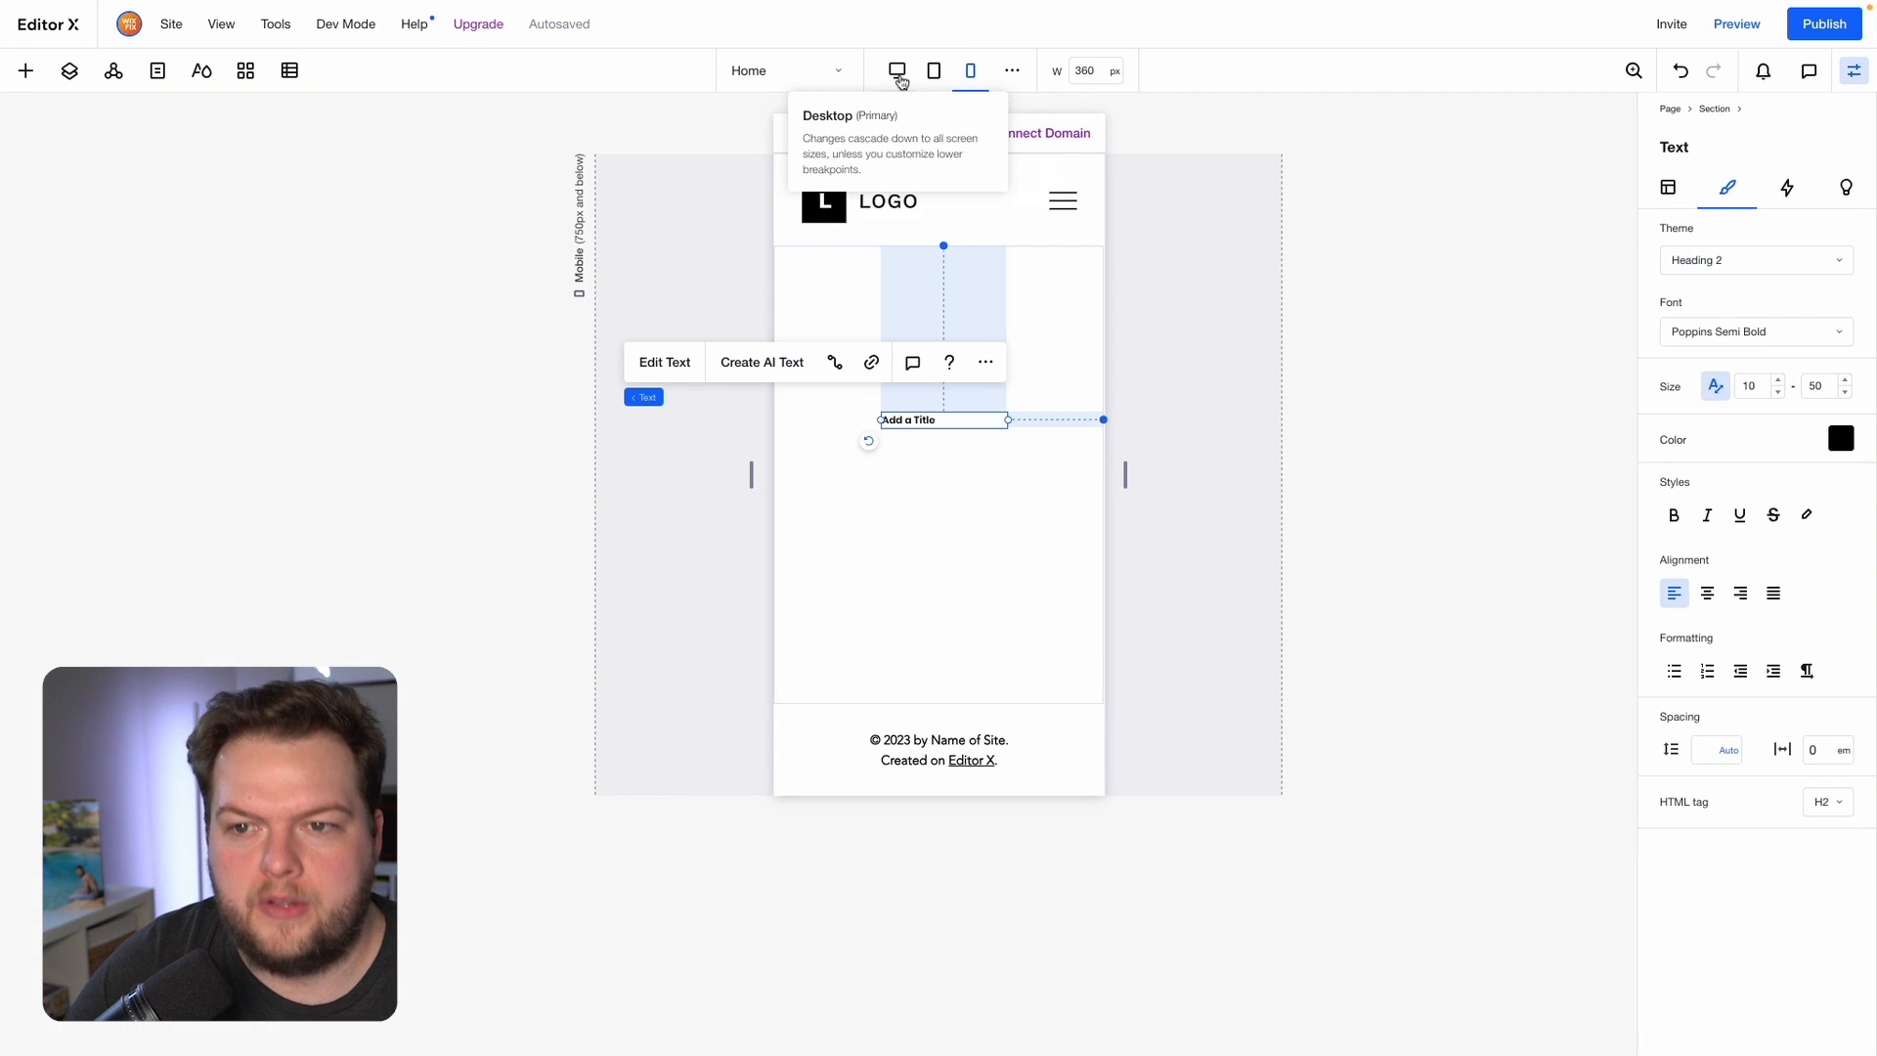
pyautogui.click(896, 71)
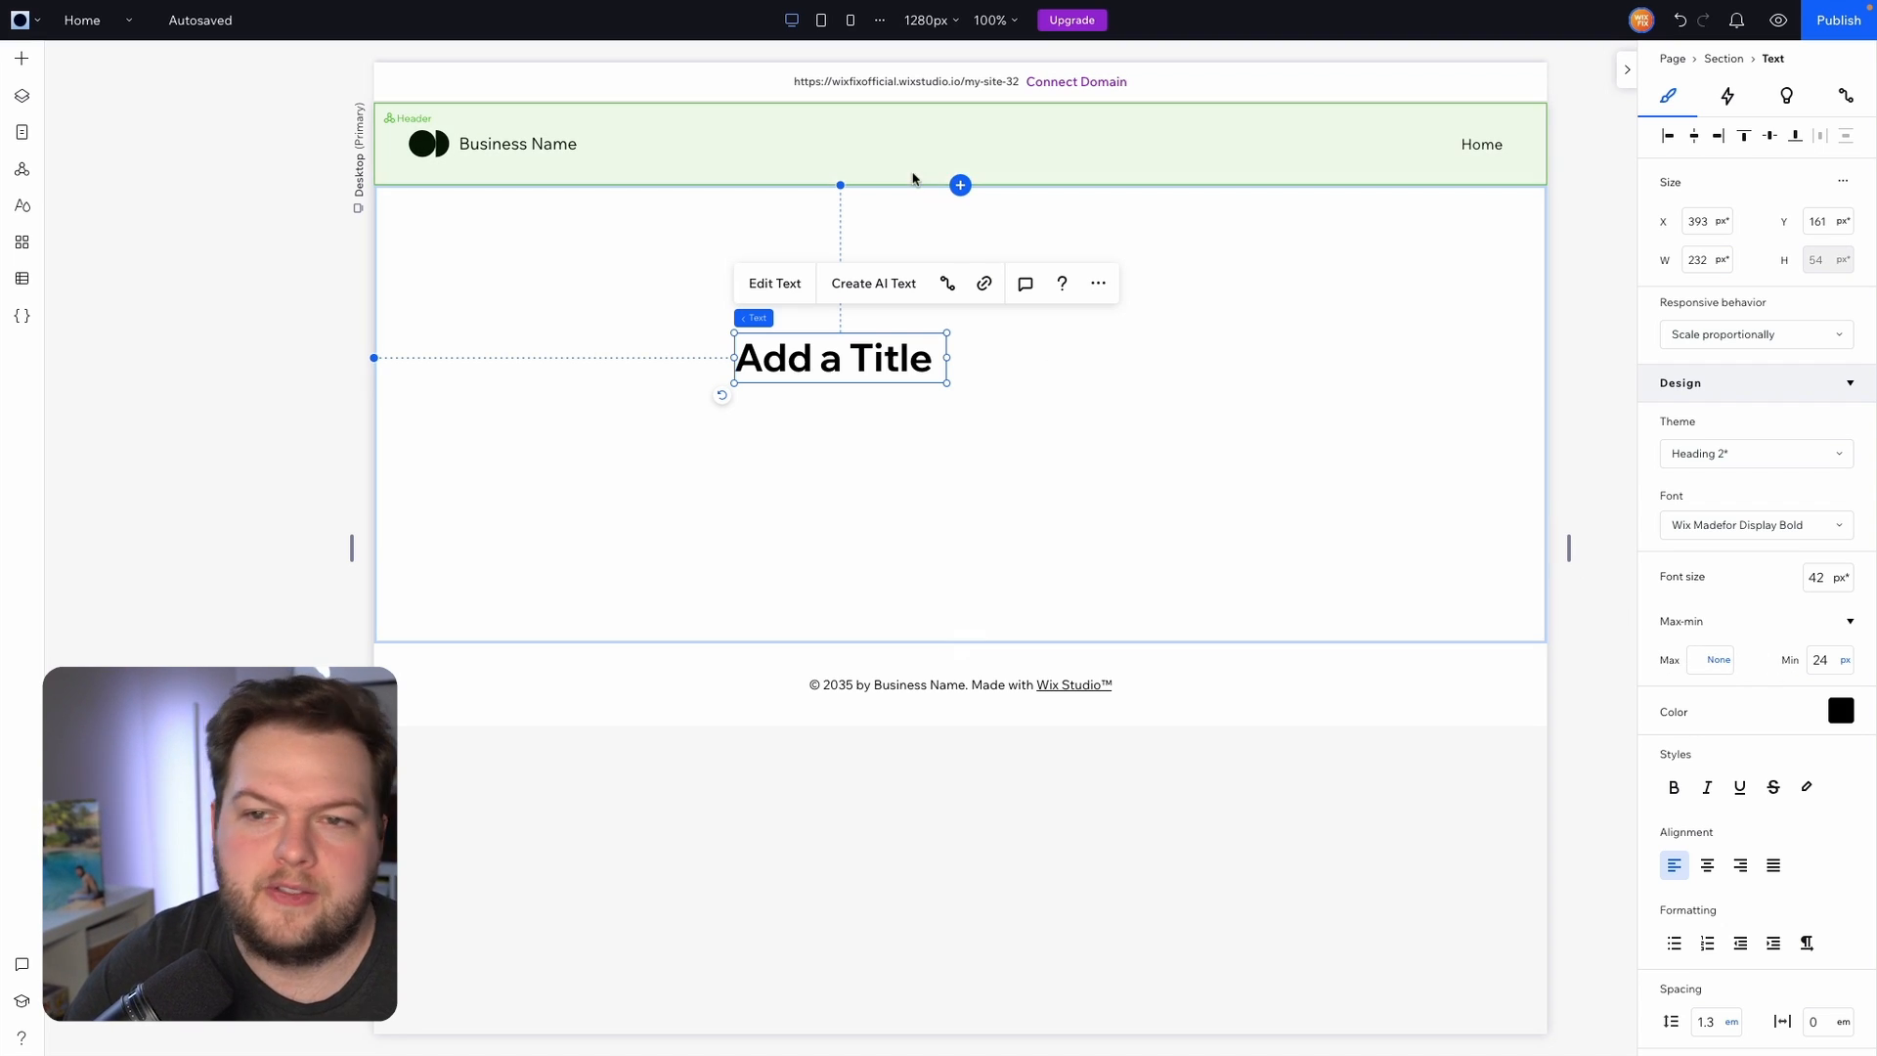
pyautogui.moveTo(849, 21)
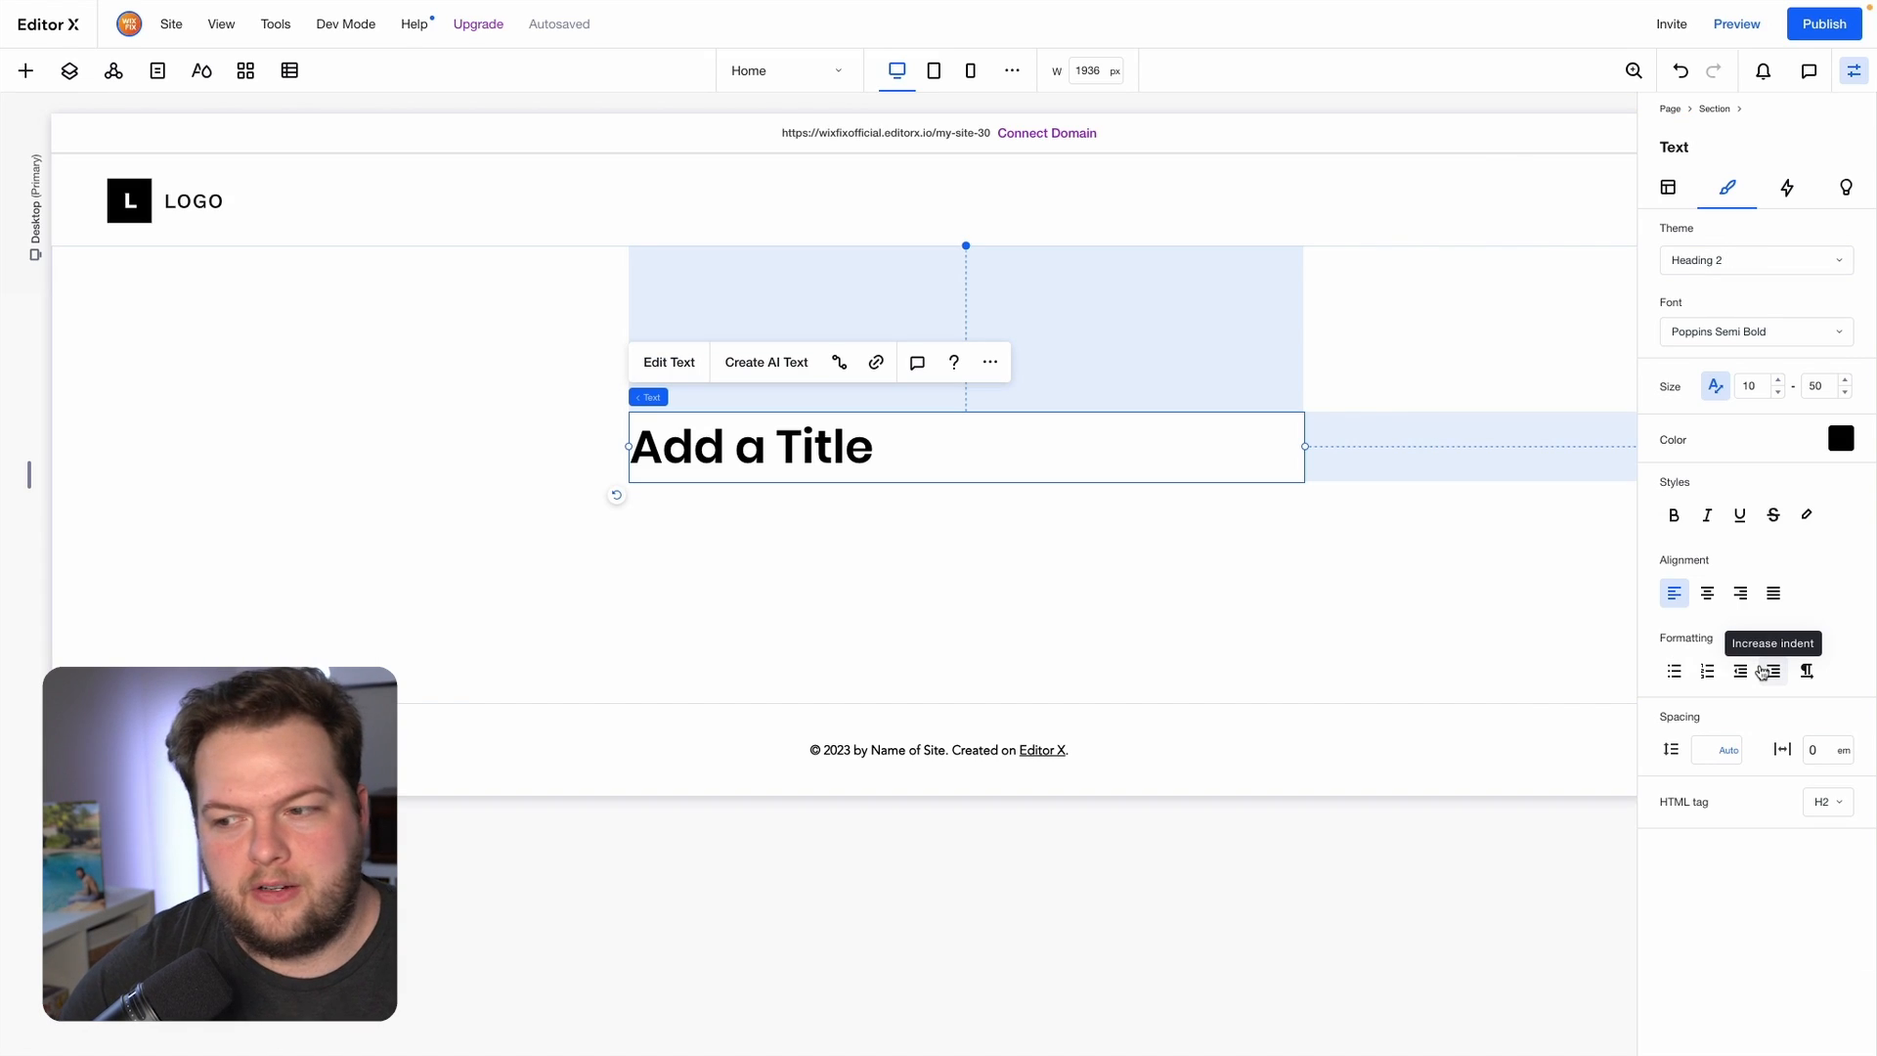
pyautogui.moveTo(1431, 587)
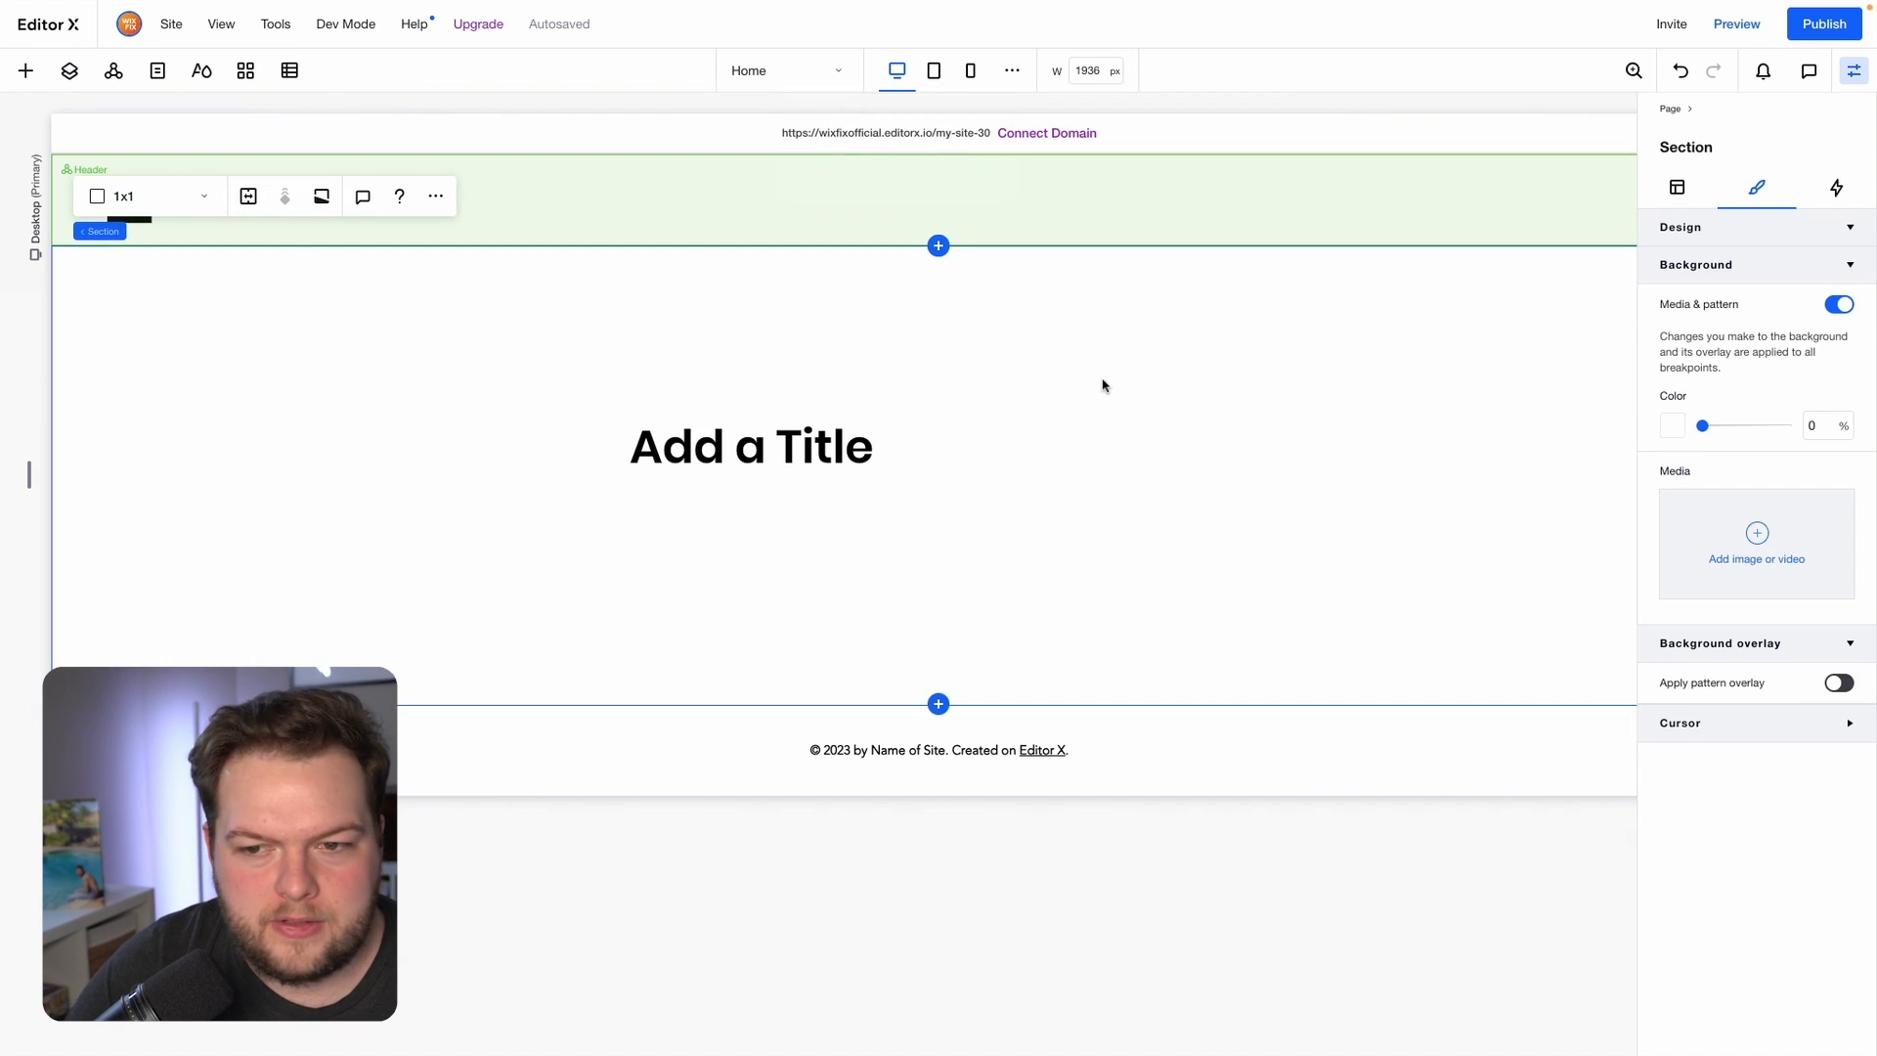
# Show the section's size settings and the unit choices for its 500px minimum height.
pyautogui.click(1676, 188)
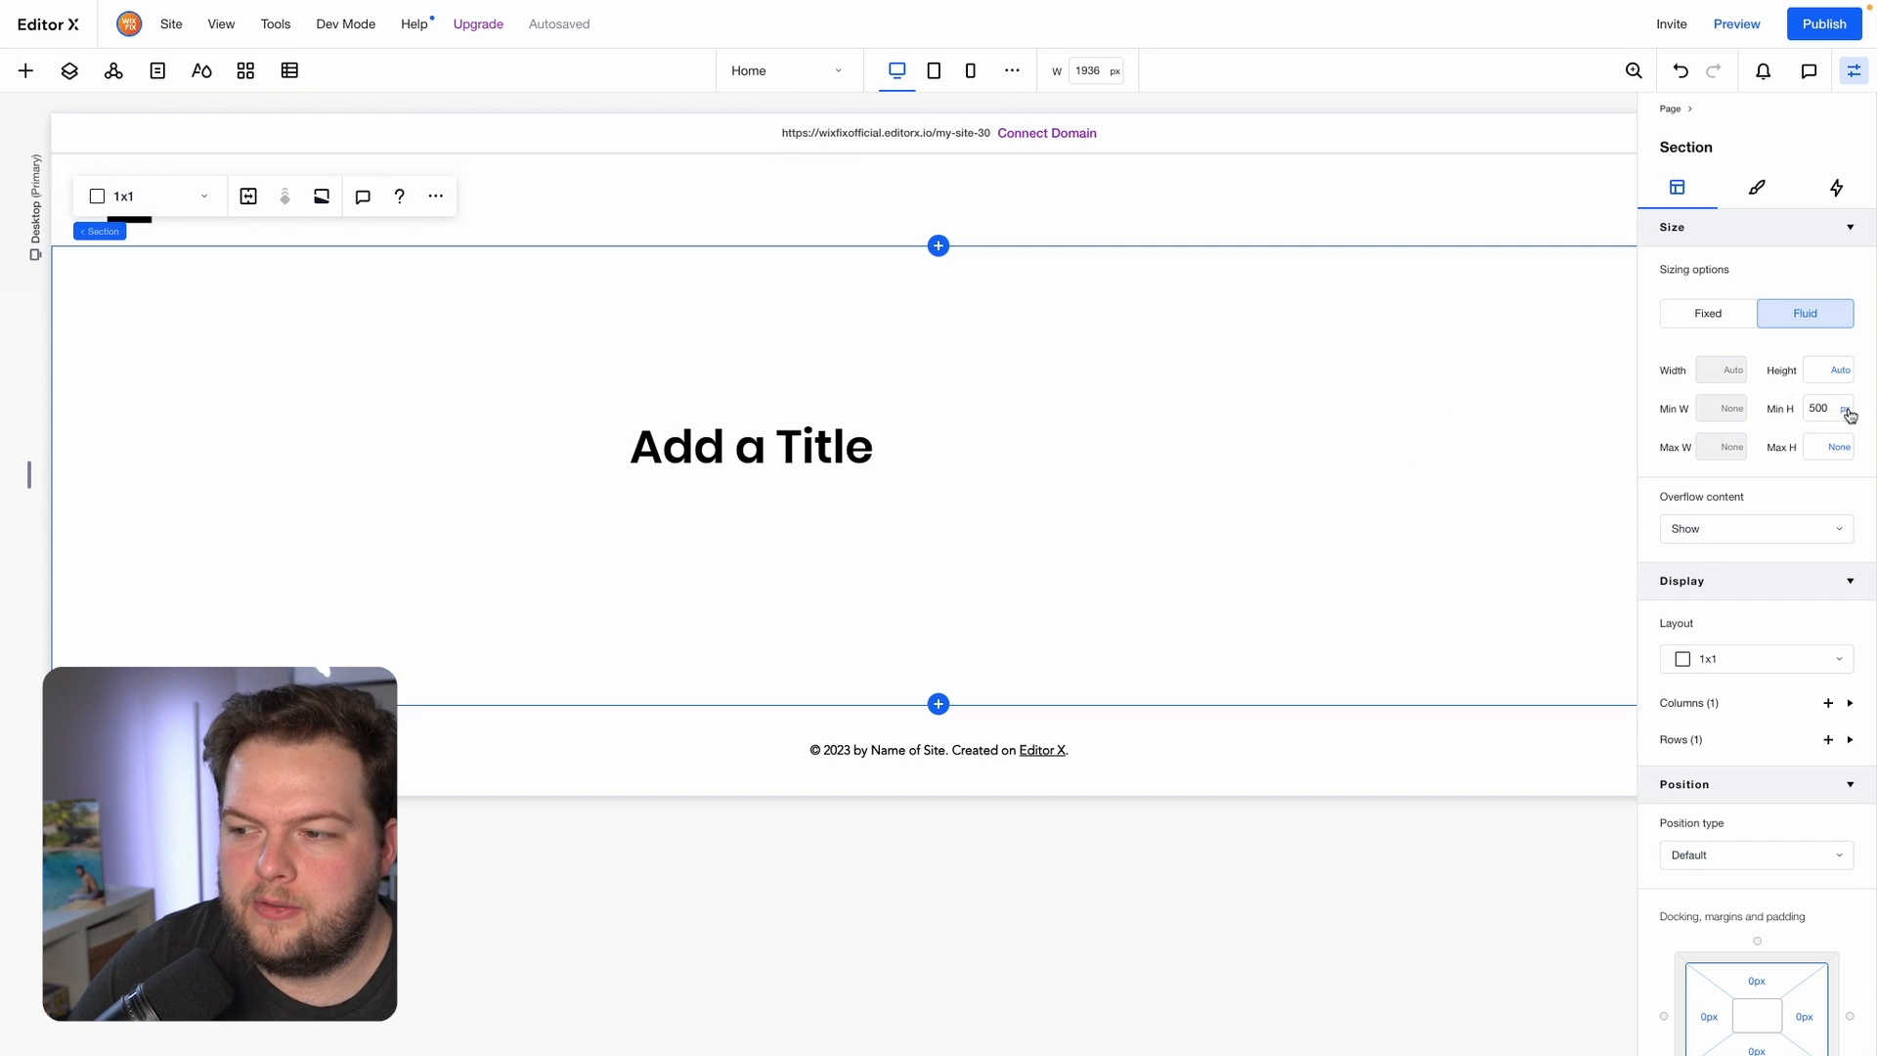
pyautogui.click(1846, 409)
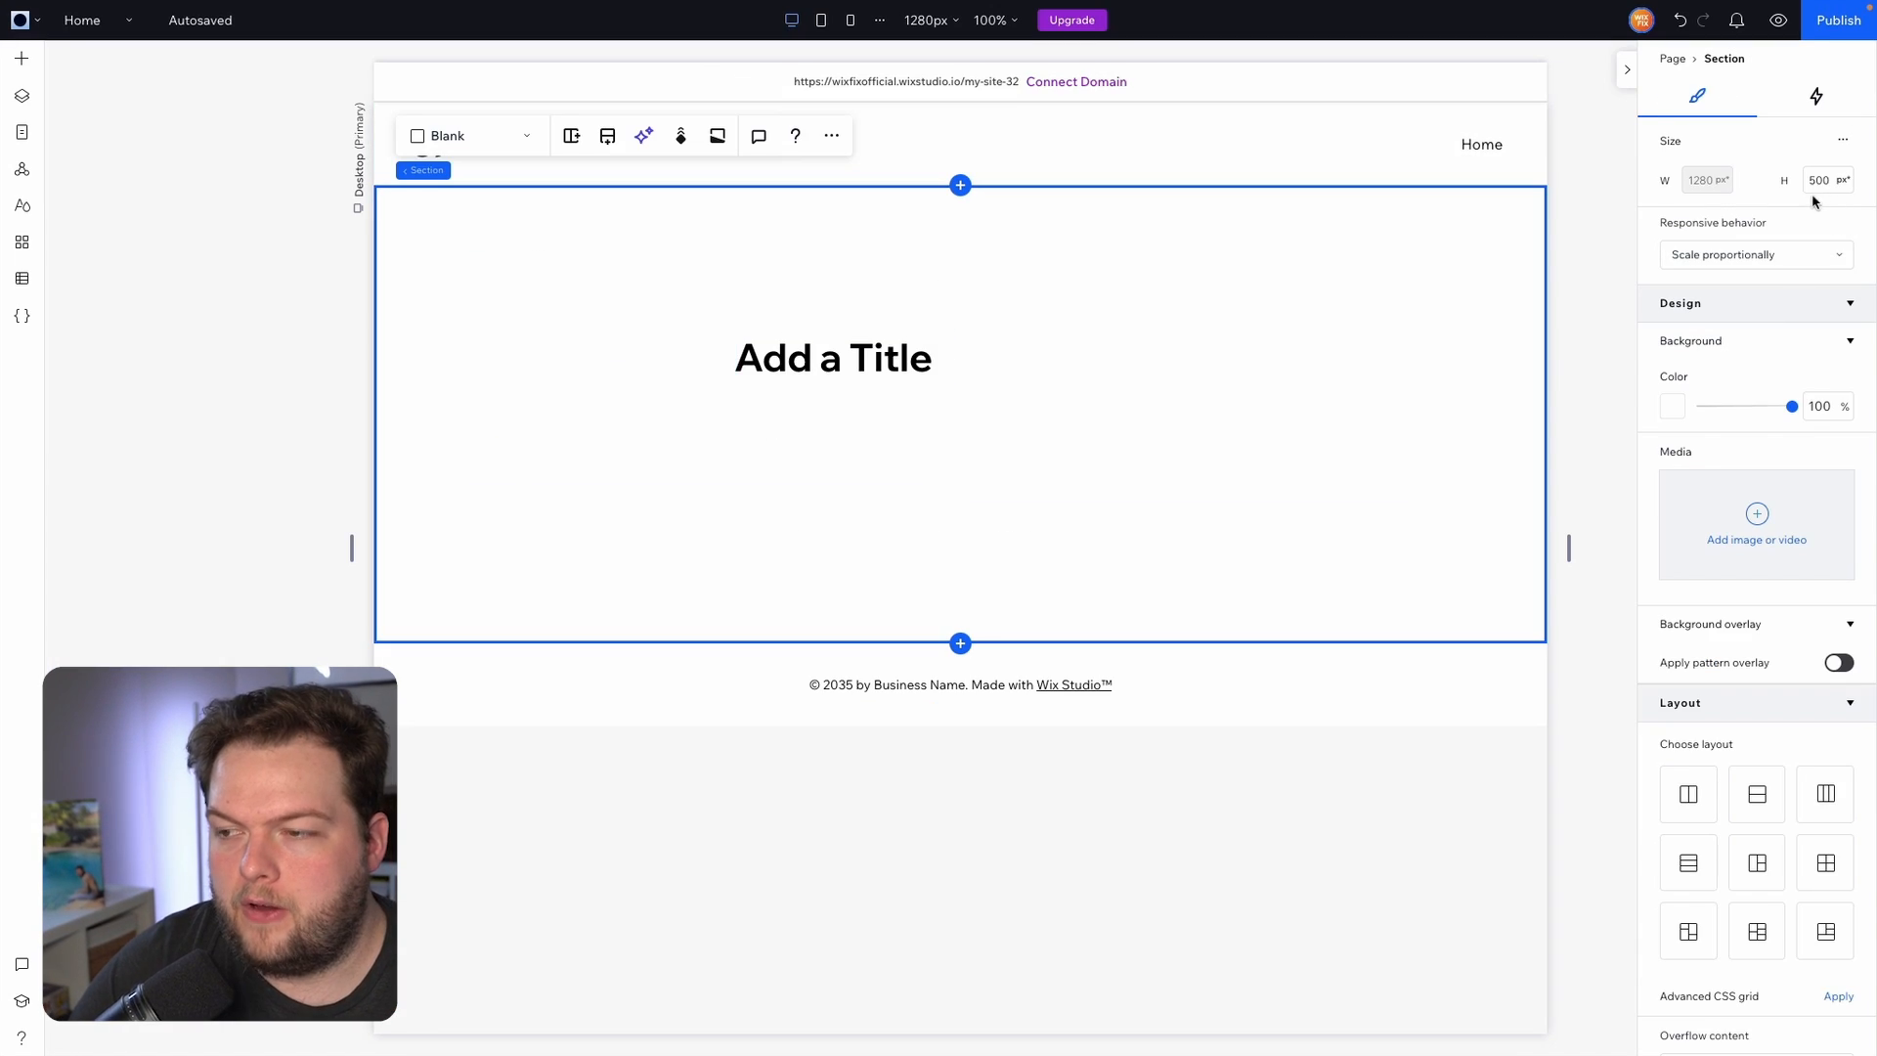
pyautogui.moveTo(1844, 180)
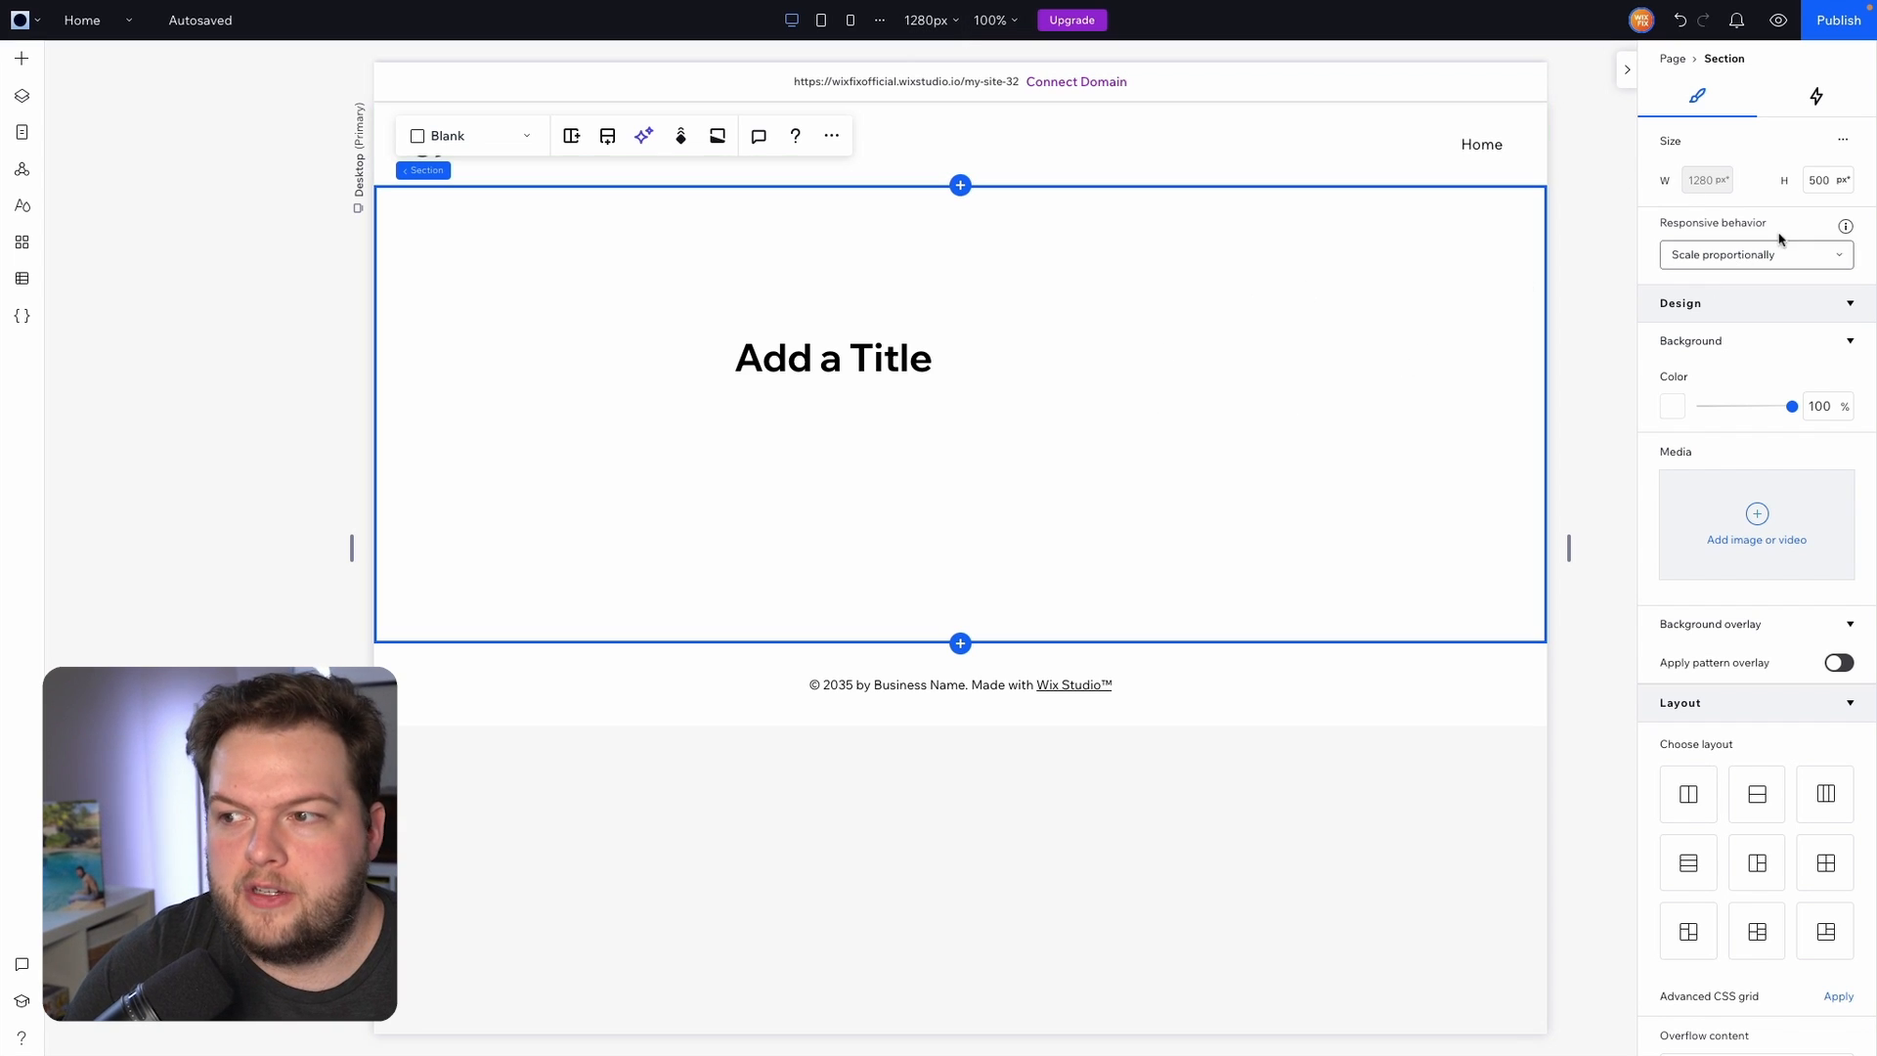
# Apply a 1001px desktop editing width, then restore it to 1280px.
pyautogui.click(928, 21)
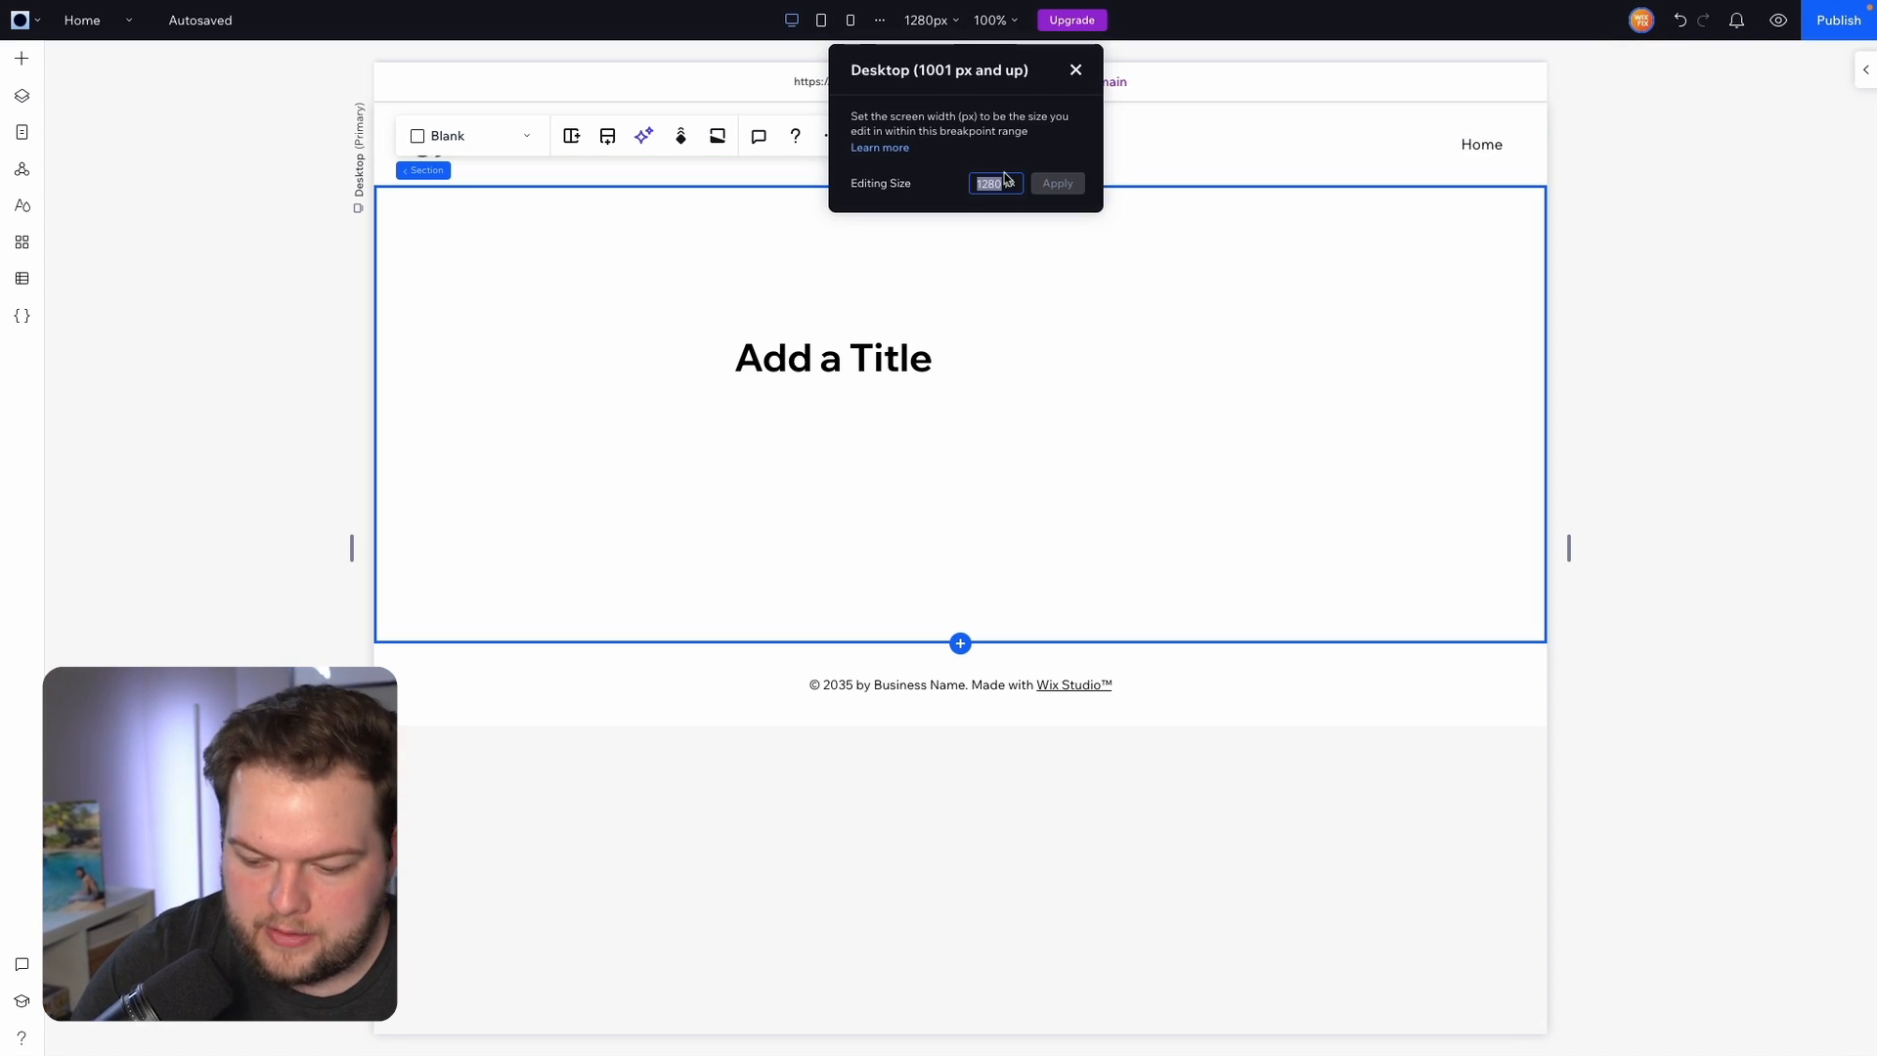
pyautogui.write('1001')
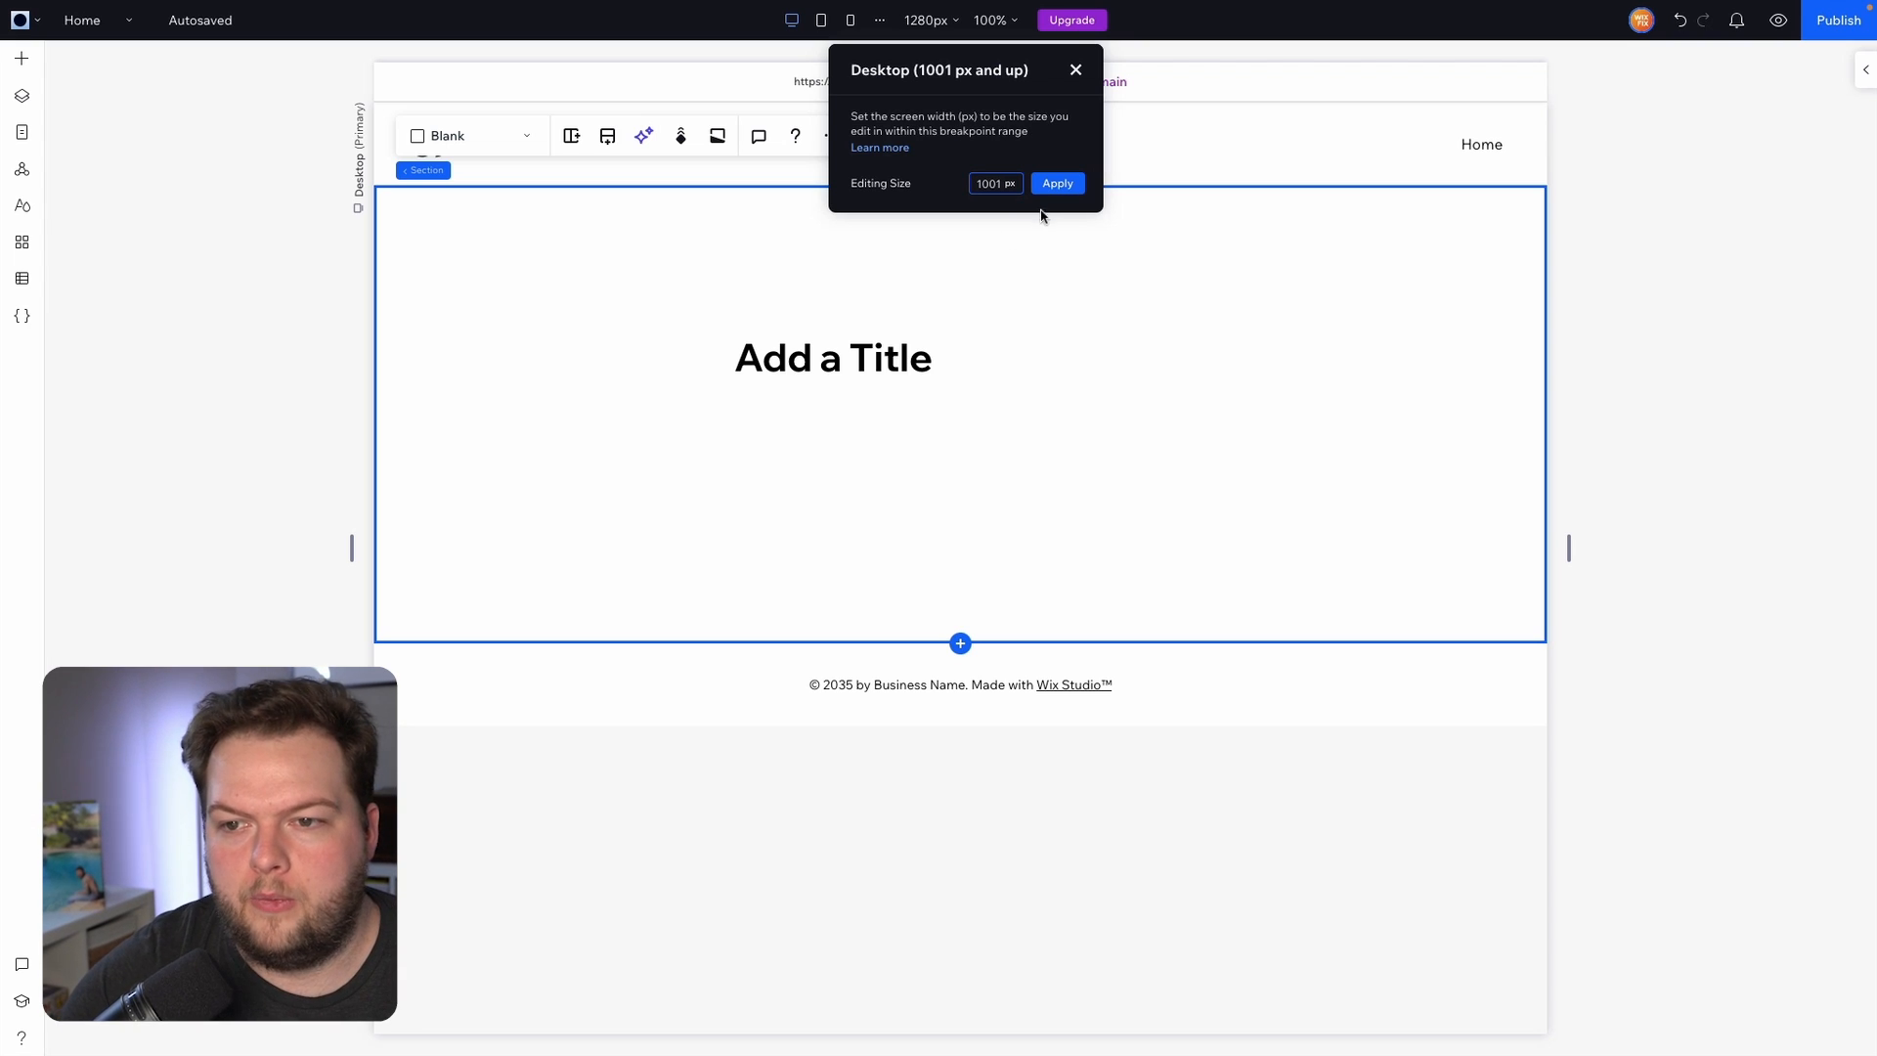
pyautogui.click(1056, 183)
pyautogui.write('1280')
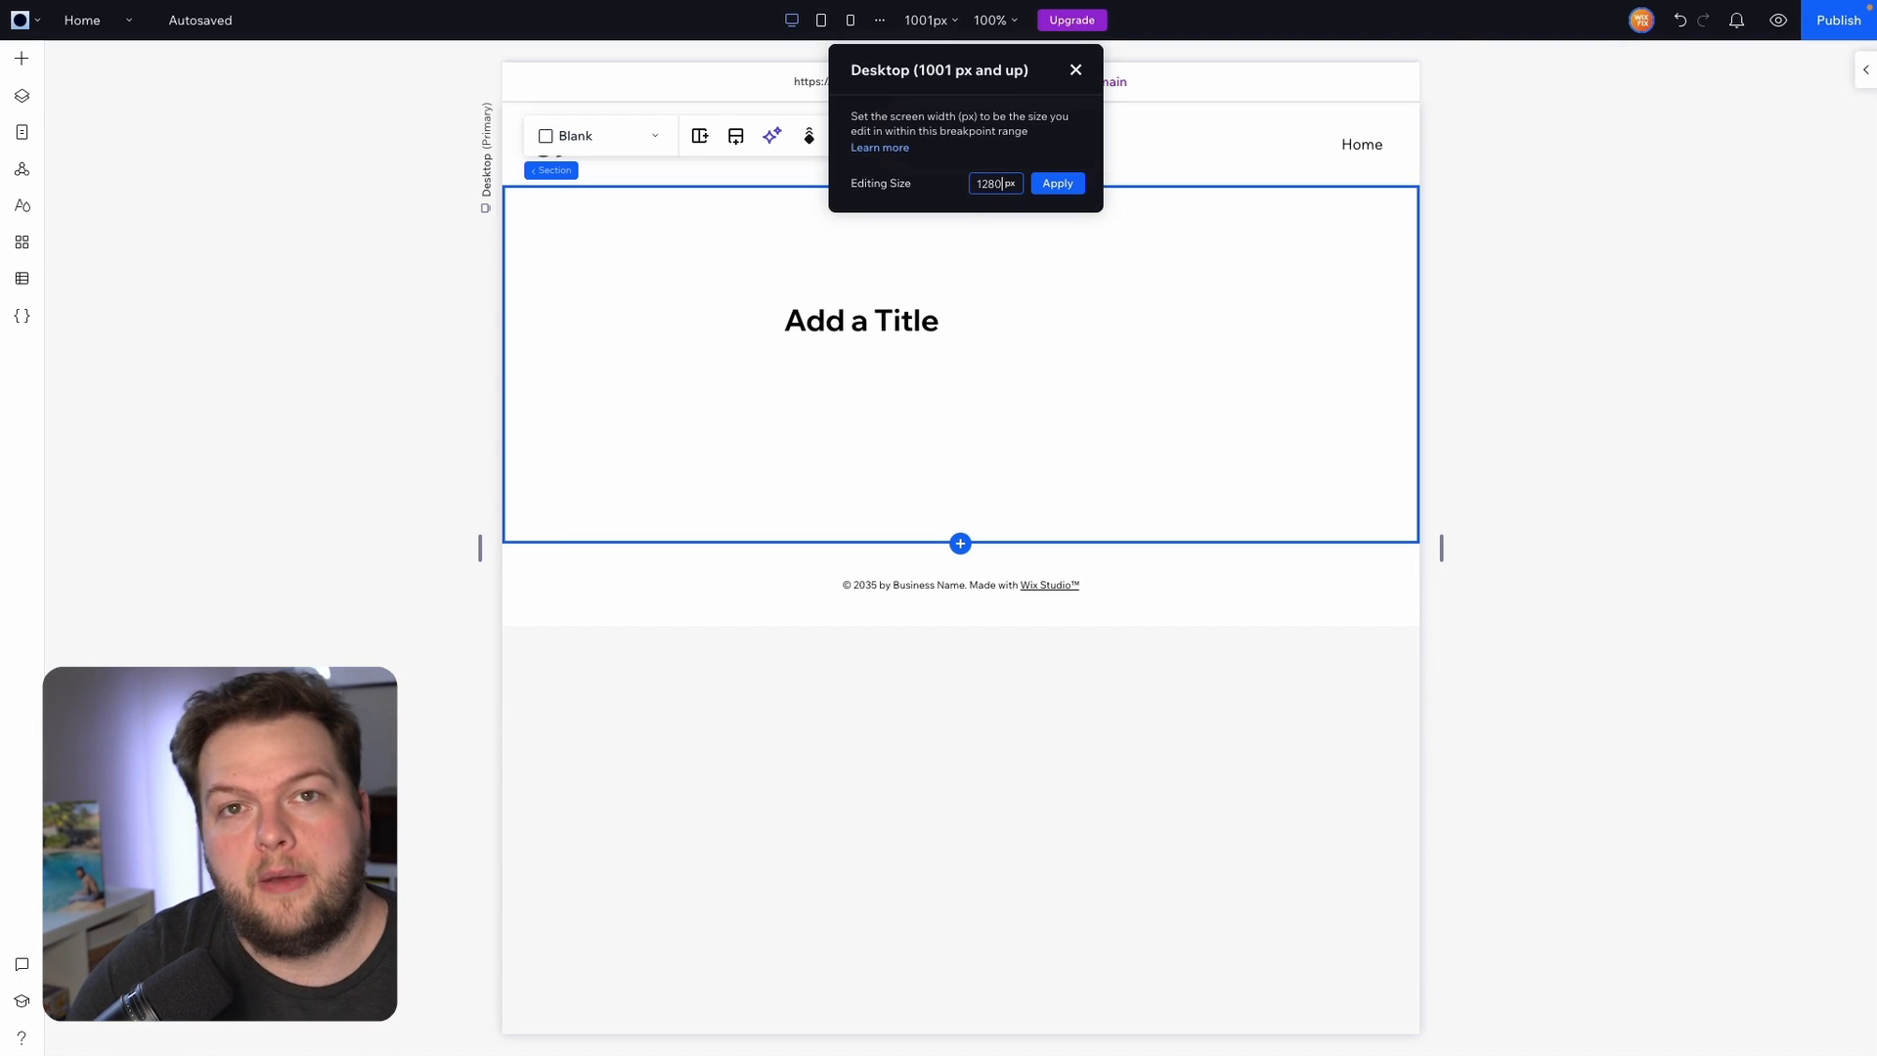
pyautogui.click(1056, 182)
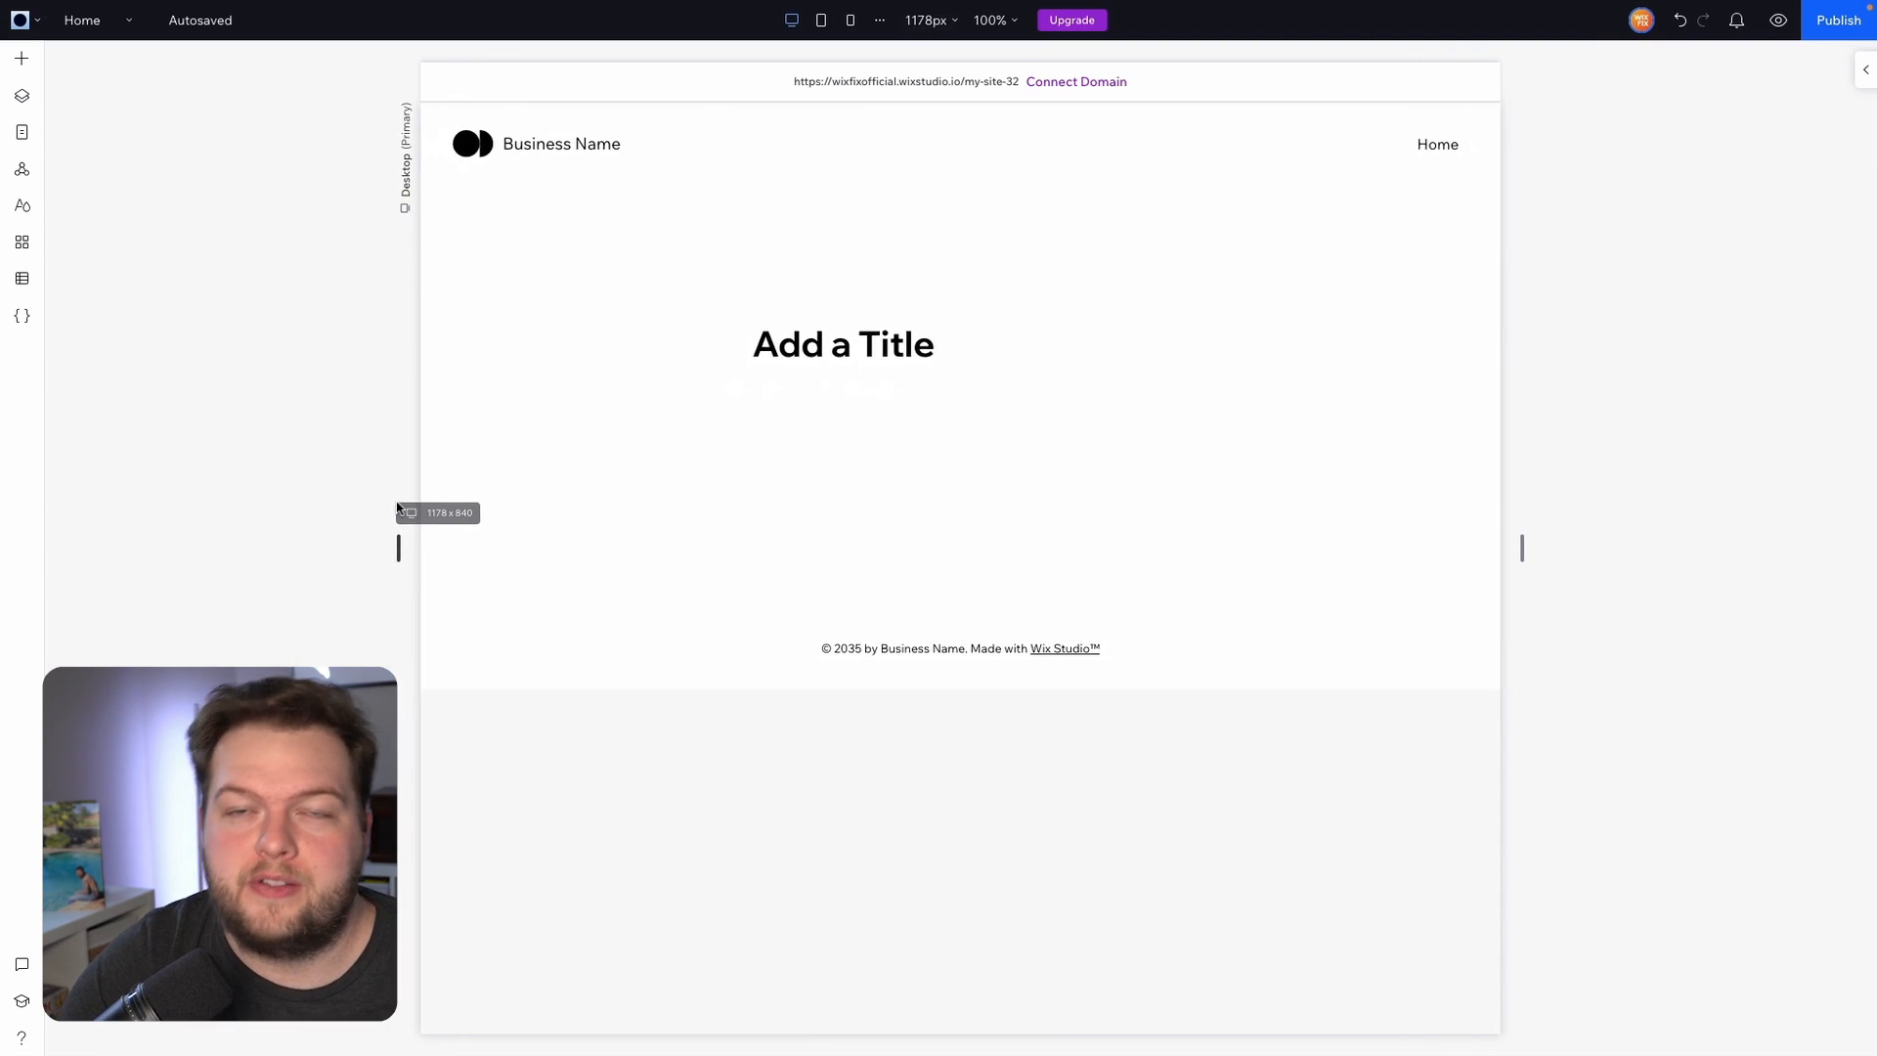
# Select the fluid section and list the unit options for its 25.8 vw minimum height.
pyautogui.click(838, 479)
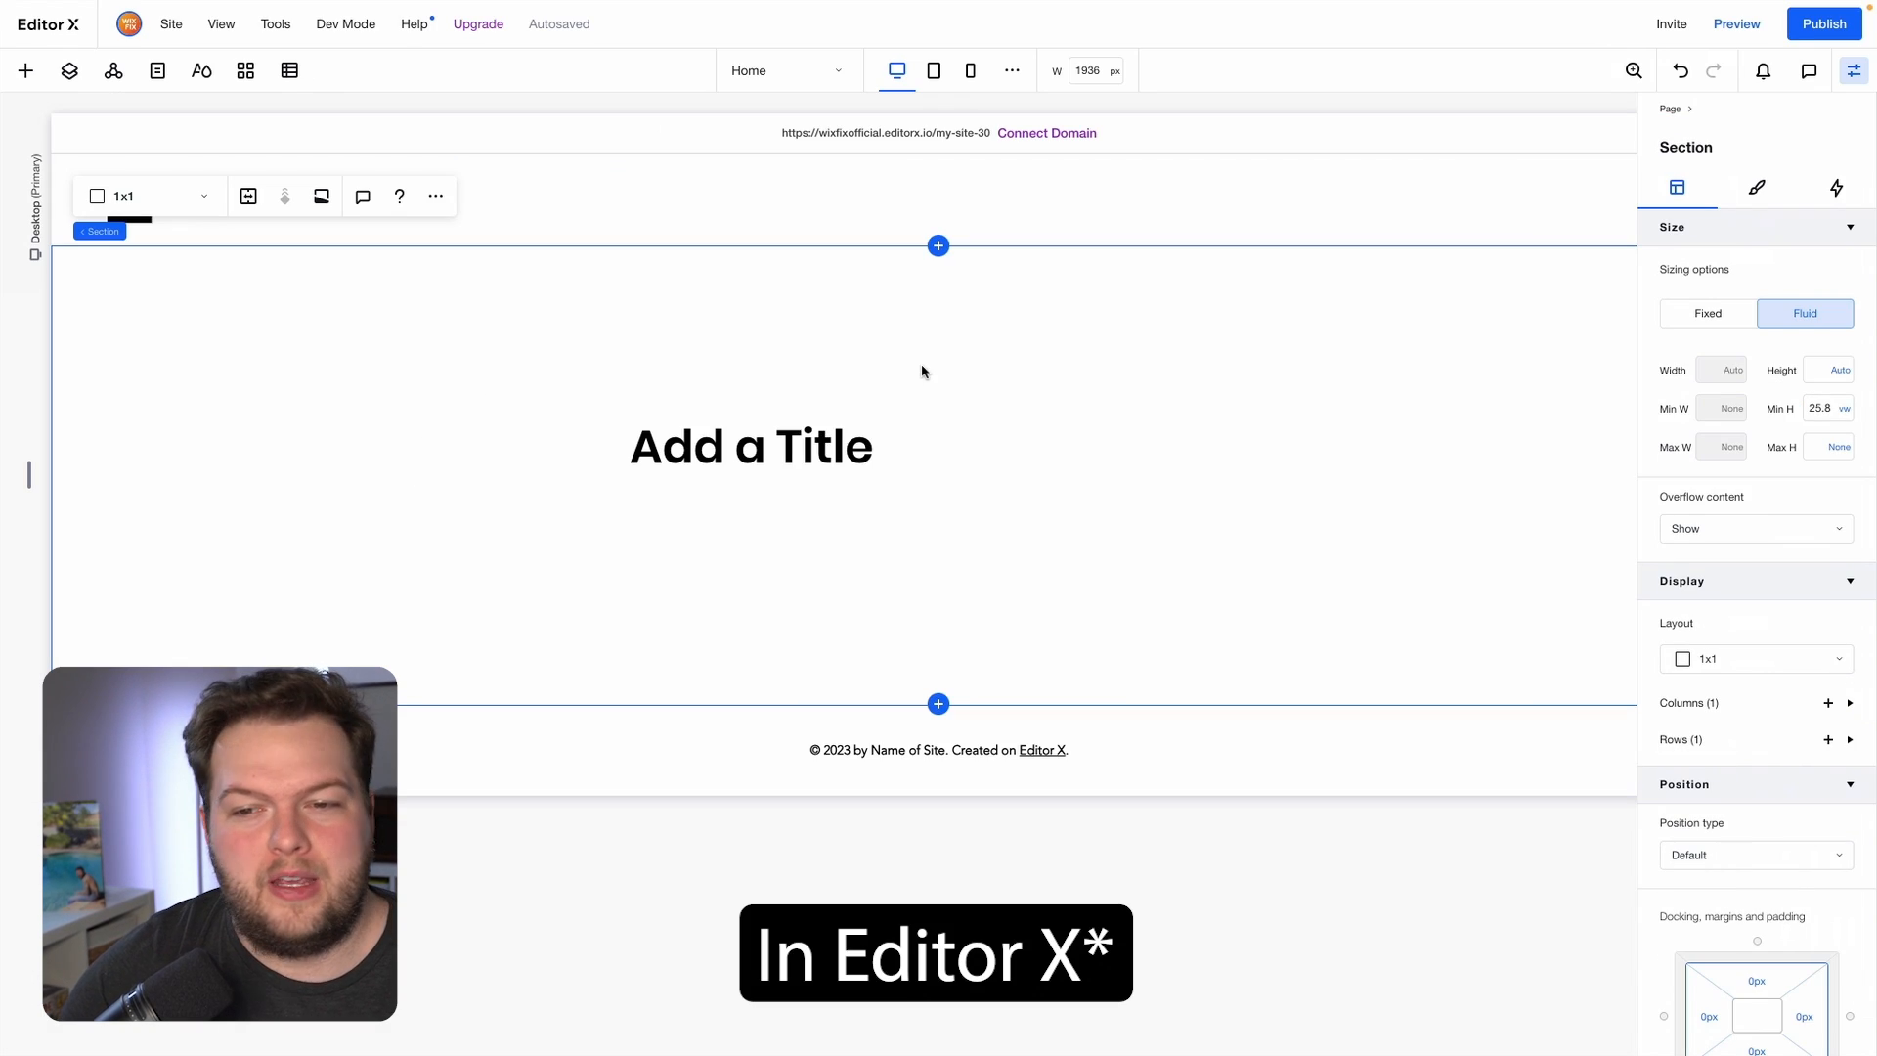
pyautogui.click(1840, 407)
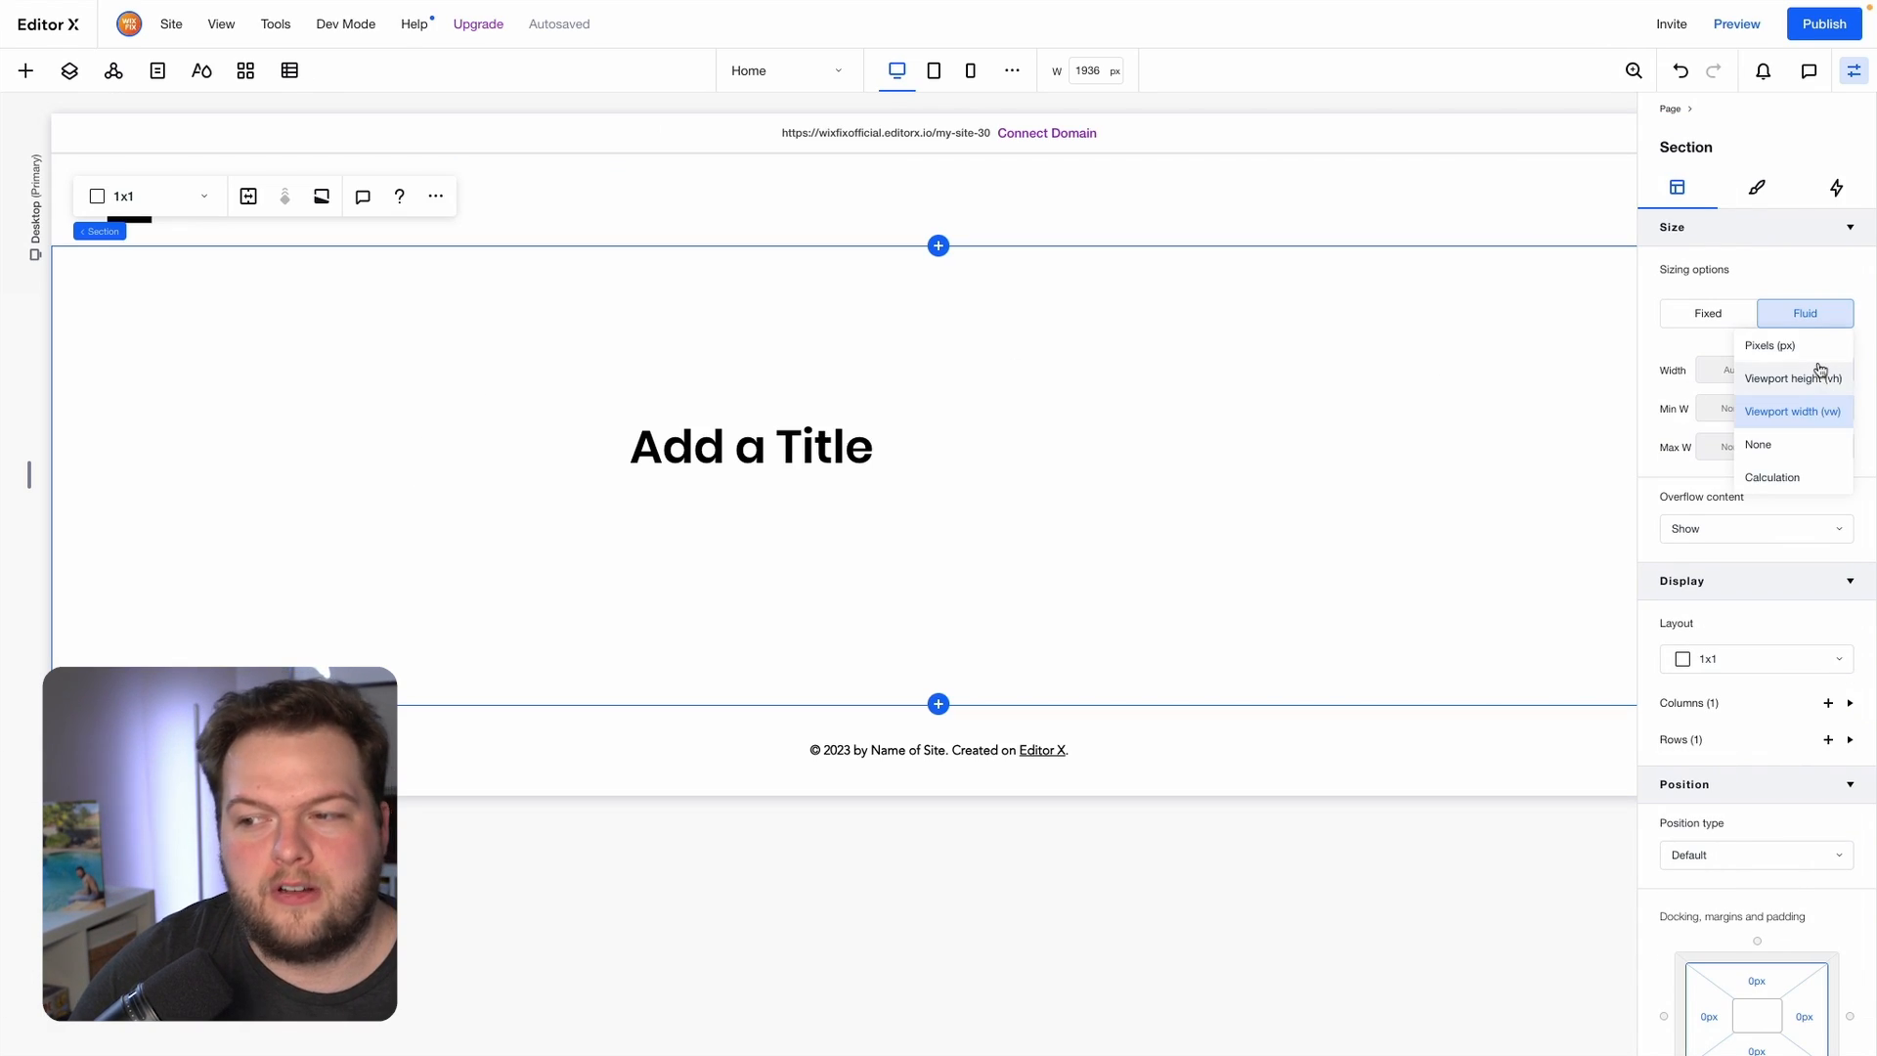